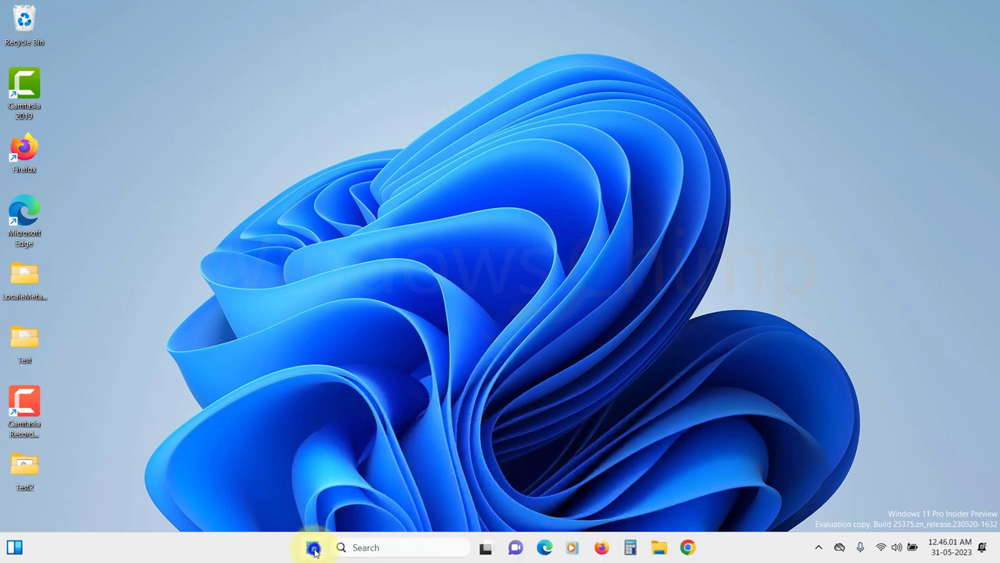
# Step: Launch Task Manager from the Start quick menu, sort processes by Disk usage, inspect a heavy process, then close it
pyautogui.rightClick(313, 547)
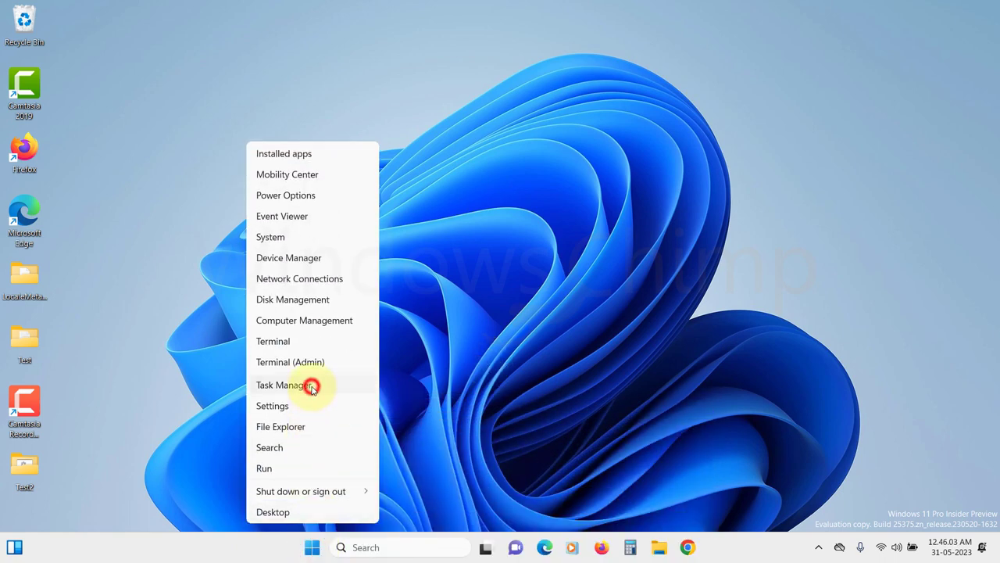
pyautogui.click(284, 384)
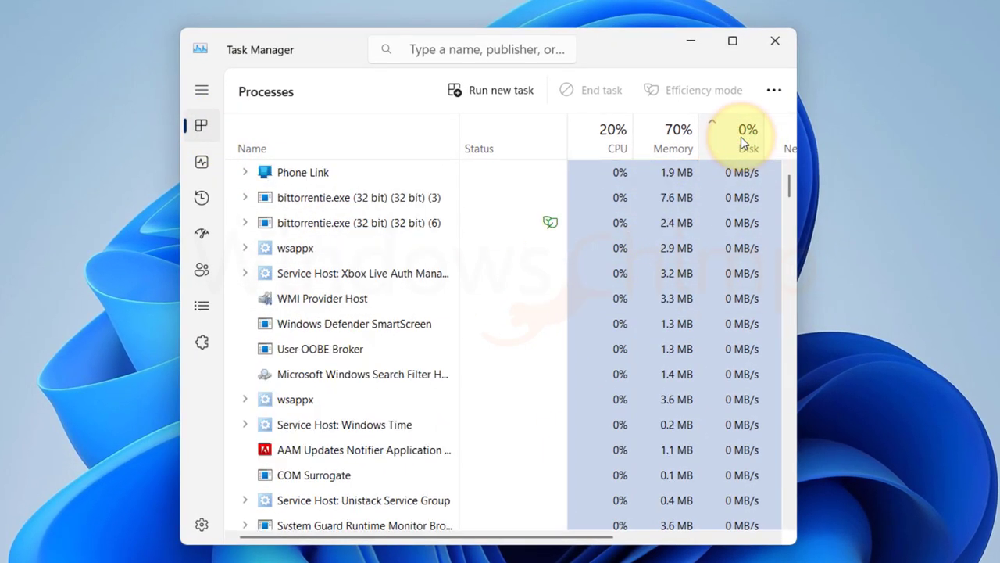
pyautogui.click(747, 147)
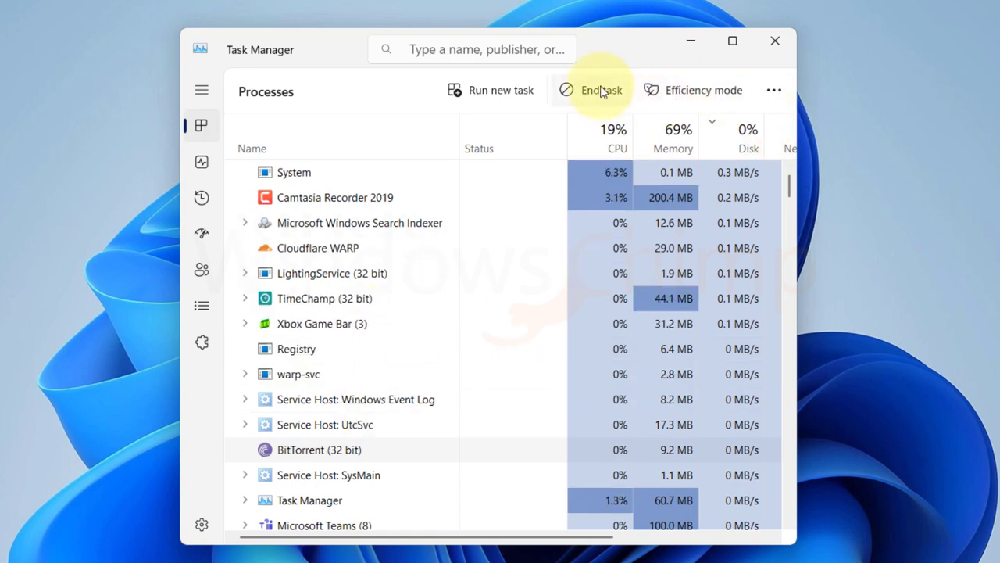
pyautogui.rightClick(352, 450)
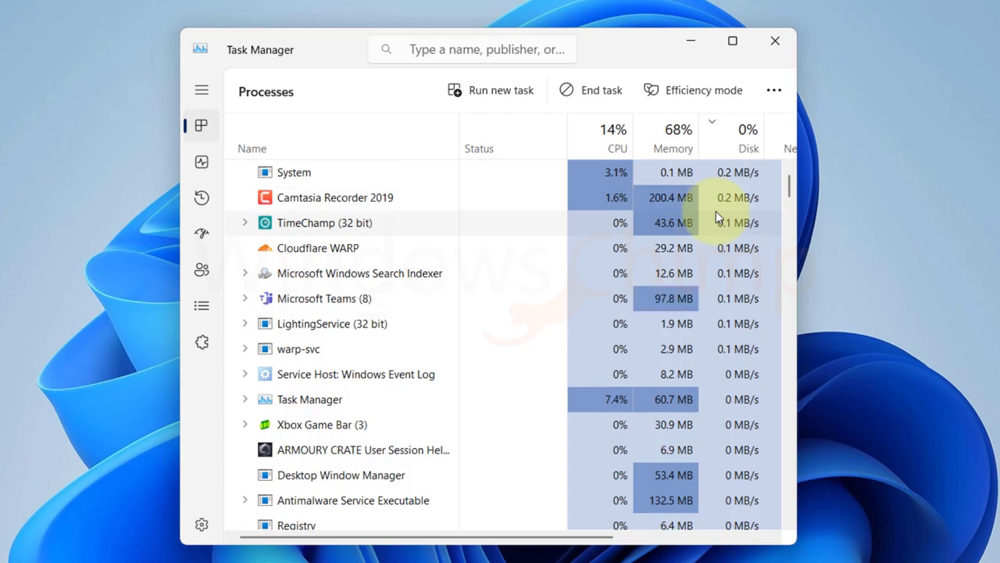
pyautogui.click(775, 41)
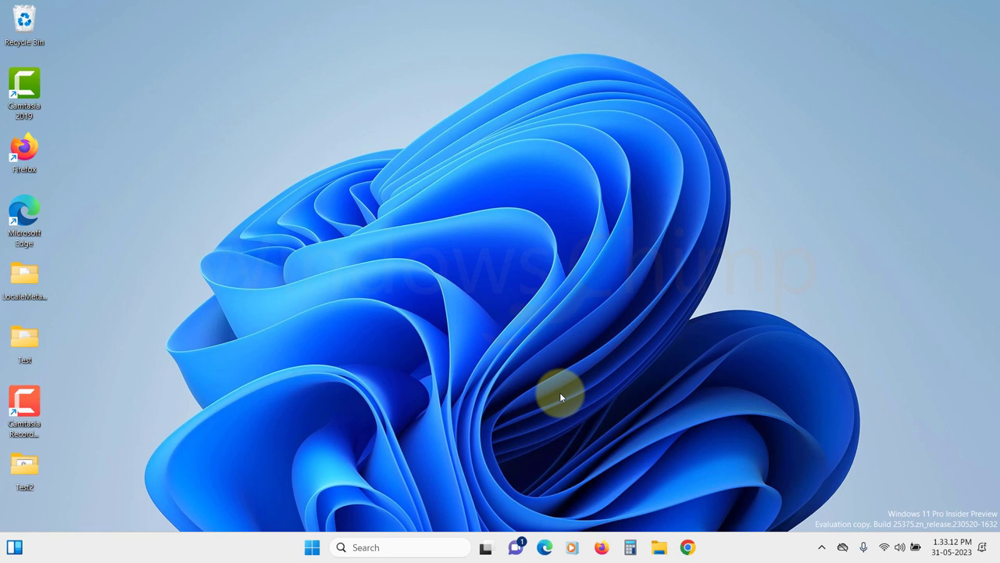
pyautogui.moveTo(490, 428)
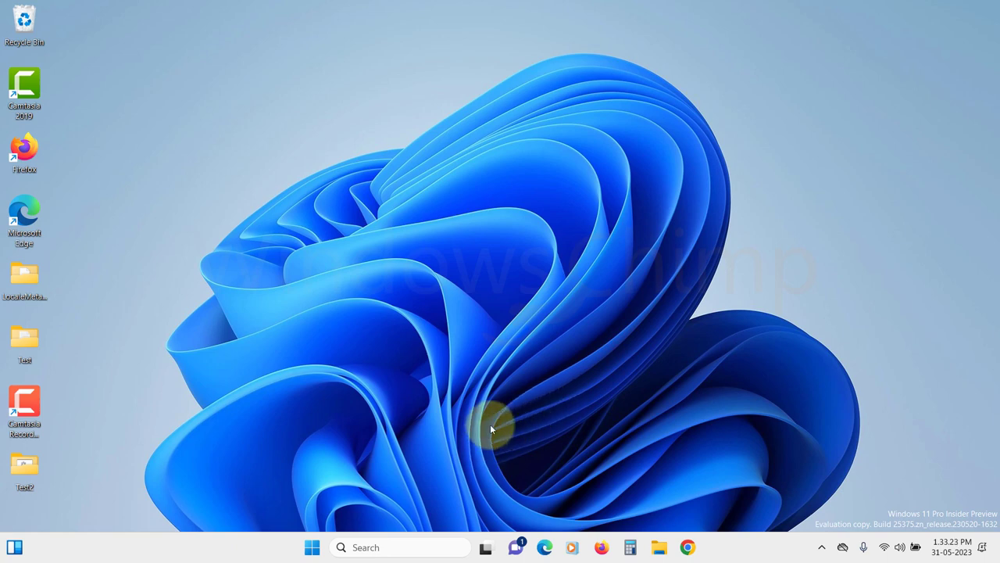
# Step: Run services.msc, set SysMain's startup type to Disabled and stop the running service
pyautogui.press('win+r')
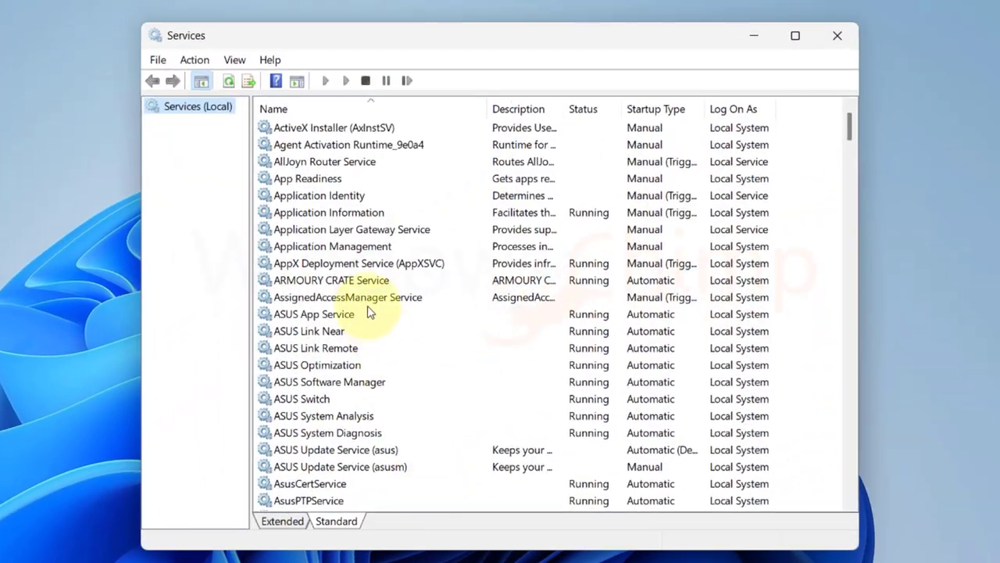
pyautogui.scroll(-3)
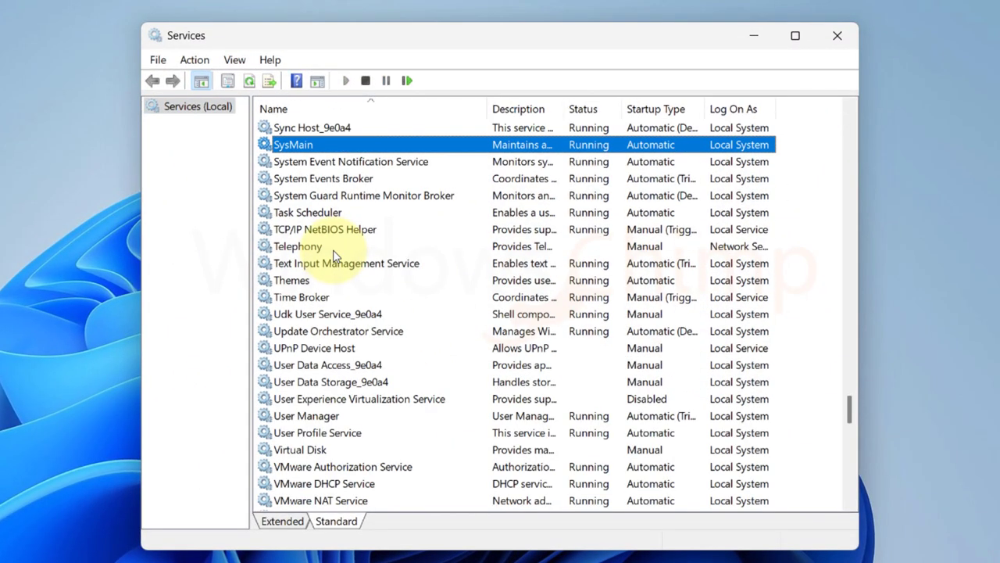
pyautogui.doubleClick(294, 144)
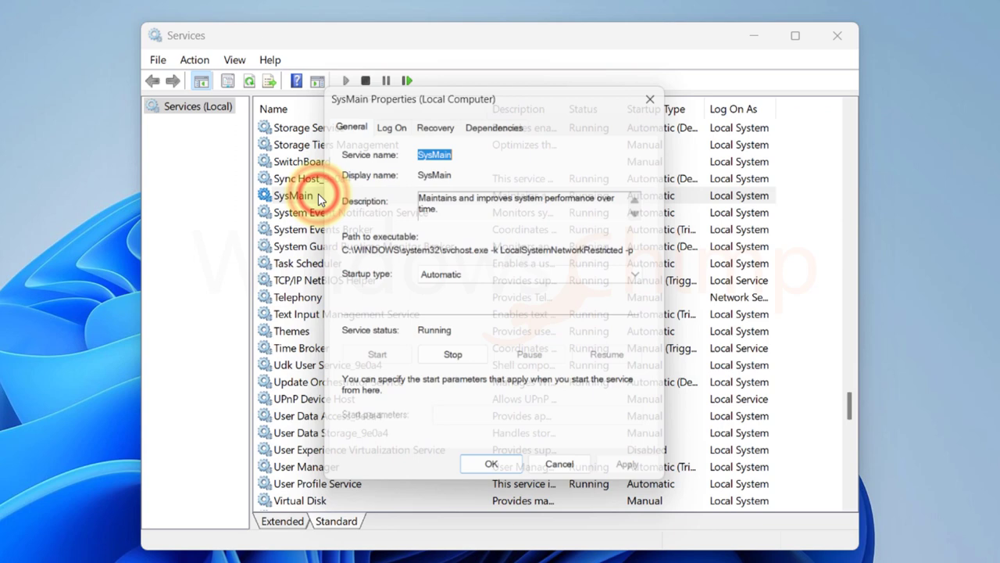
pyautogui.click(538, 278)
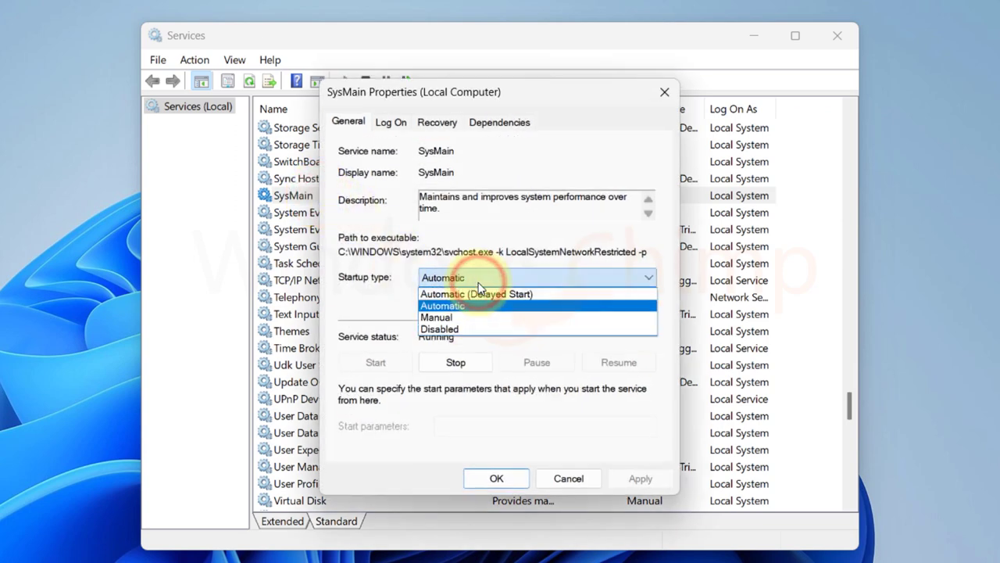
pyautogui.click(440, 328)
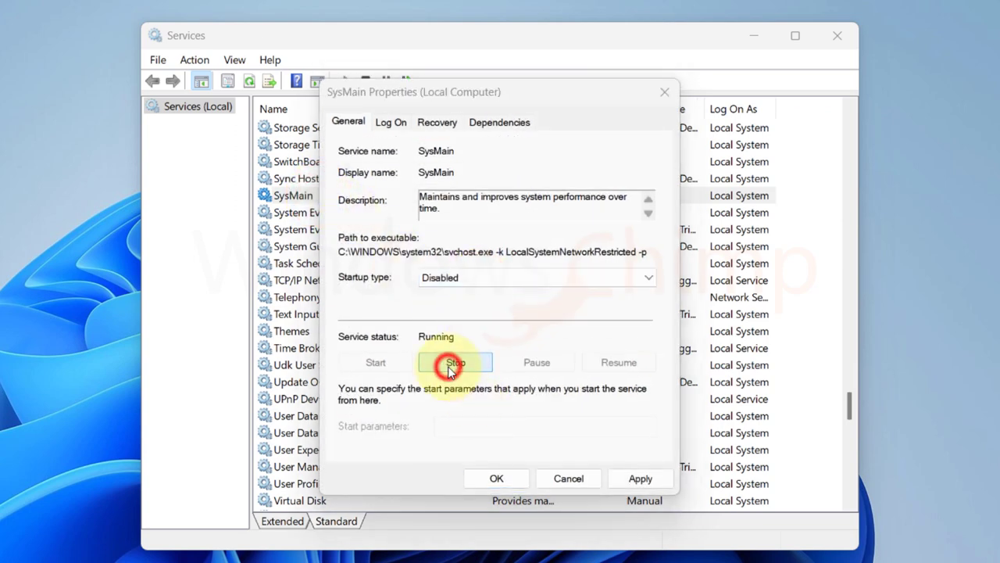
pyautogui.click(455, 363)
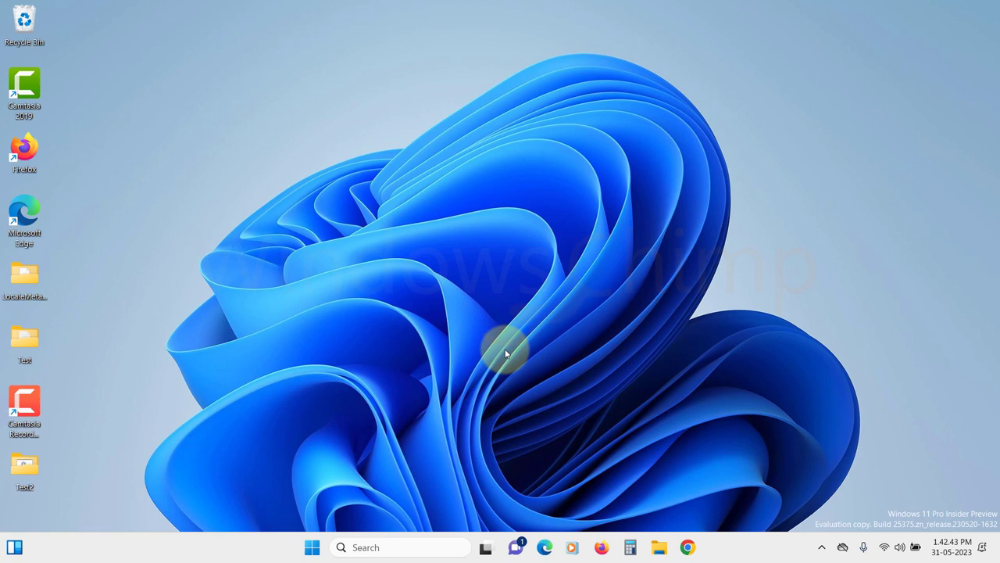
pyautogui.press('win+r')
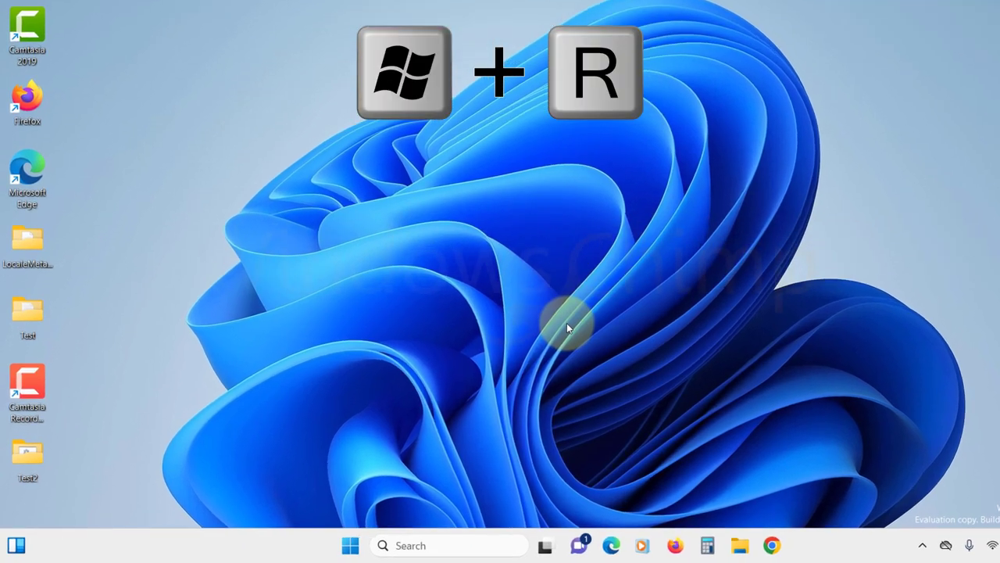
# Step: Run services.msc again and set Windows Search's startup type to Disabled
pyautogui.write('services.')
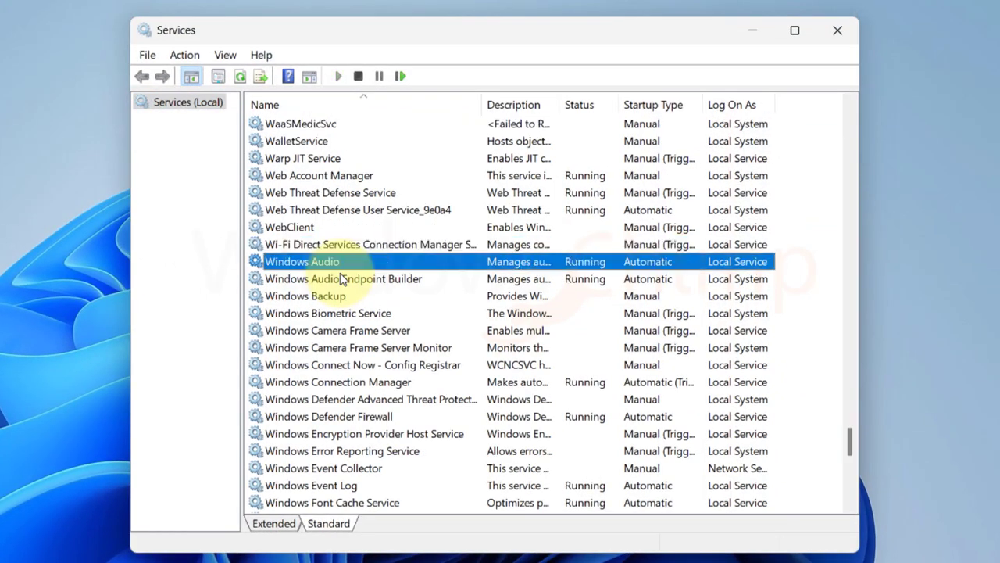
pyautogui.scroll(-3)
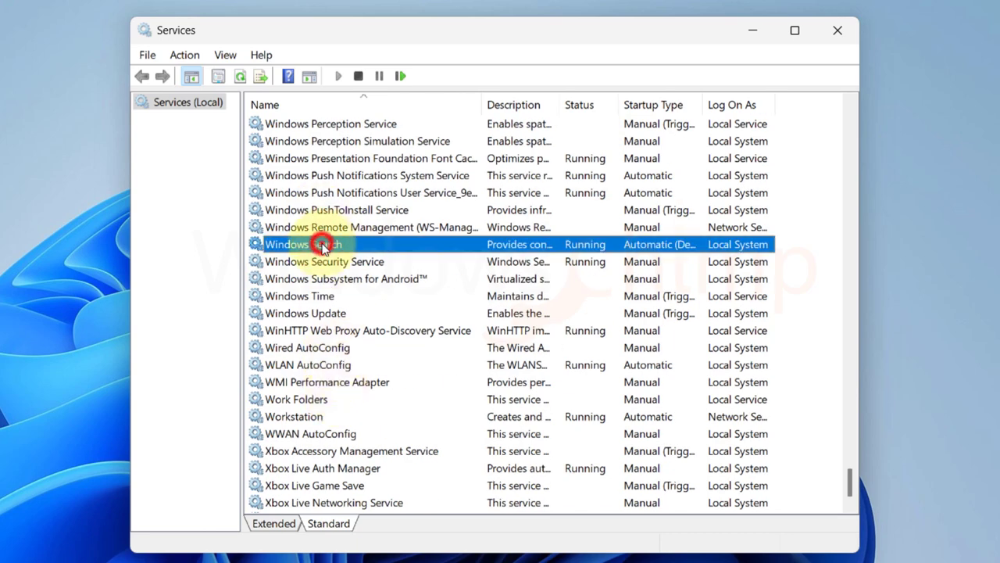
pyautogui.doubleClick(321, 243)
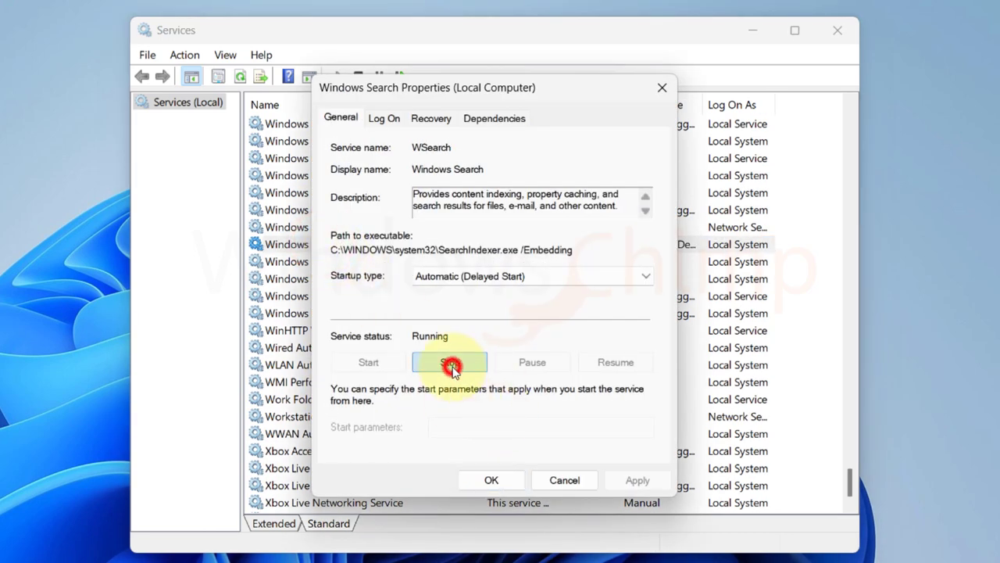
pyautogui.click(450, 363)
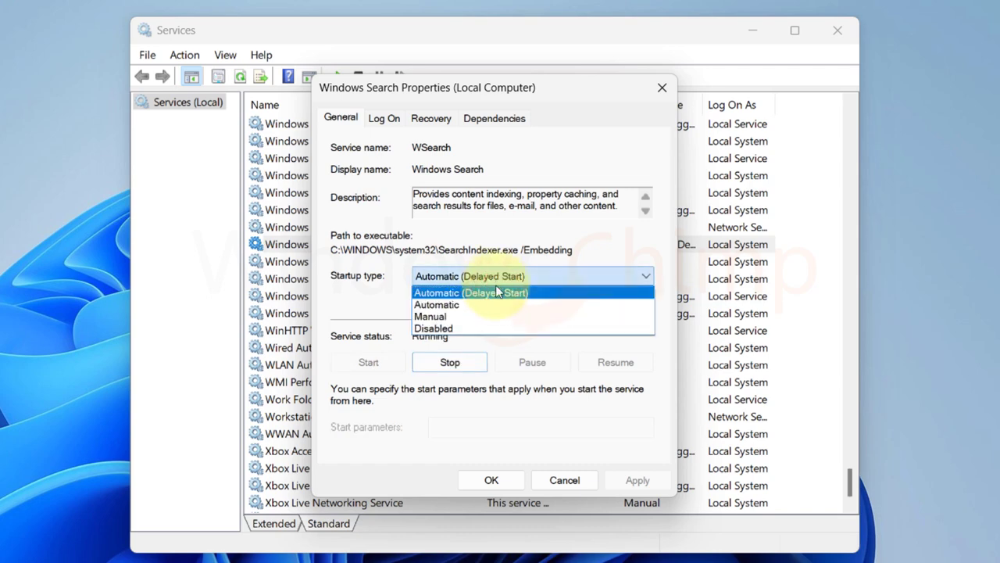
pyautogui.click(434, 328)
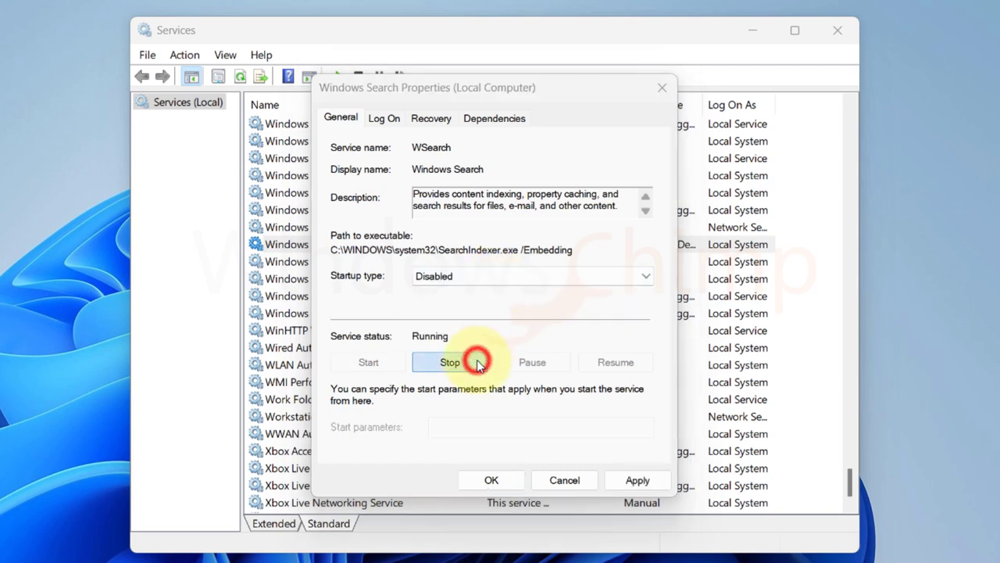
# Step: Stop Windows Search, dismiss the could-not-stop error and close its properties and Services
pyautogui.click(450, 362)
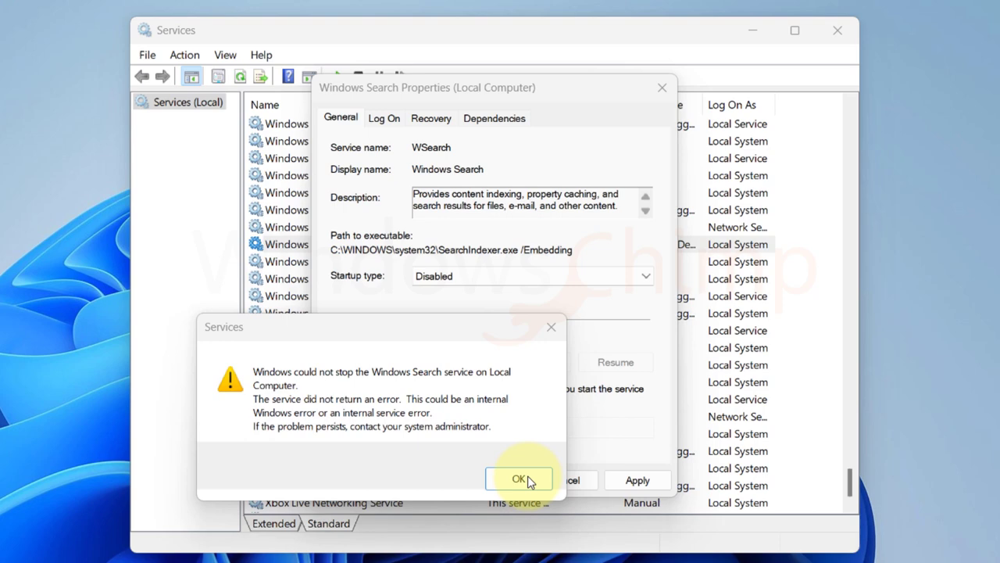
pyautogui.click(519, 478)
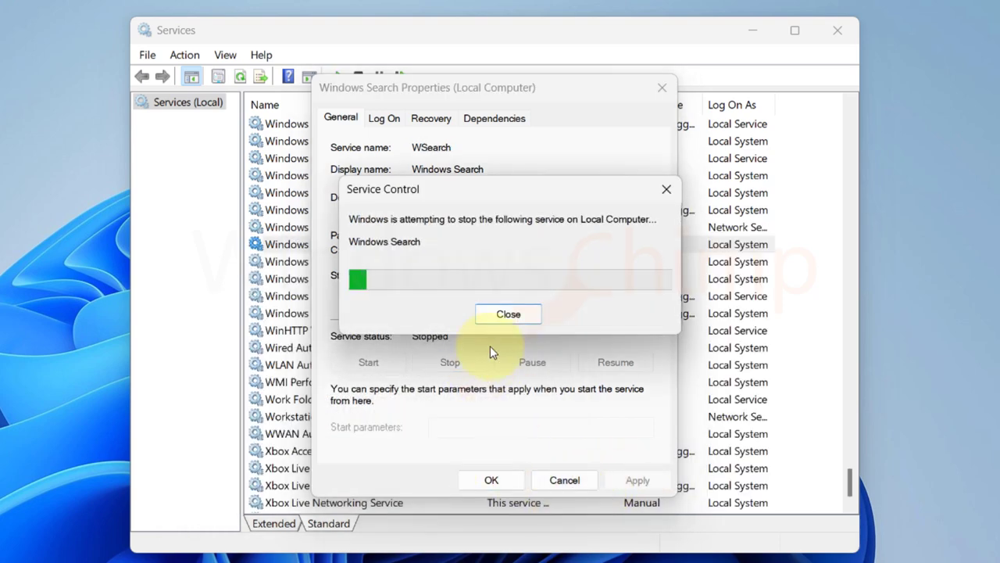
pyautogui.click(508, 313)
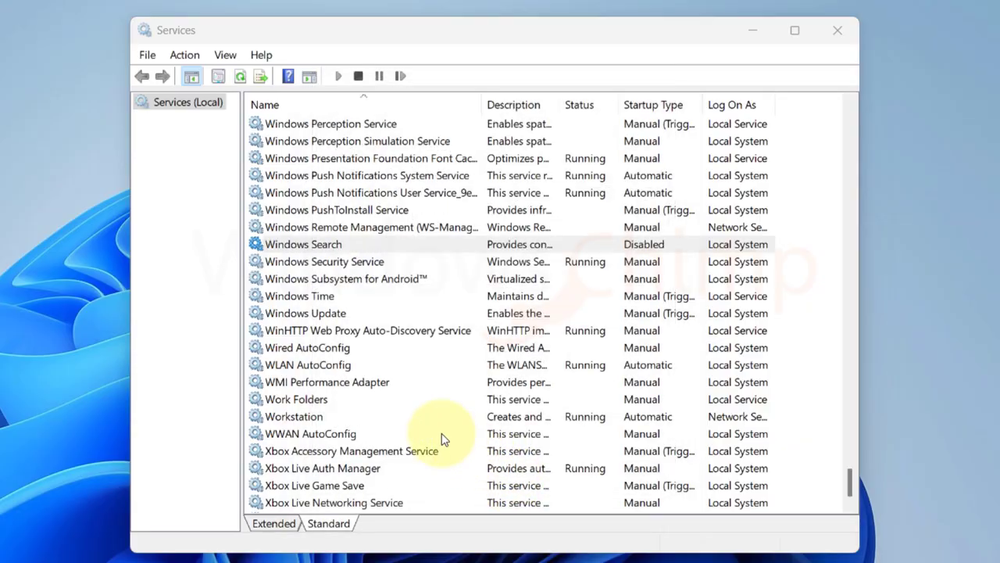
pyautogui.click(837, 31)
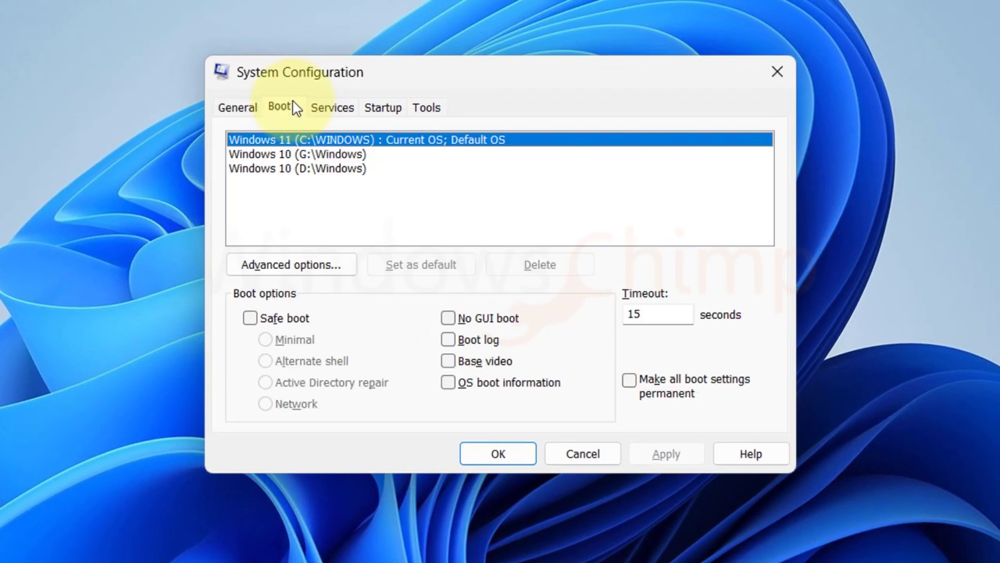
# Step: On the msconfig Boot tab, uncheck Safe boot and exit without restarting the computer
pyautogui.click(250, 317)
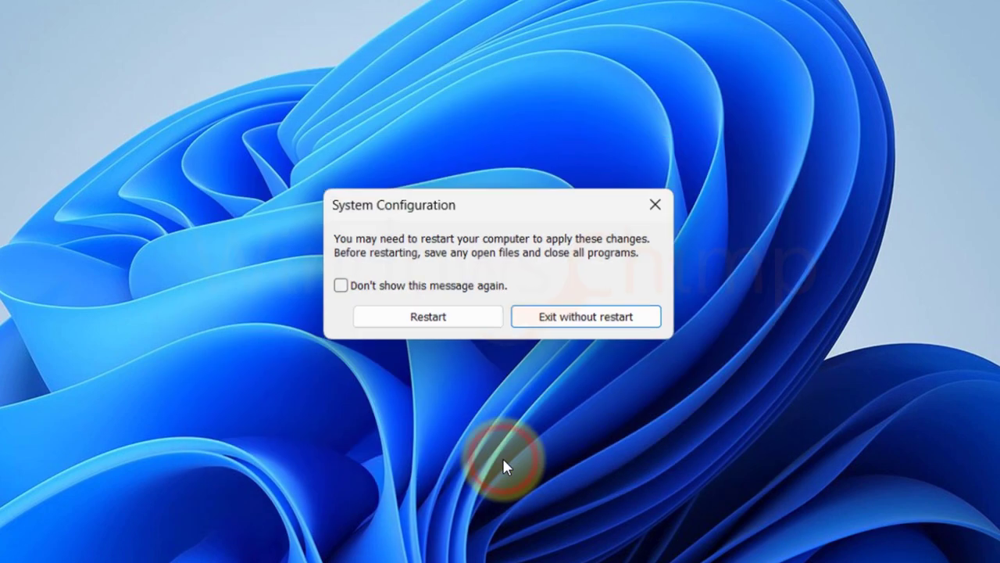
pyautogui.click(584, 315)
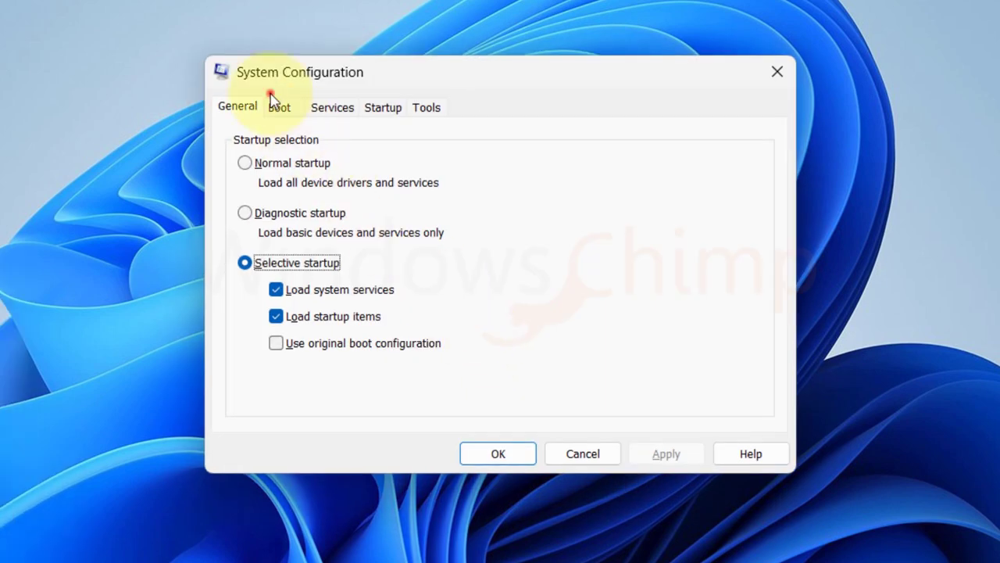
pyautogui.click(278, 106)
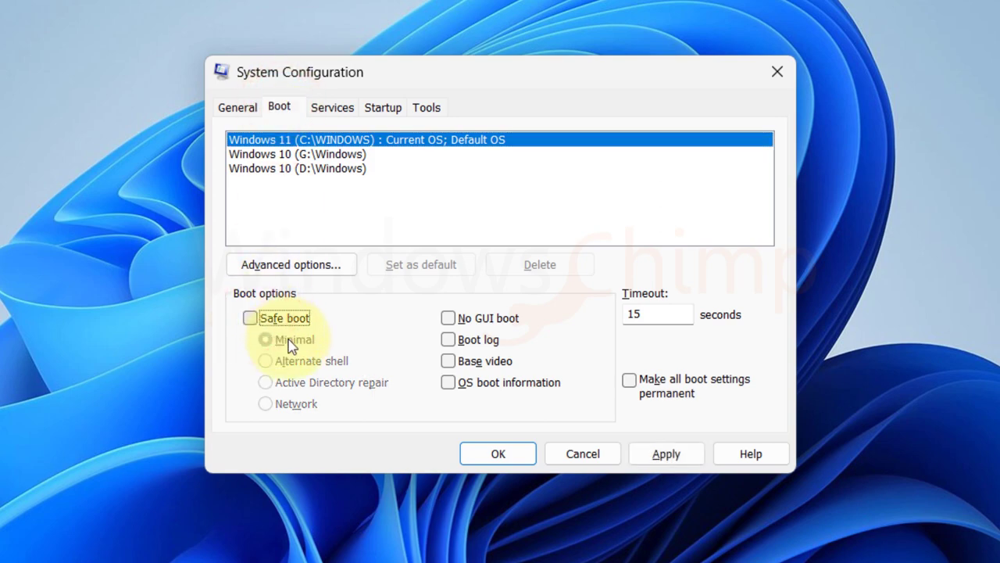
pyautogui.click(497, 453)
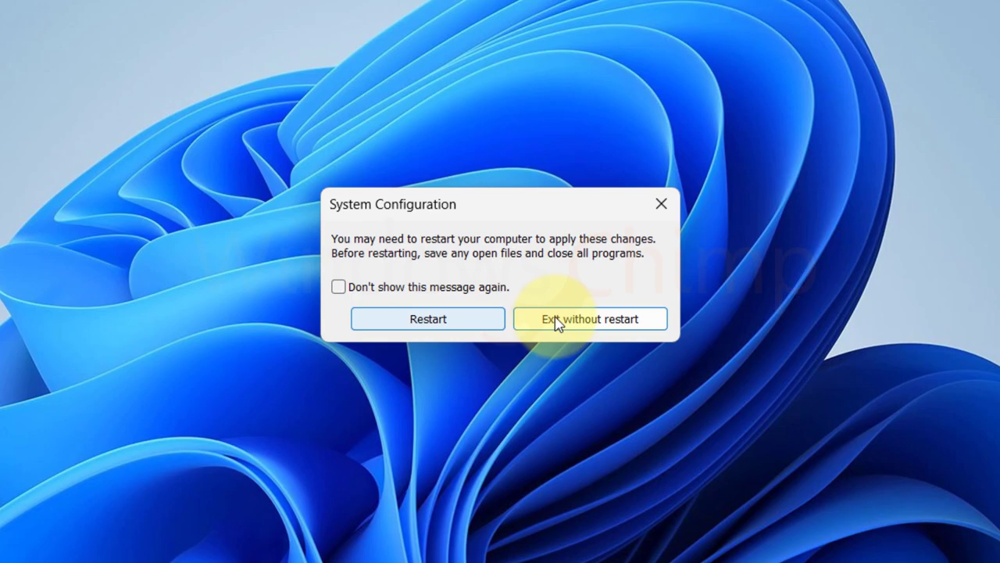
pyautogui.click(591, 319)
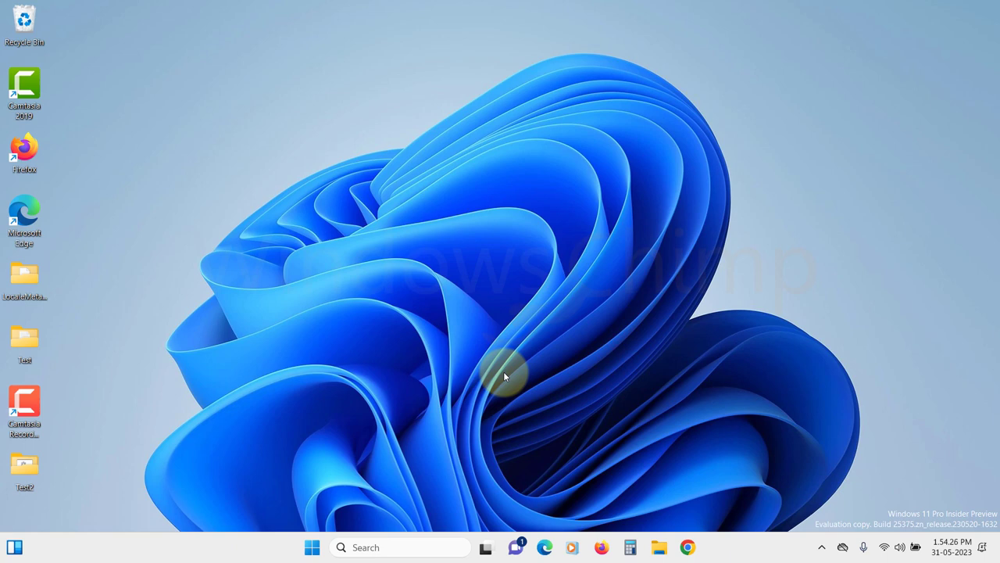
# Step: Launch Device Manager via Run and open the Standard SATA AHCI Controller's properties under IDE ATA/ATAPI controllers
pyautogui.press('Win+R')
pyautogui.write('d')
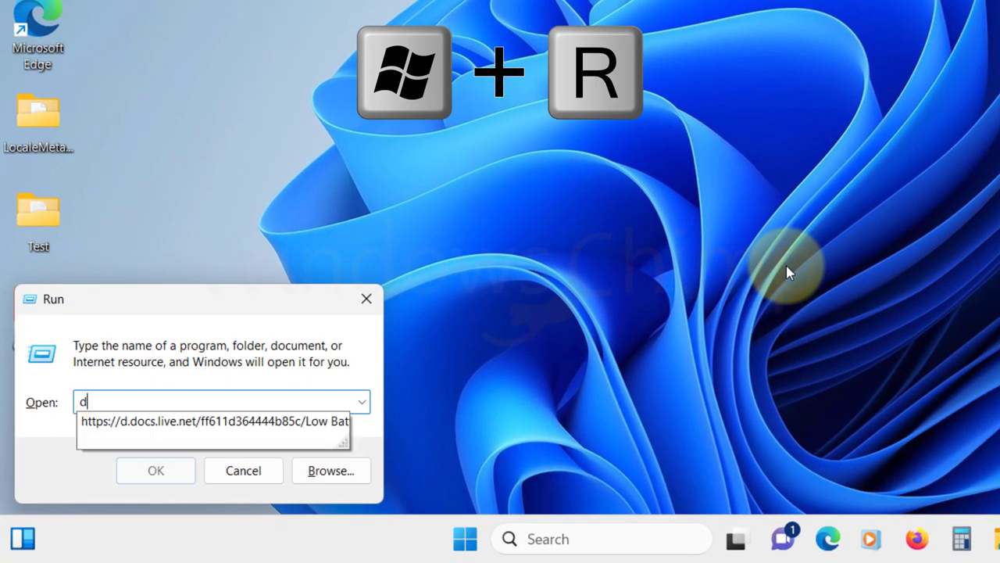
pyautogui.write('evmgm')
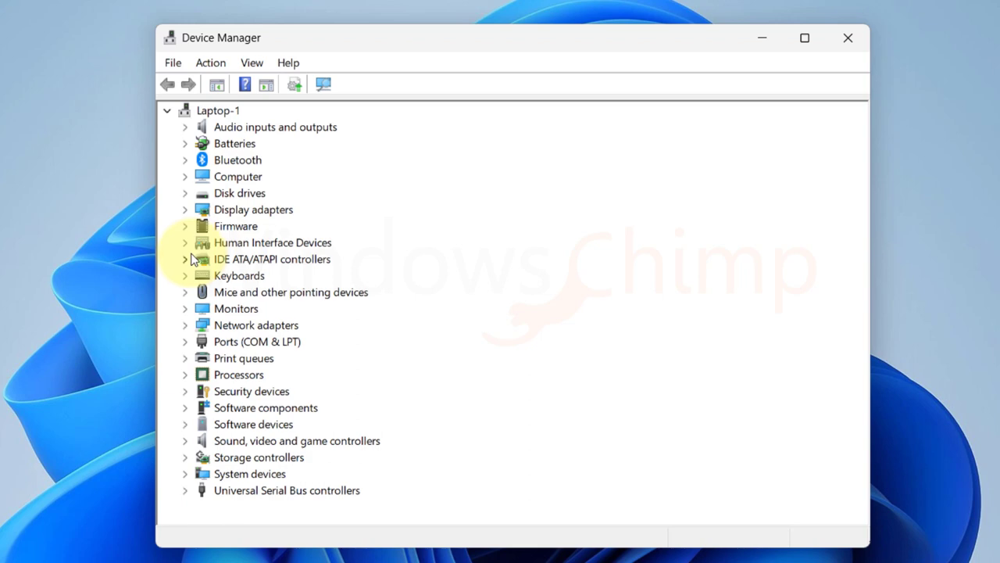
pyautogui.click(185, 260)
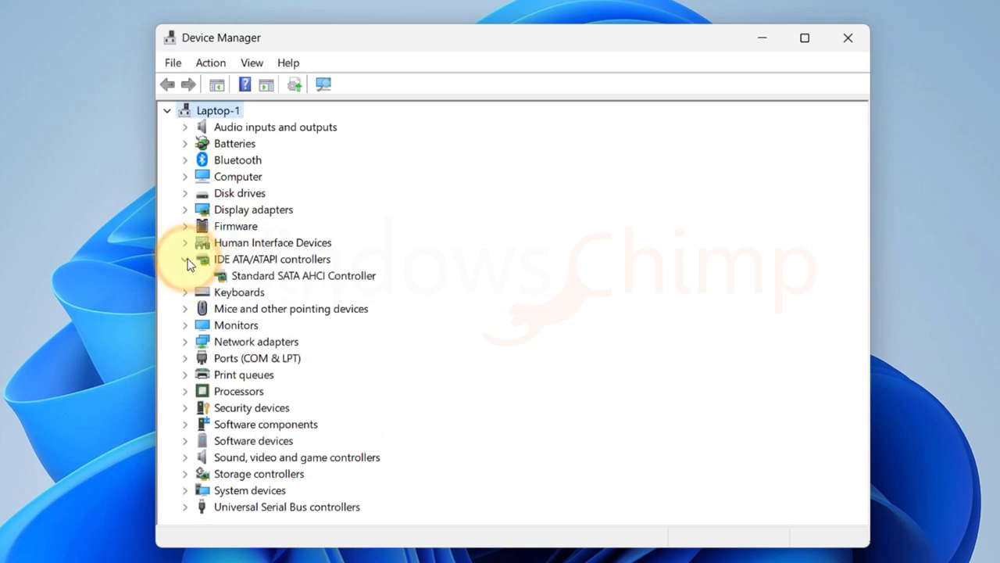
pyautogui.rightClick(303, 275)
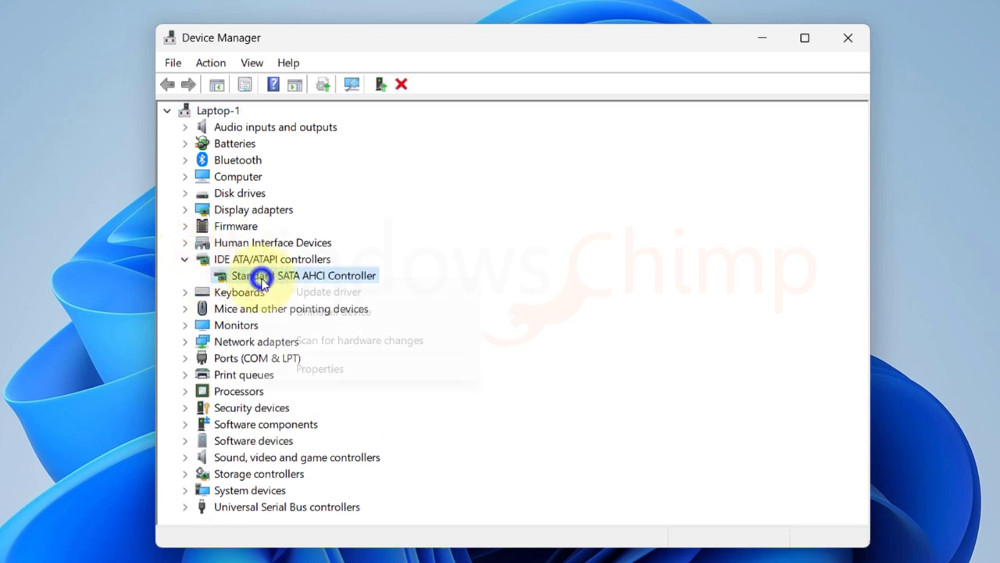
pyautogui.click(319, 368)
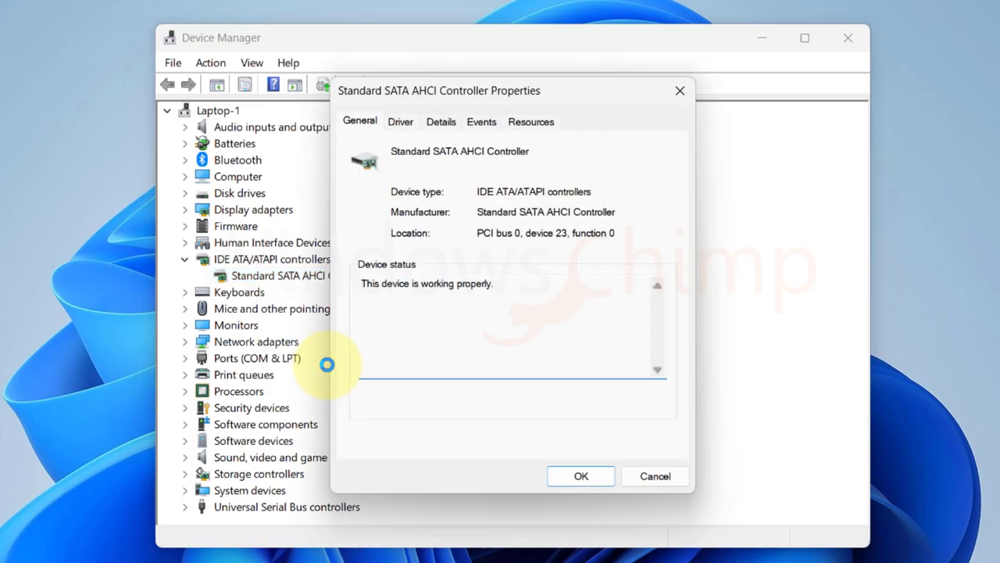
# Step: Check Driver Details for storahci.sys, then copy the Device instance path value from the Details tab
pyautogui.click(400, 122)
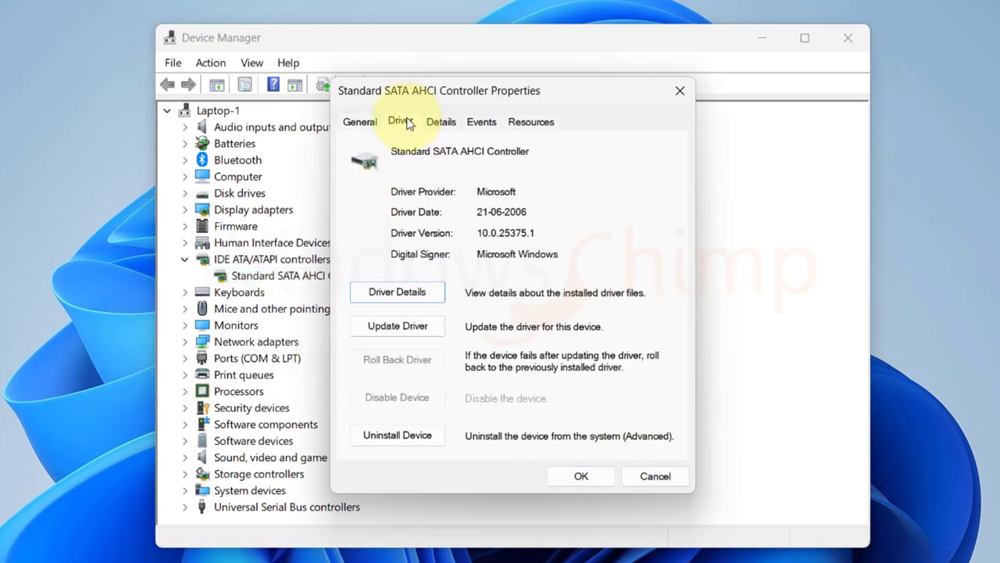
pyautogui.click(397, 292)
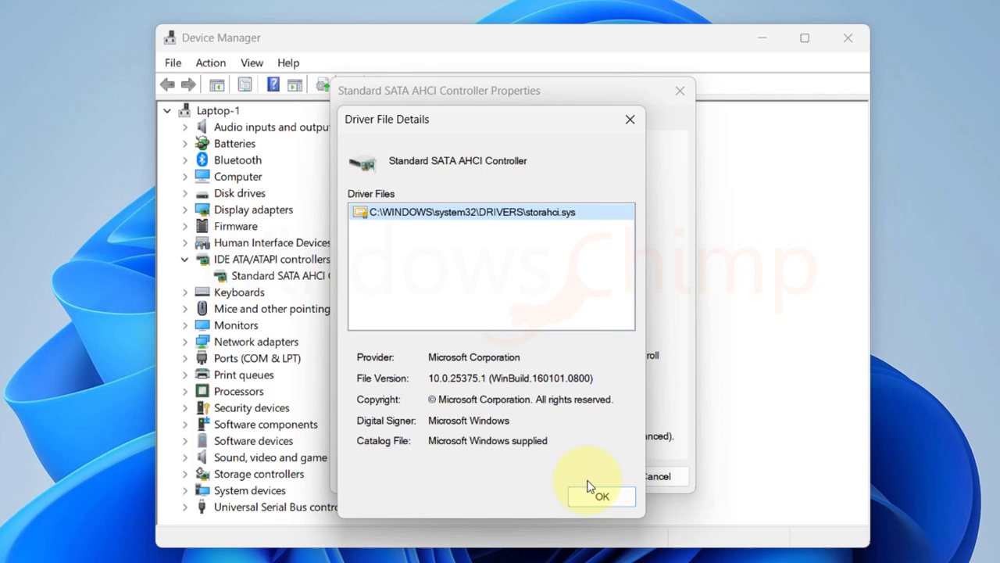
pyautogui.click(600, 495)
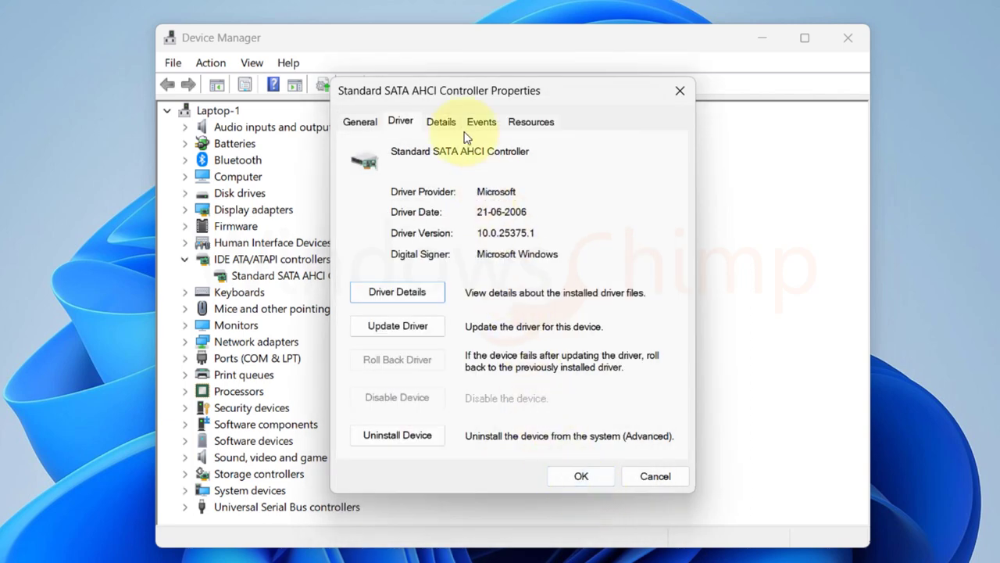
pyautogui.click(441, 122)
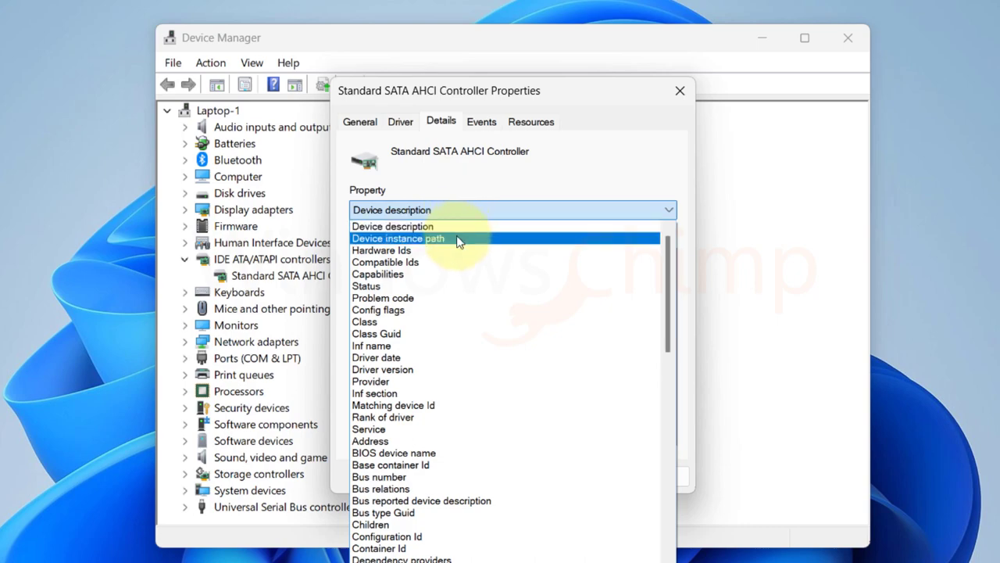
pyautogui.rightClick(475, 257)
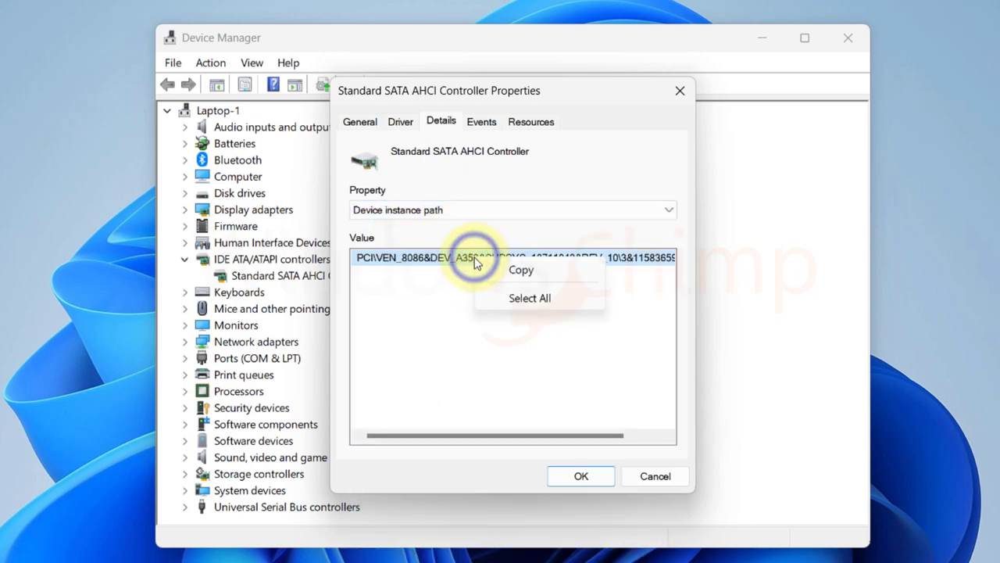
pyautogui.click(521, 268)
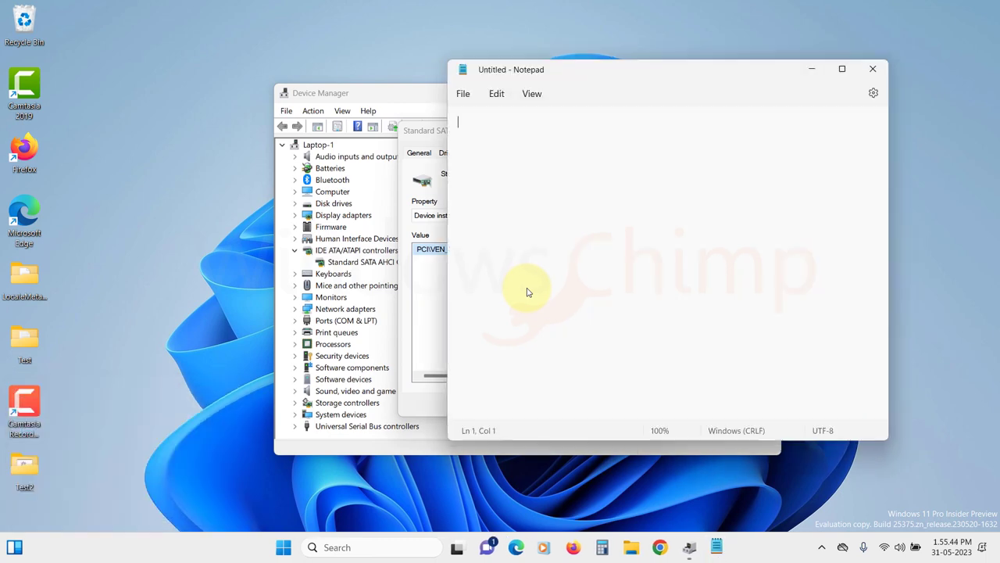
# Step: Paste the path PCI\VEN_8086&DEV_A353...\3&11583659&0&B8 into Notepad and close the controller properties
pyautogui.write('PCI\\VEN_8086&DEV_A353&SUBSYS_18711043&REV_10\\3&11583659&0&B8')
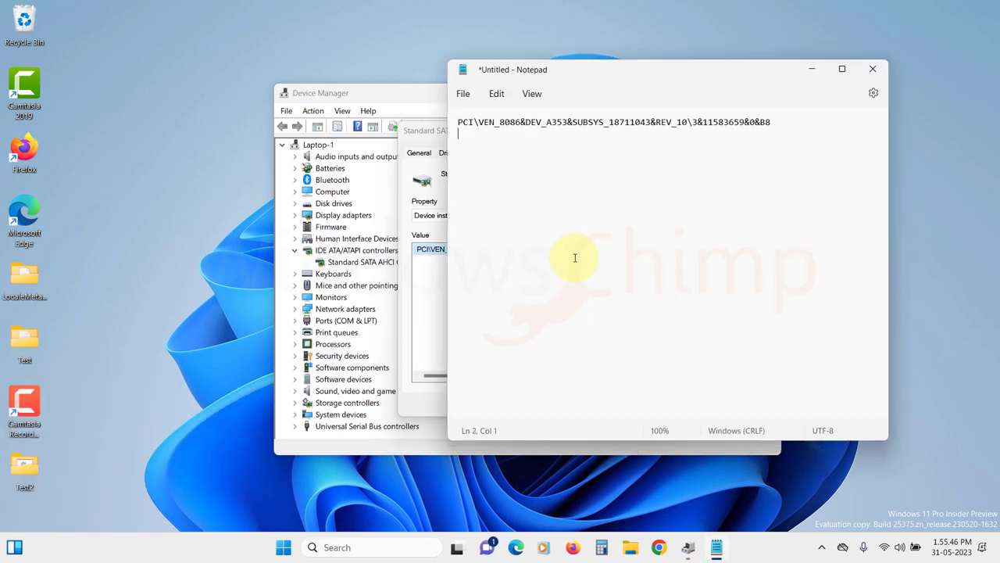
pyautogui.click(575, 400)
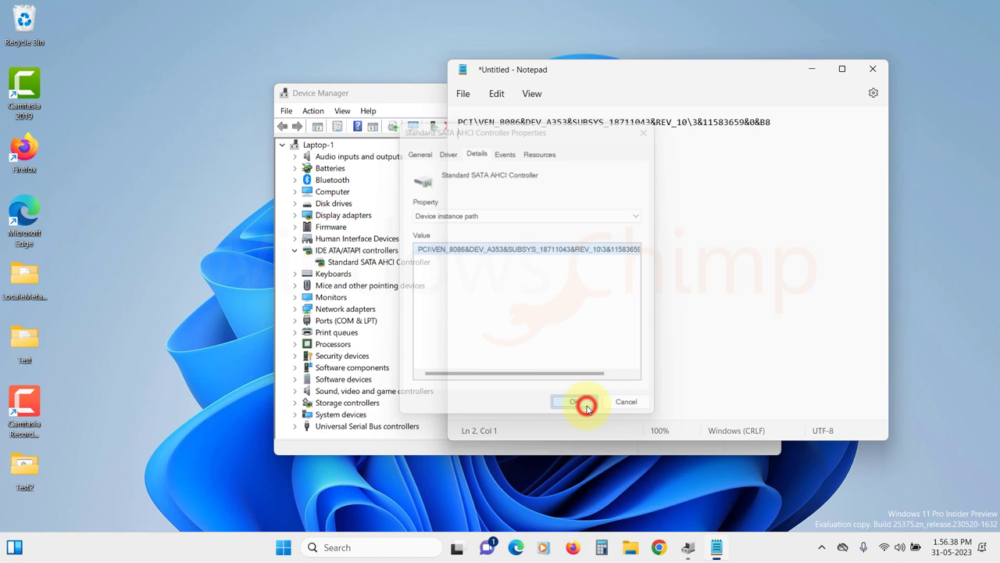
pyautogui.click(575, 400)
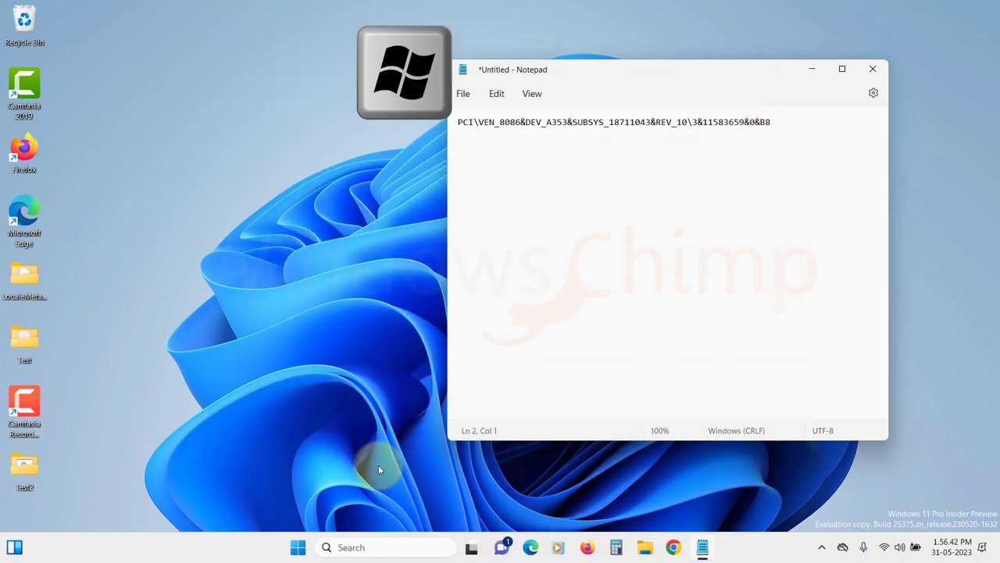
# Step: Launch the Registry Editor via Run with regedit
pyautogui.press('Win+r')
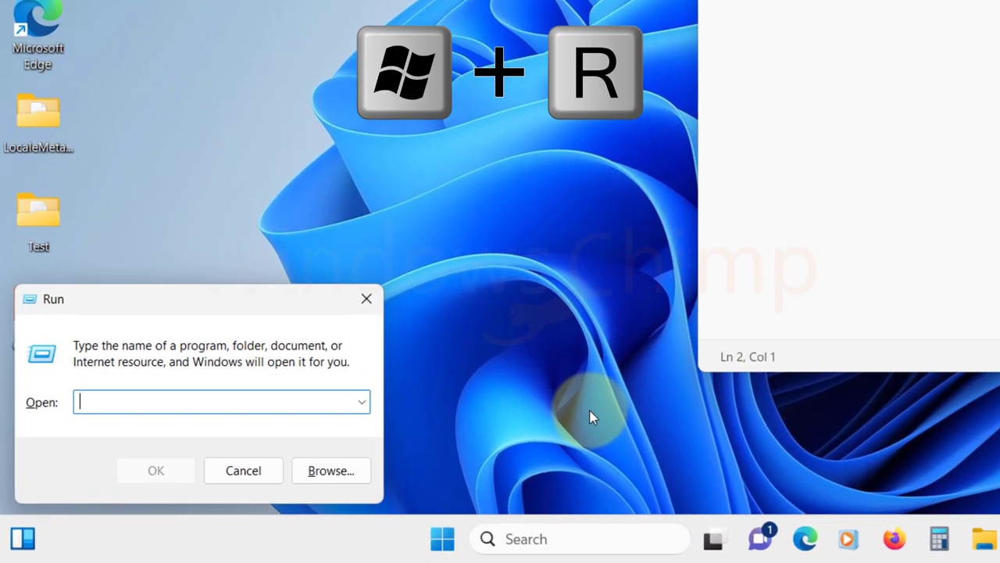
pyautogui.write('regedit')
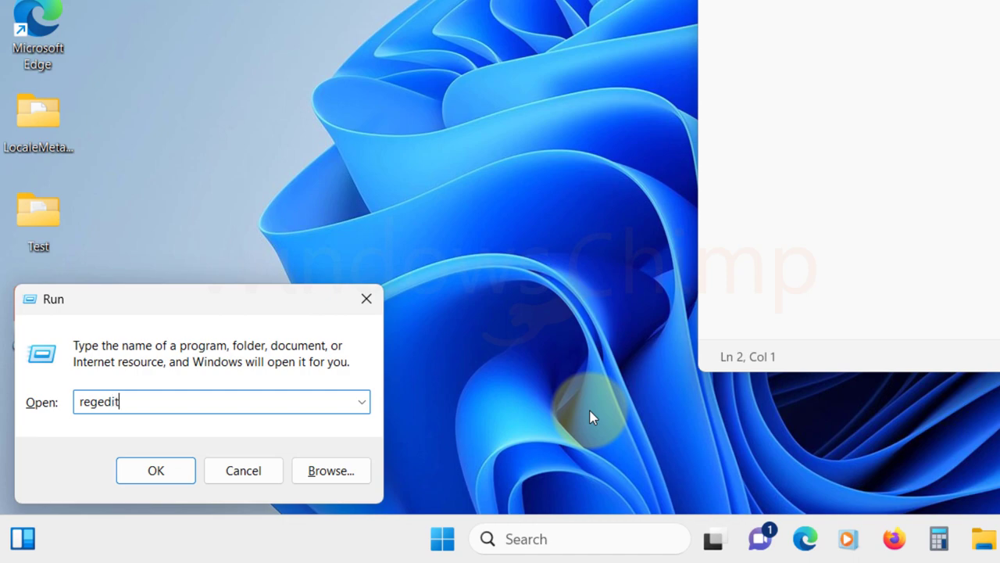
pyautogui.click(156, 468)
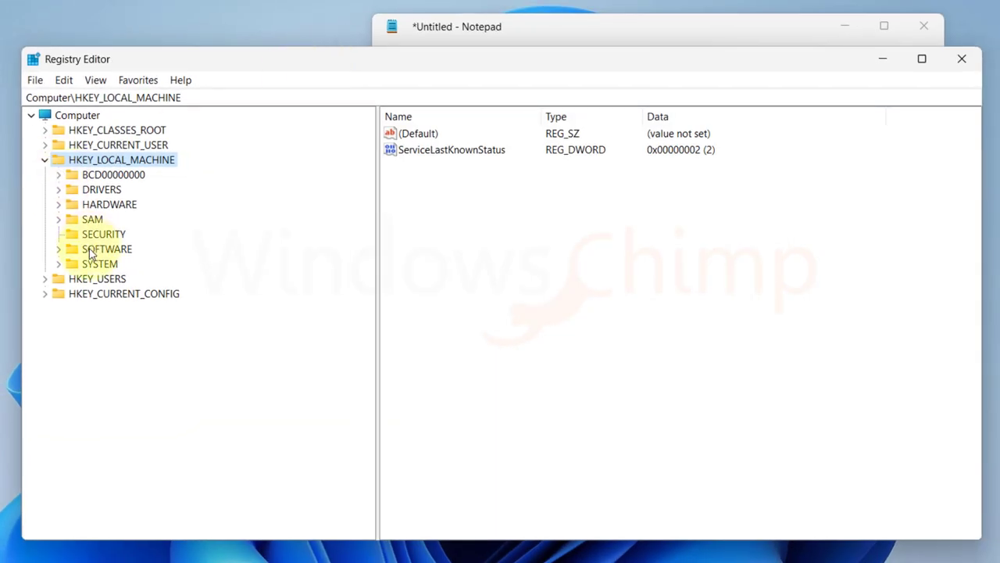
# Step: Navigate HKEY_LOCAL_MACHINE\SYSTEM\CurrentControlSet\Enum\PCI to the VEN_8086&DEV_A353 device key
pyautogui.click(58, 262)
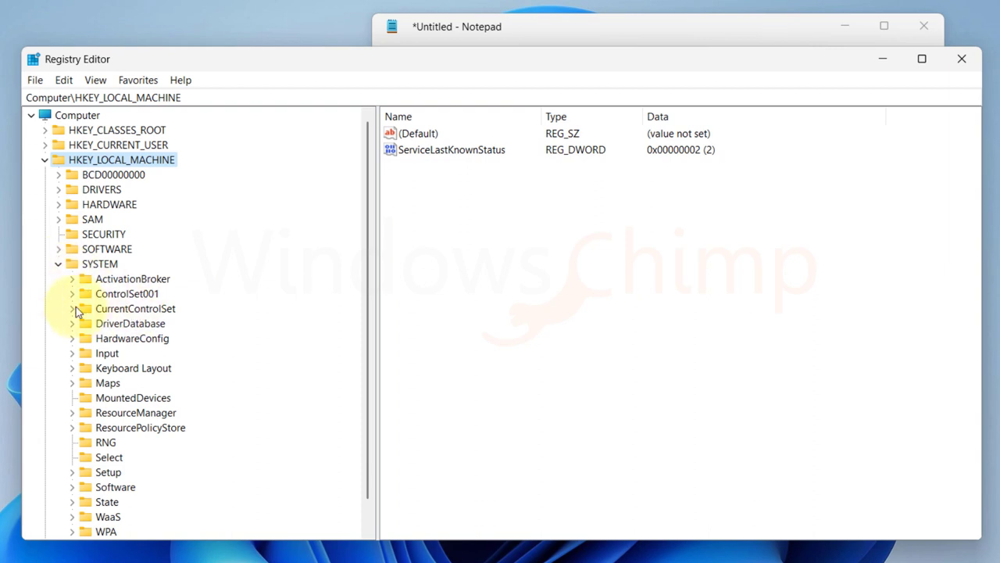
pyautogui.click(72, 308)
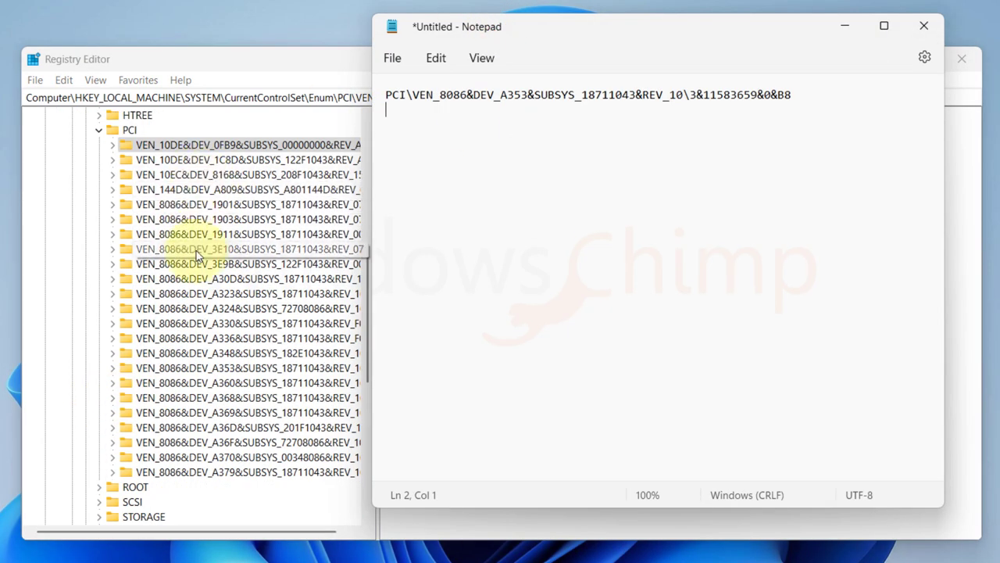
pyautogui.click(247, 412)
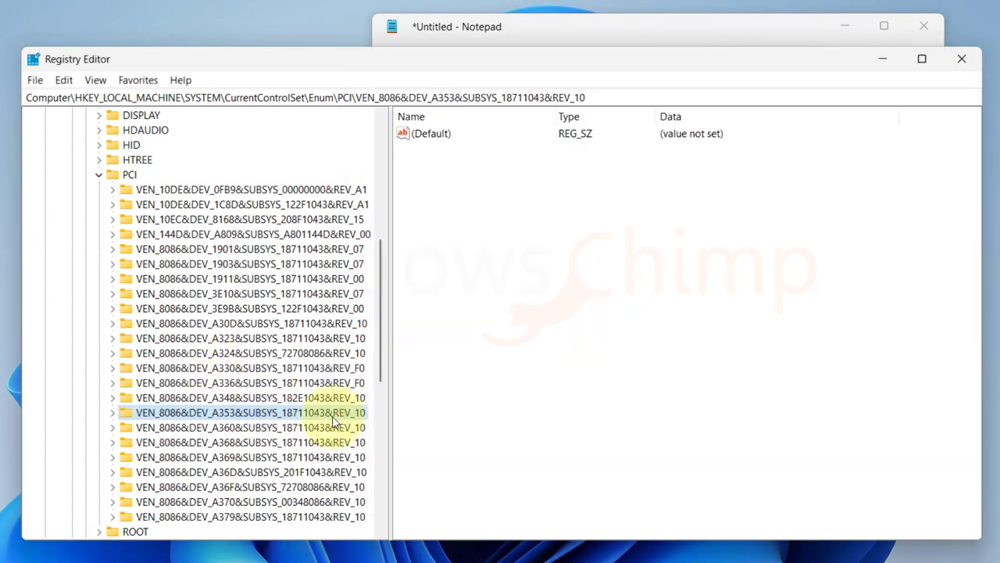
pyautogui.click(113, 413)
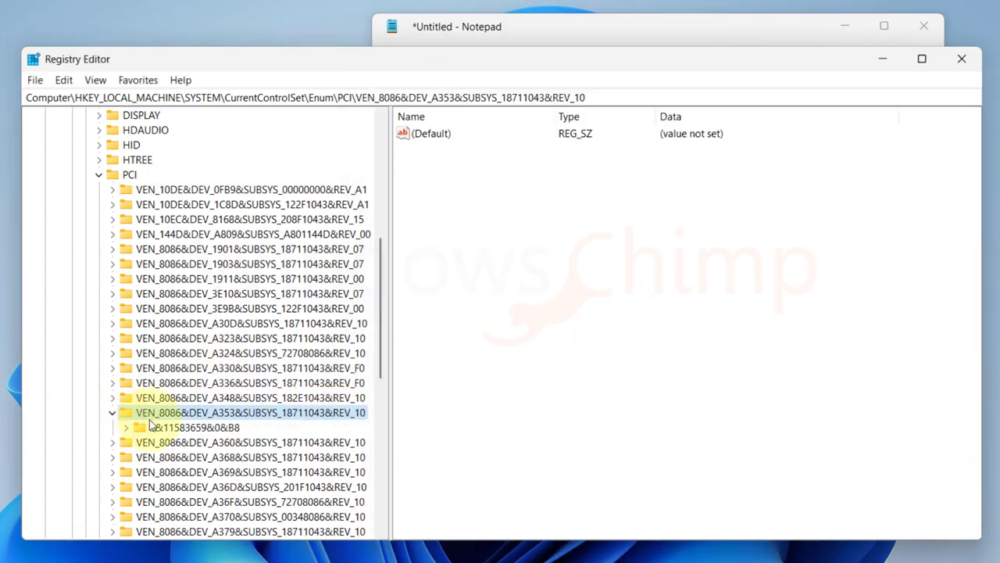
# Step: Under instance 3&11583659&0&B8, open Device Parameters > Interrupt Management > MessageSignaledInterruptProperties
pyautogui.click(192, 426)
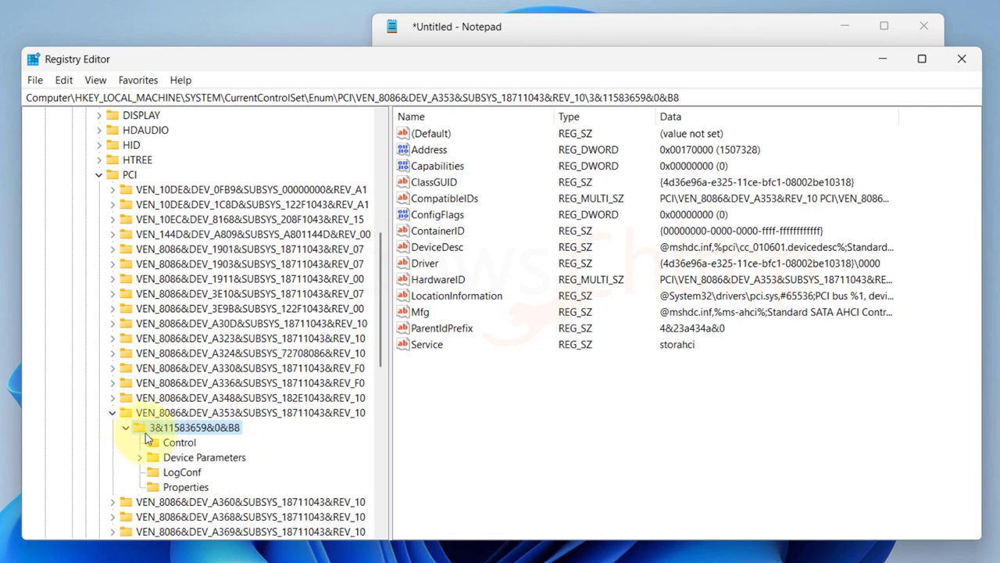
pyautogui.click(148, 457)
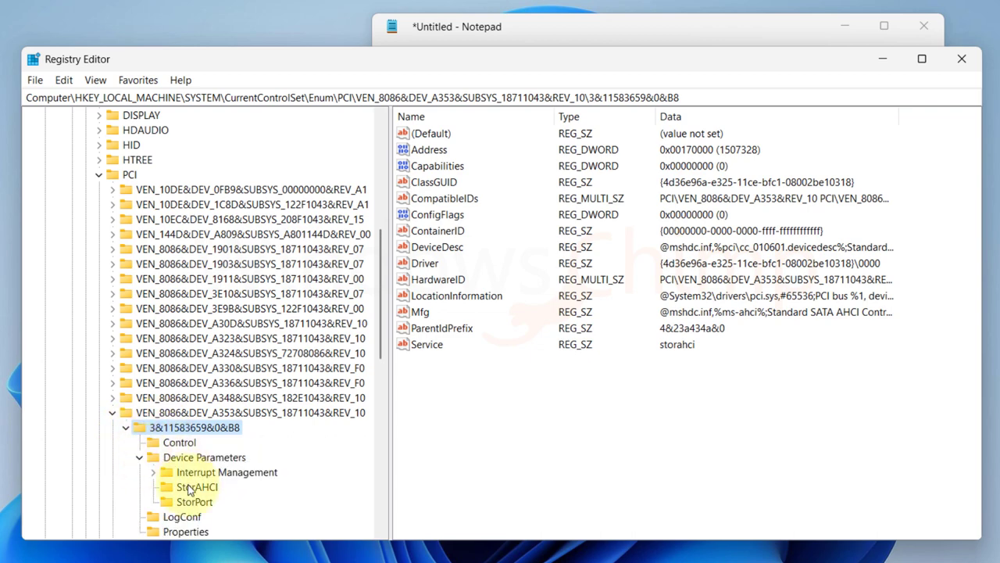
pyautogui.click(157, 472)
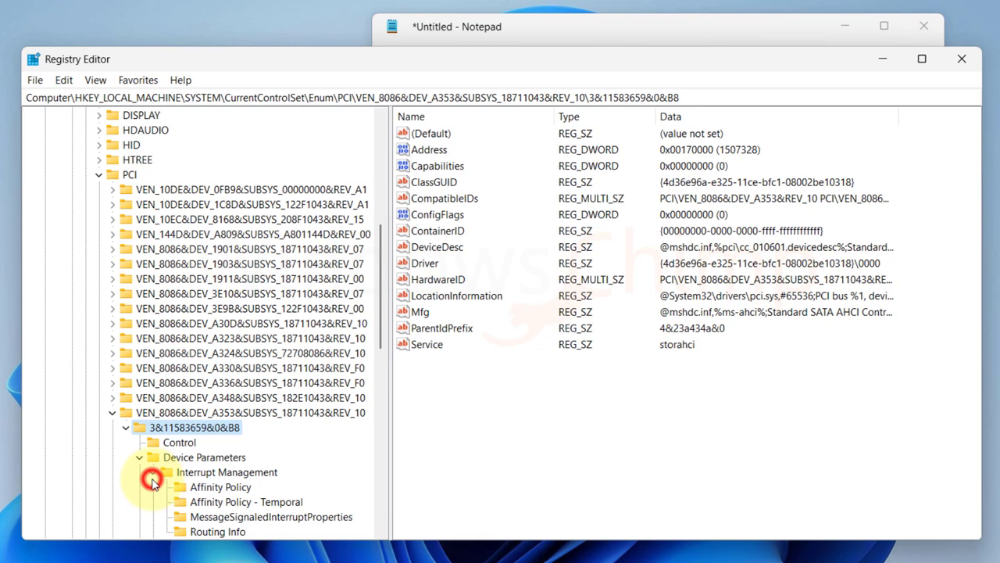
pyautogui.click(225, 472)
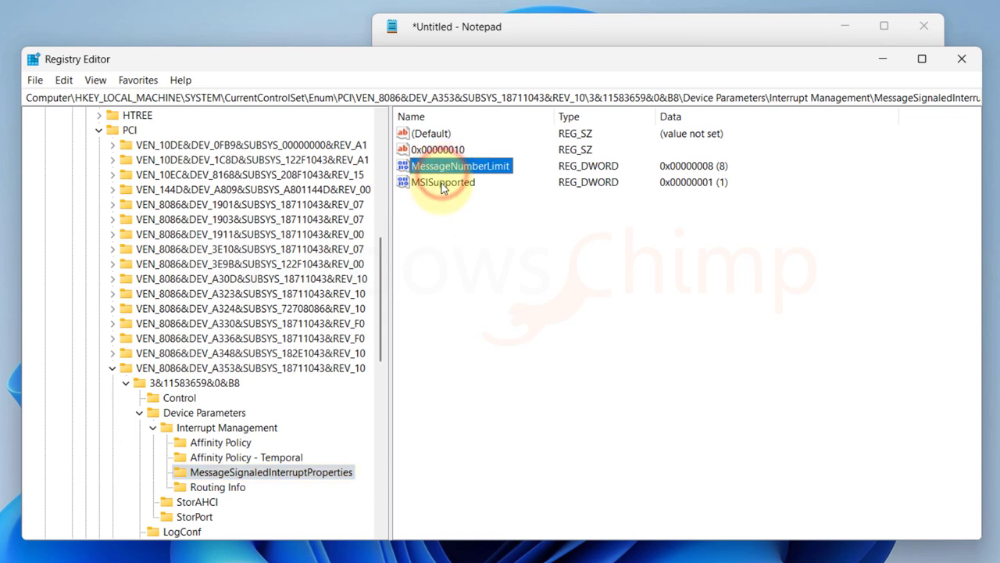
# Step: Set the MSISupported value data to 0 and close Registry Editor
pyautogui.doubleClick(444, 181)
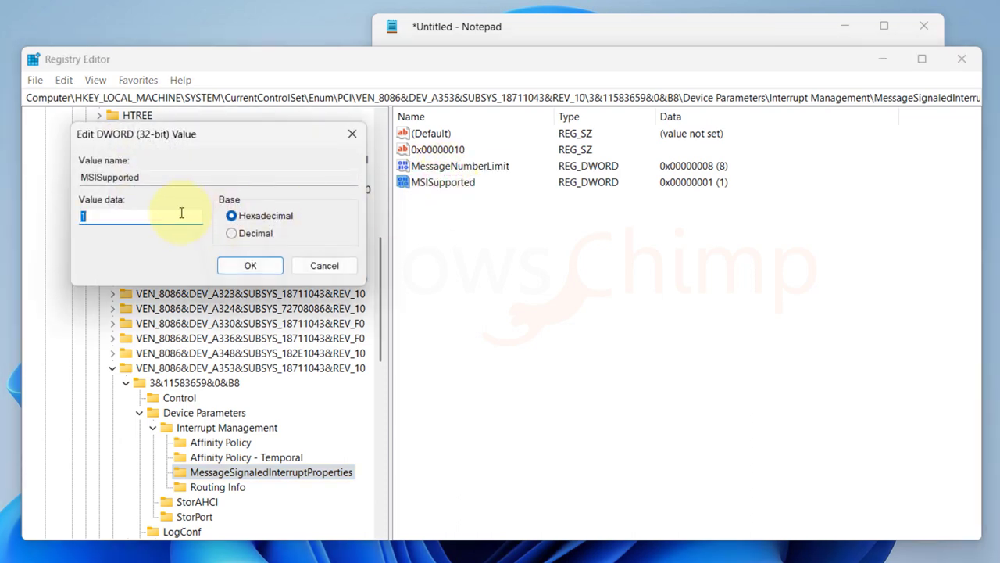
pyautogui.click(250, 265)
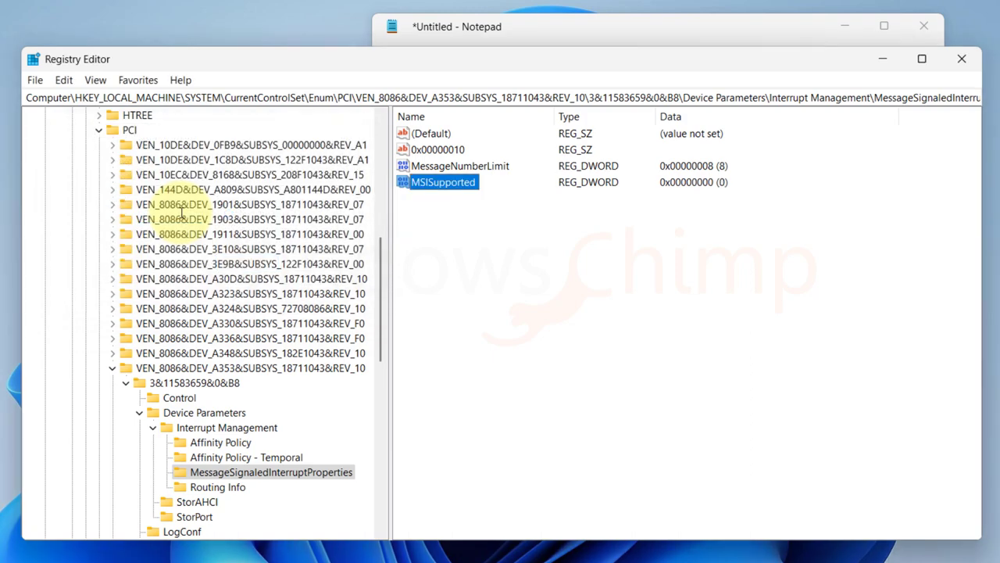
pyautogui.click(924, 25)
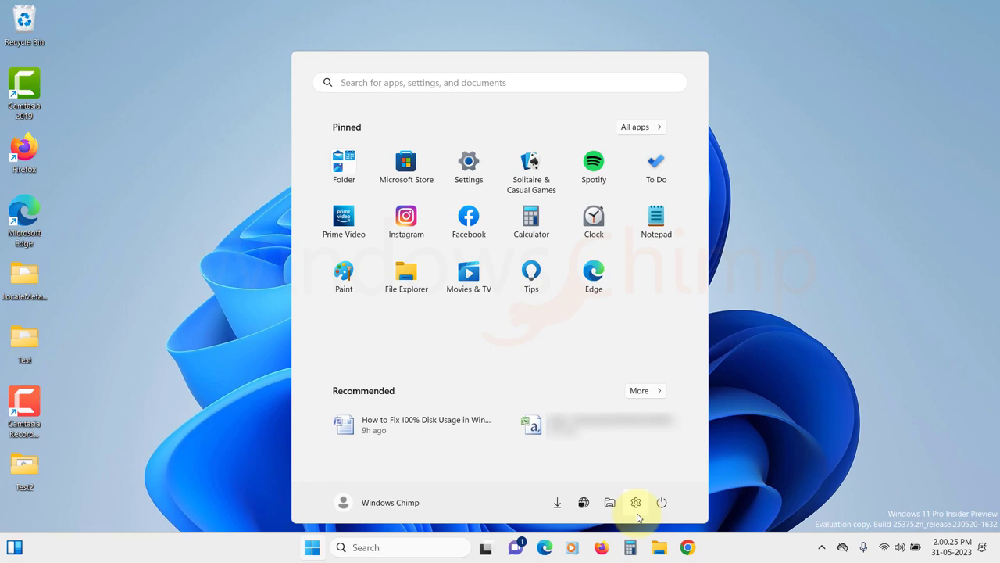
# Step: Choose Restart from the Start menu power options
pyautogui.click(661, 502)
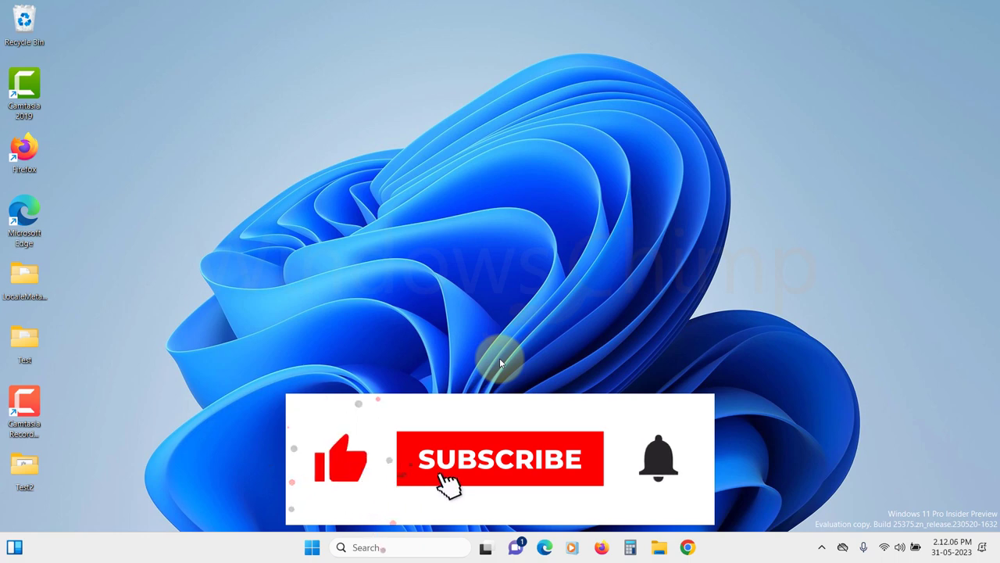
pyautogui.click(500, 459)
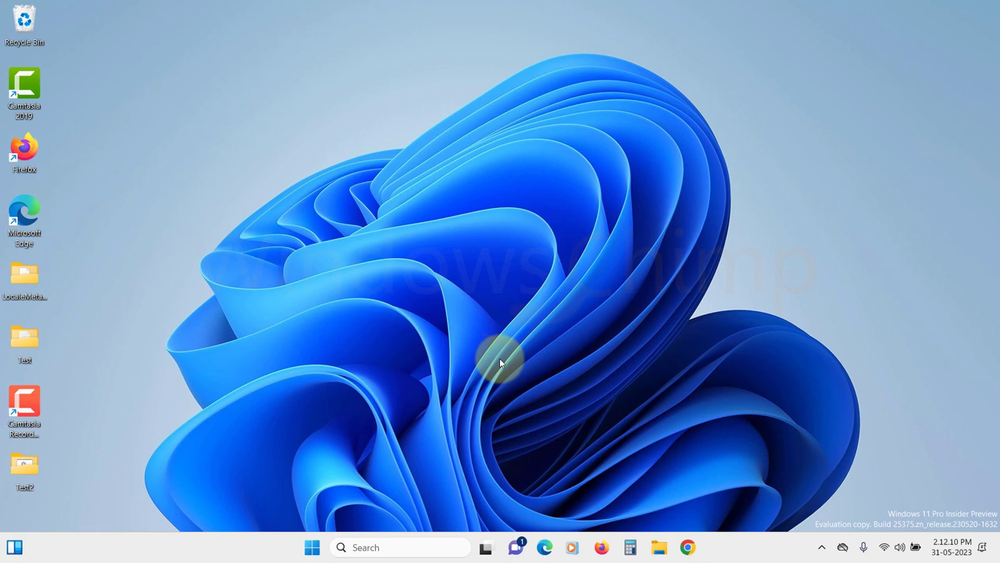
pyautogui.moveTo(525, 320)
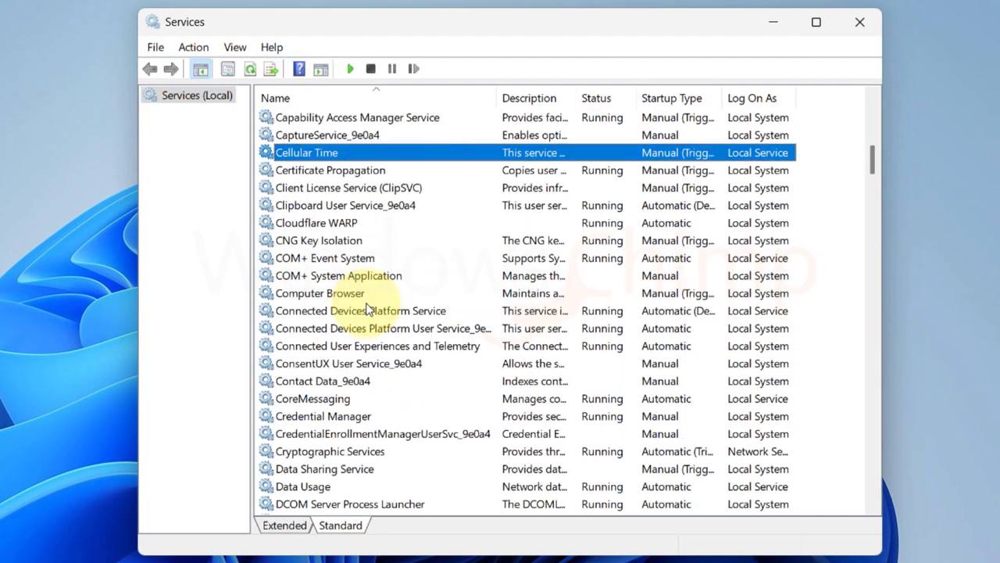
# Step: Set Connected User Experiences and Telemetry to Disabled, stop it, and apply the change
pyautogui.click(378, 346)
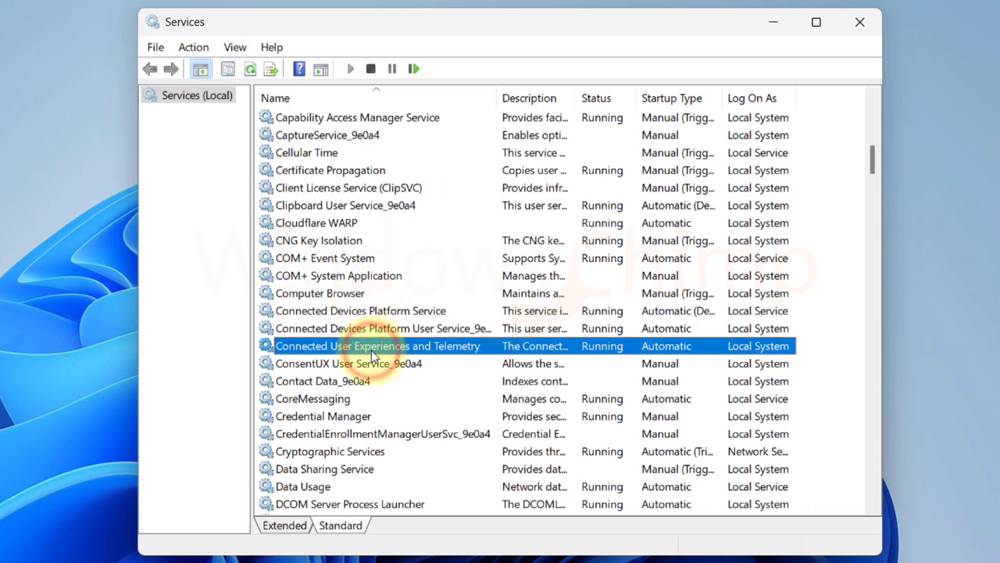
pyautogui.doubleClick(377, 345)
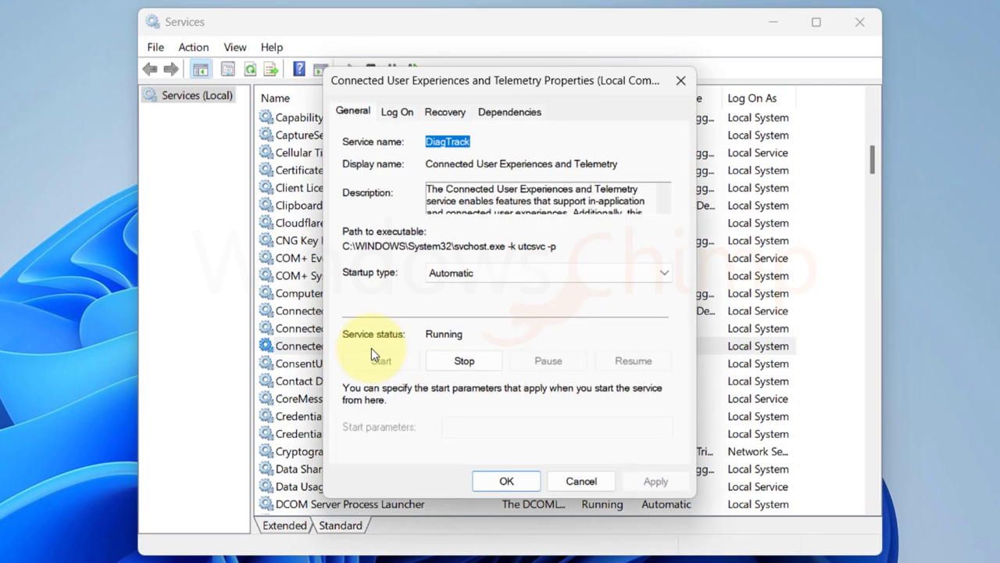
pyautogui.click(547, 272)
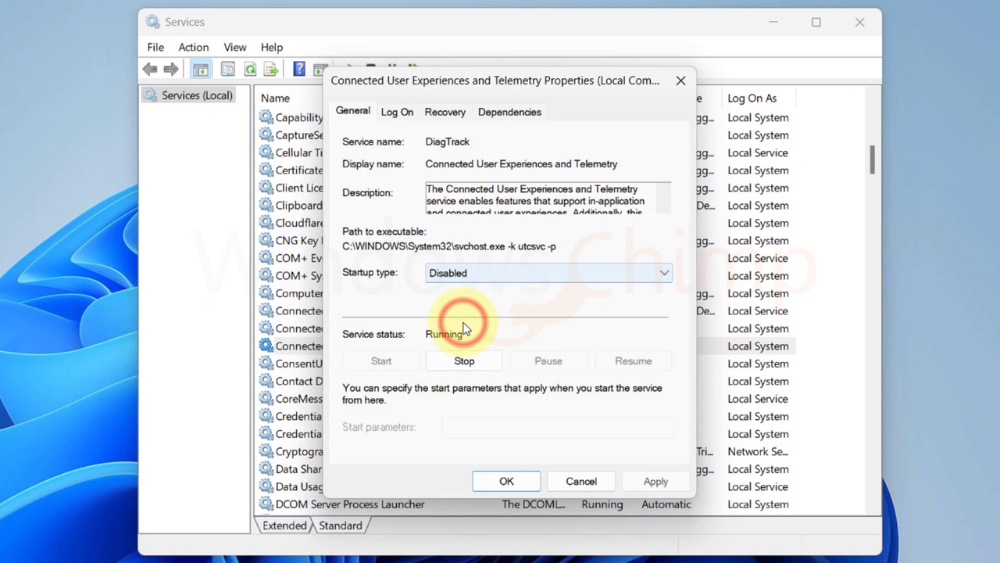
pyautogui.click(463, 360)
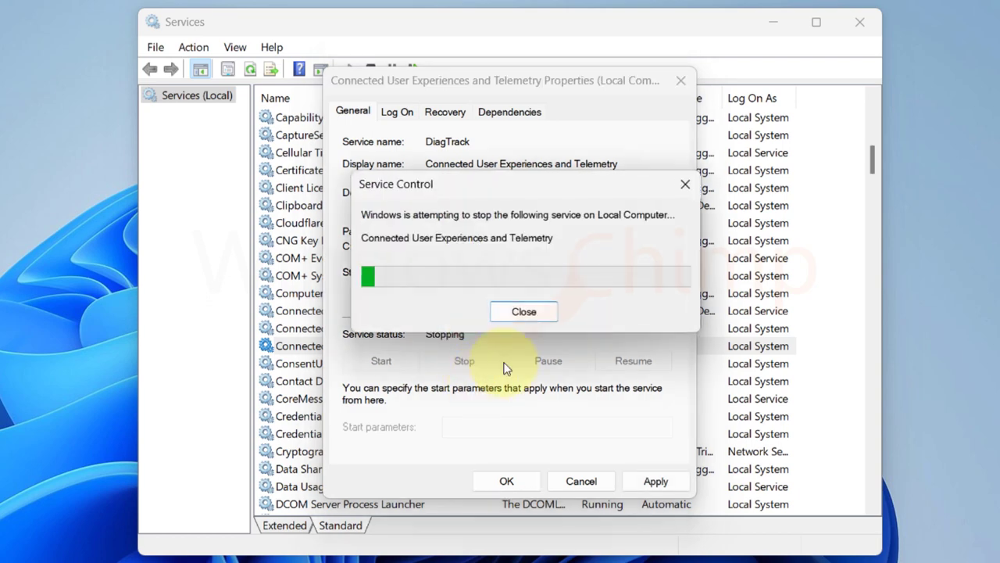
pyautogui.click(523, 311)
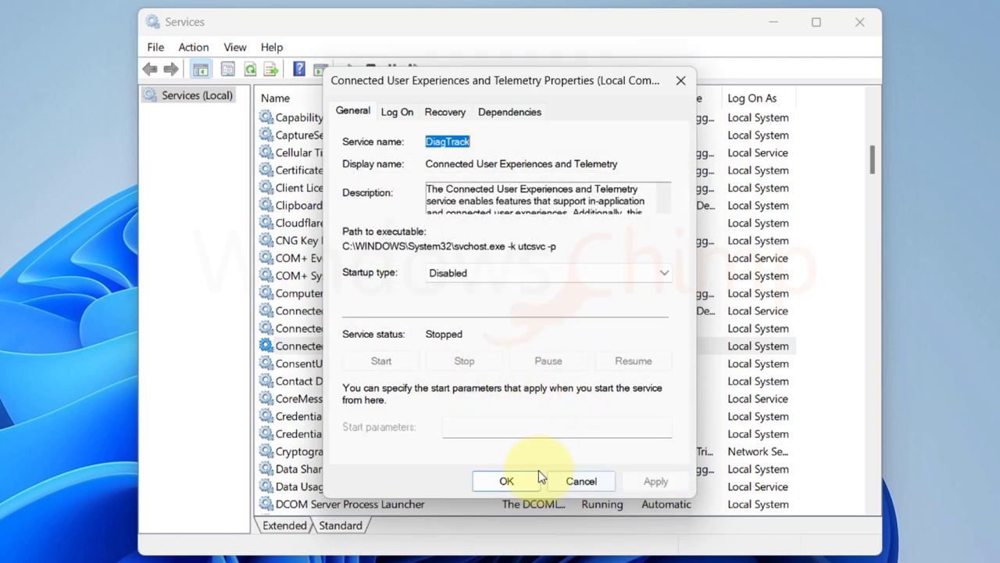
pyautogui.click(506, 482)
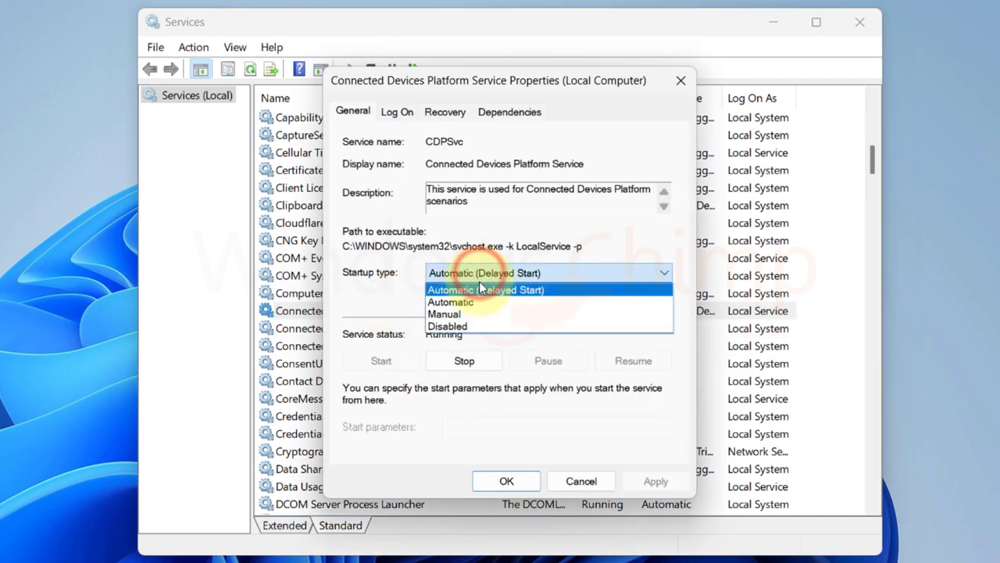
# Step: Set CDPSvc startup type to Disabled and confirm the service properties
pyautogui.click(462, 359)
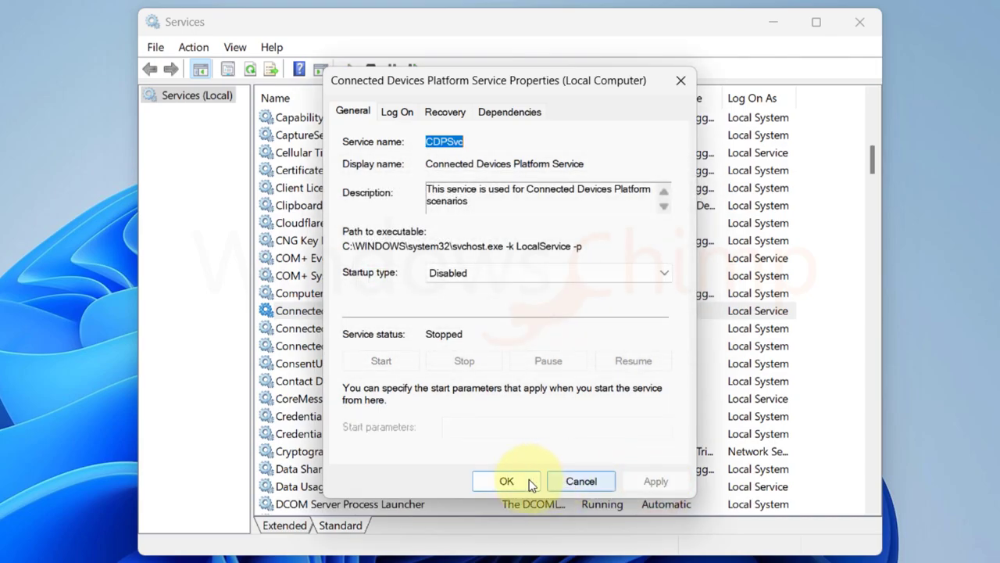
pyautogui.click(506, 482)
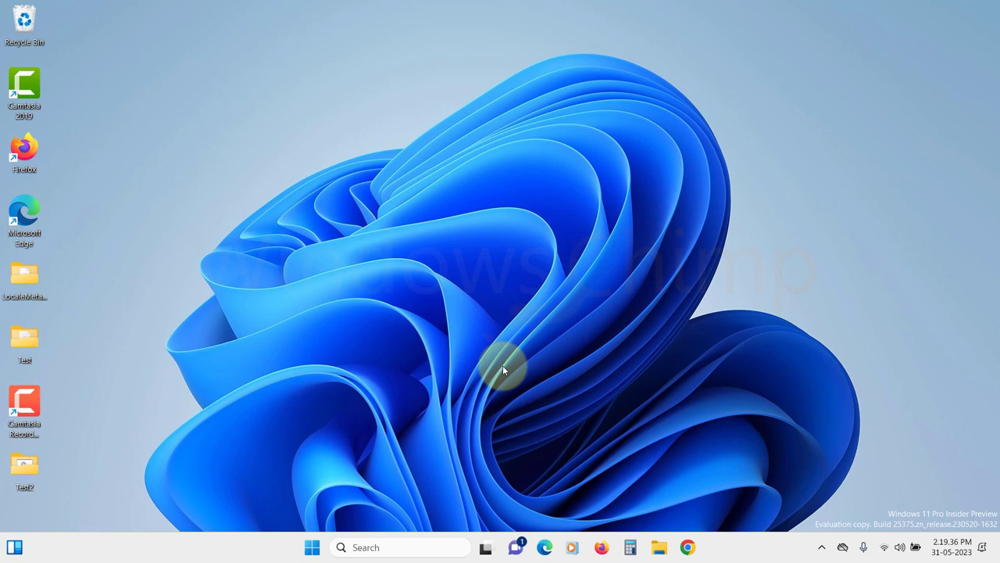
# Step: Search for 'disk de' and launch Defragment and Optimize Drives
pyautogui.click(312, 547)
pyautogui.write('disk de')
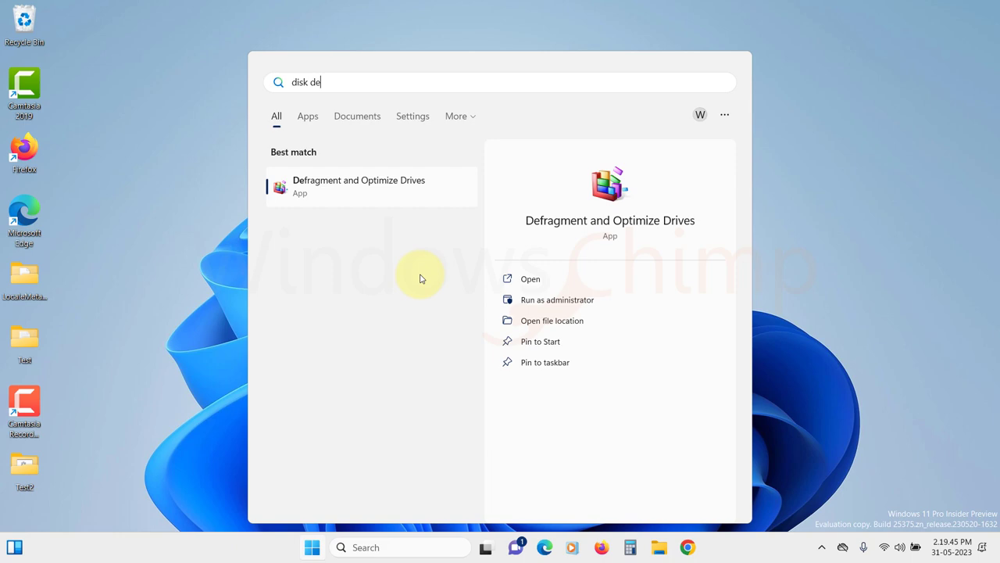
pyautogui.click(530, 278)
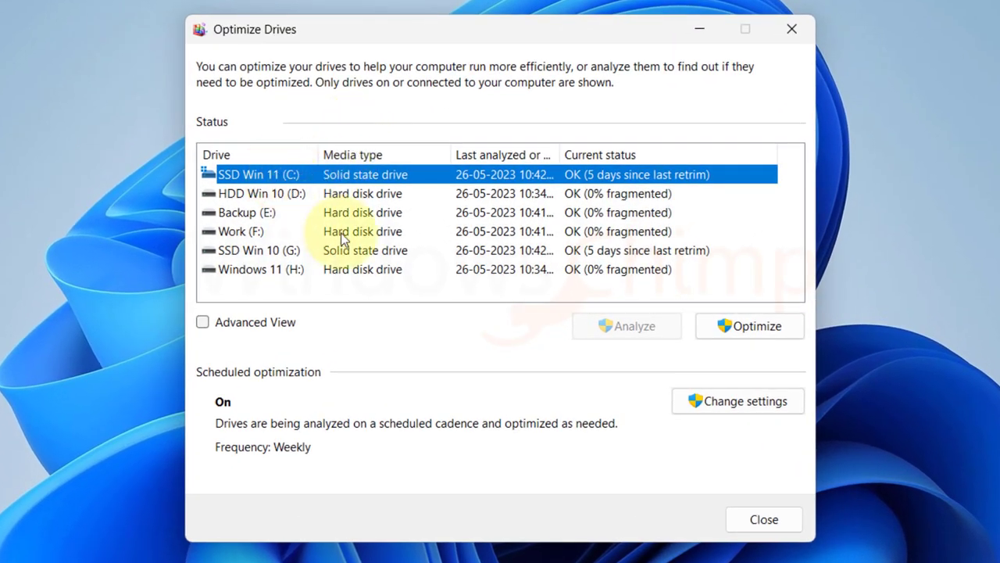
# Step: Uncheck Run on a schedule in the optimization settings and confirm
pyautogui.click(737, 400)
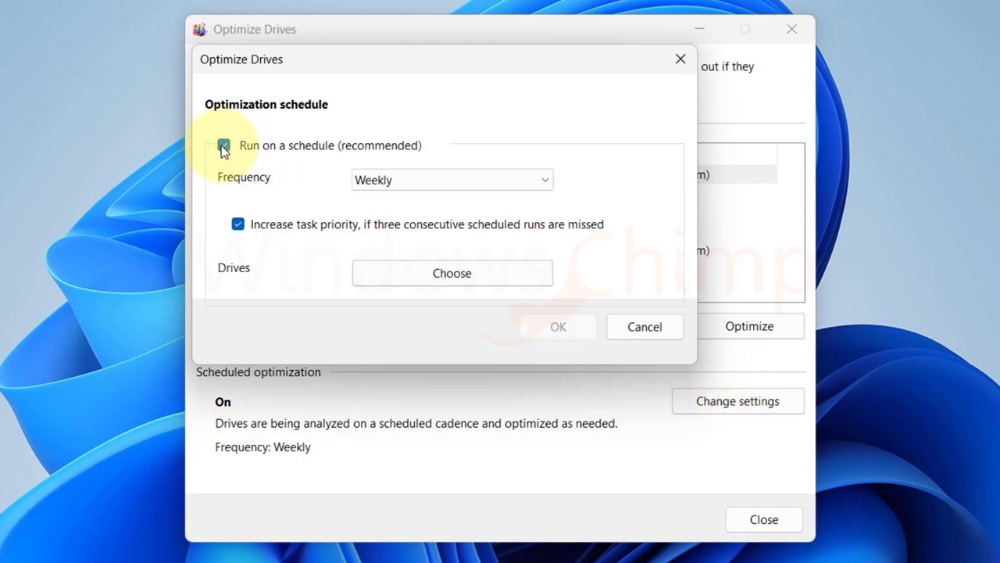
pyautogui.click(223, 146)
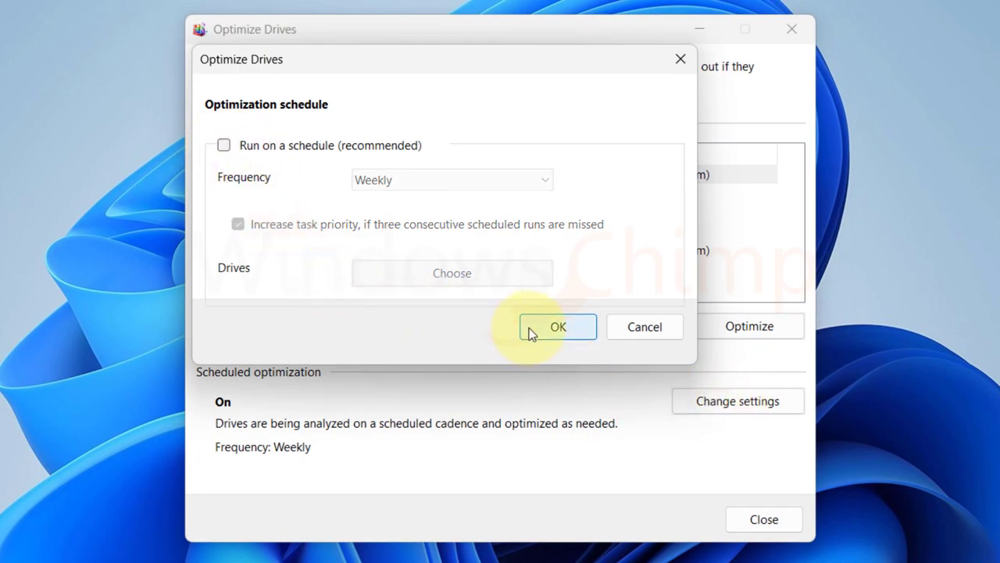
pyautogui.click(558, 327)
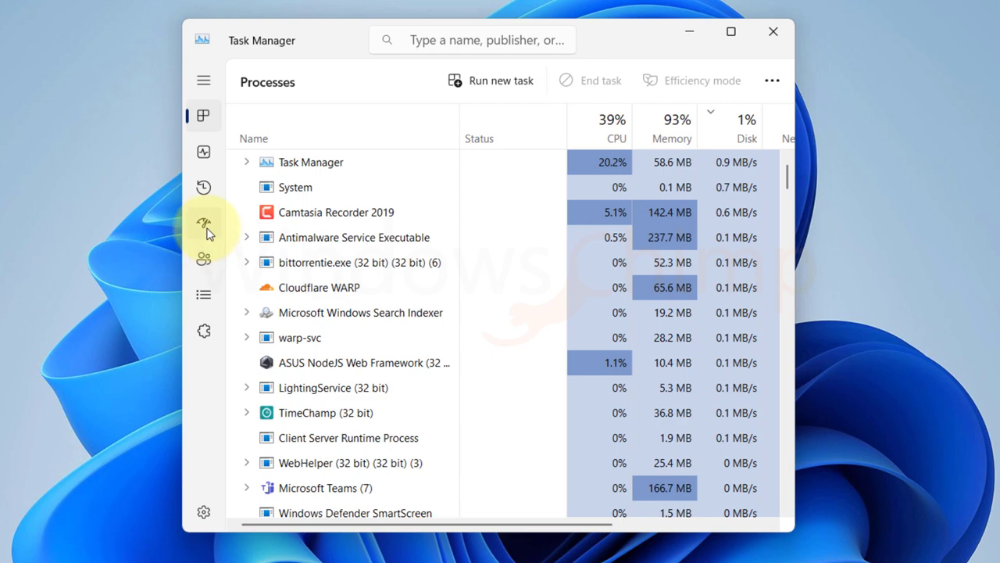
# Step: Disable the Amazon Music Helper.exe entry on the Startup apps page
pyautogui.click(203, 222)
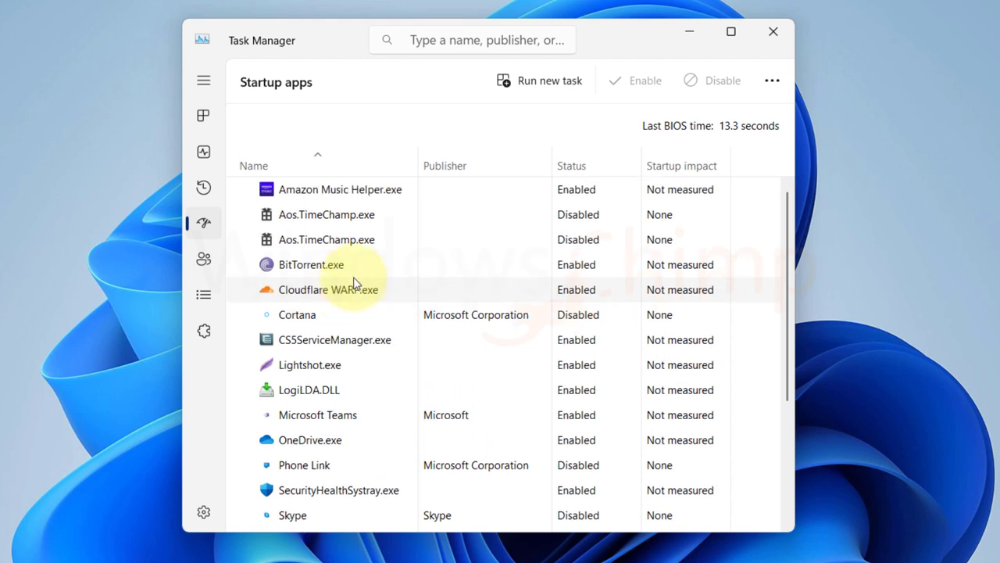
pyautogui.click(328, 189)
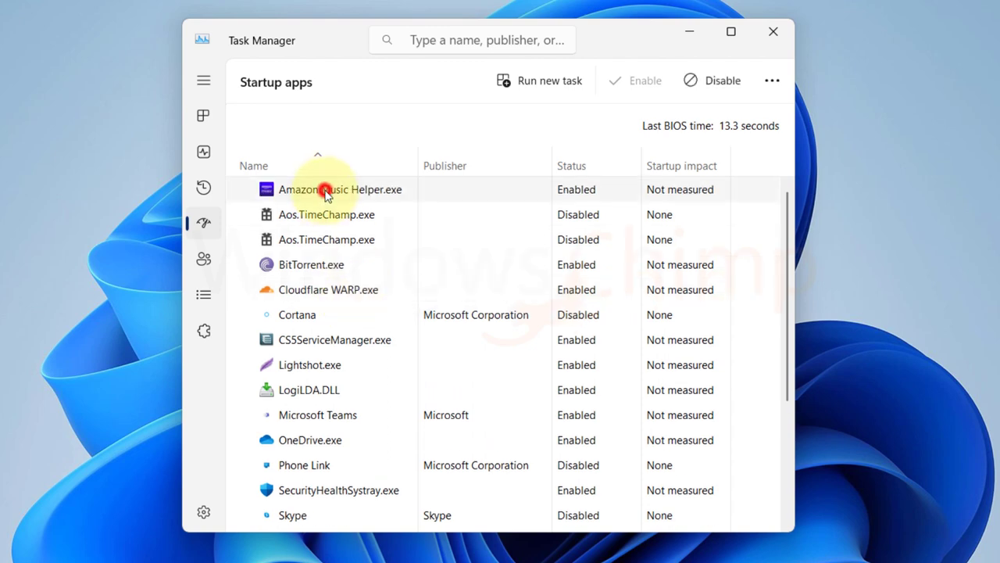
pyautogui.rightClick(325, 189)
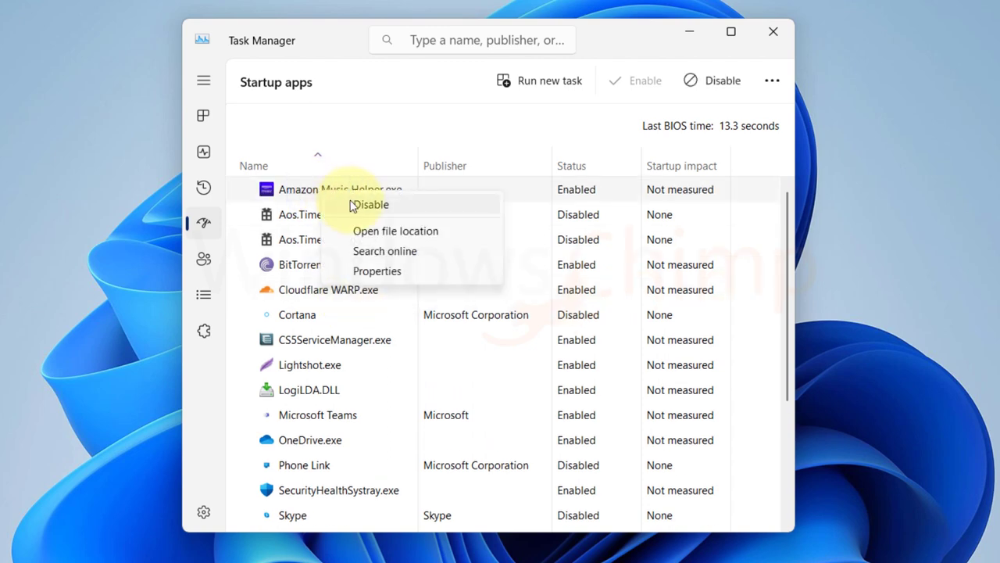
pyautogui.click(772, 31)
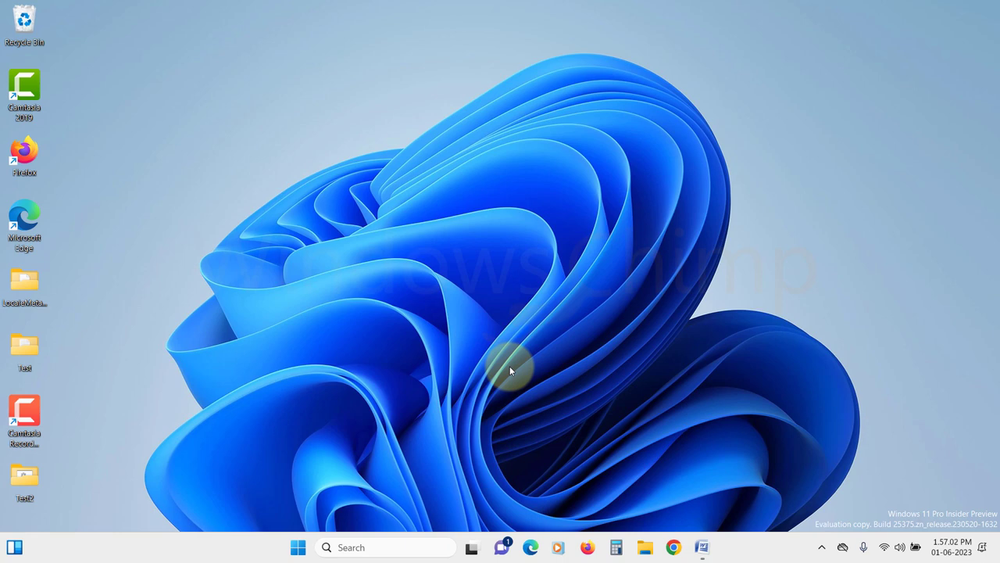
# Step: Launch cmd from Start as administrator and approve the UAC prompt
pyautogui.click(297, 547)
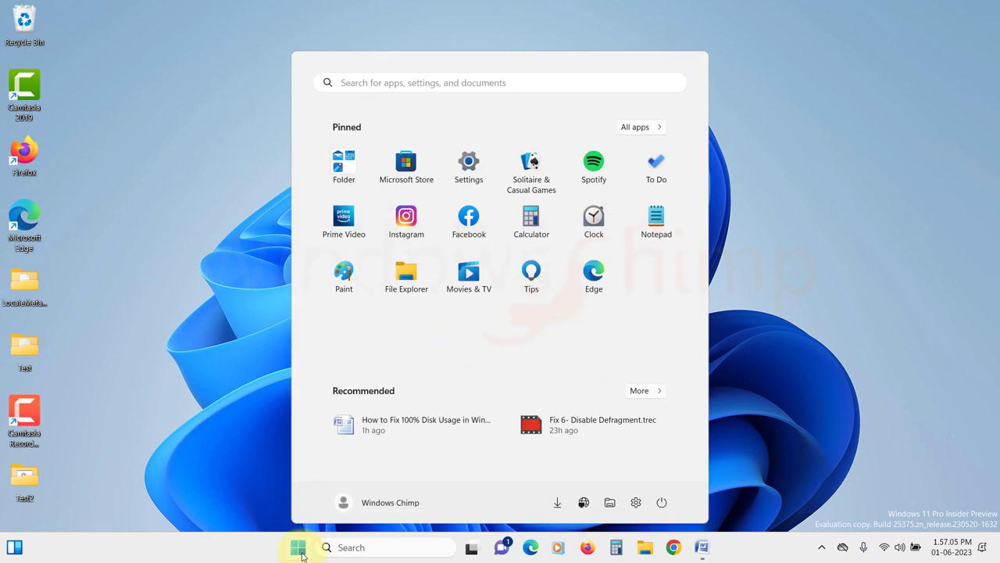
pyautogui.write('cmd')
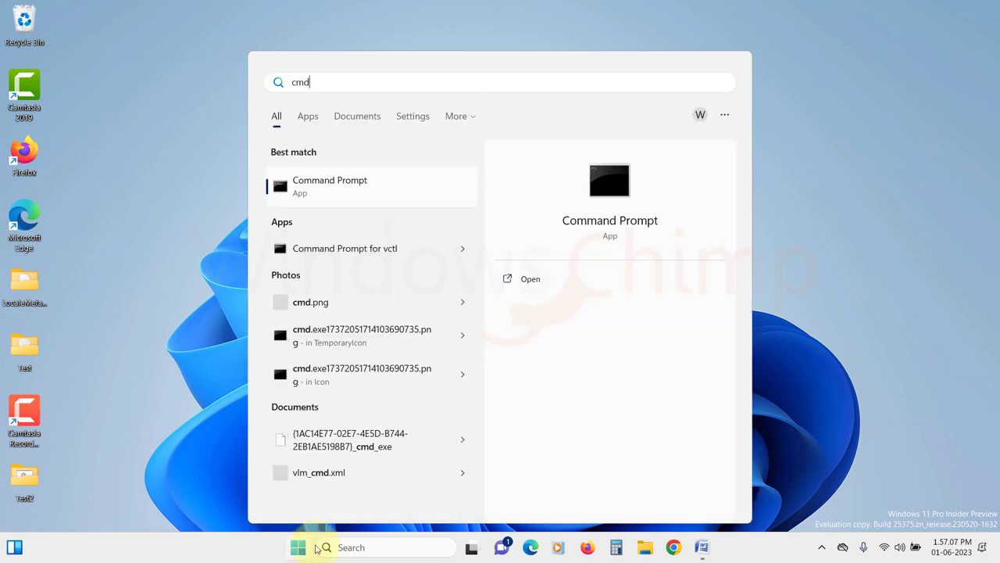
pyautogui.rightClick(350, 180)
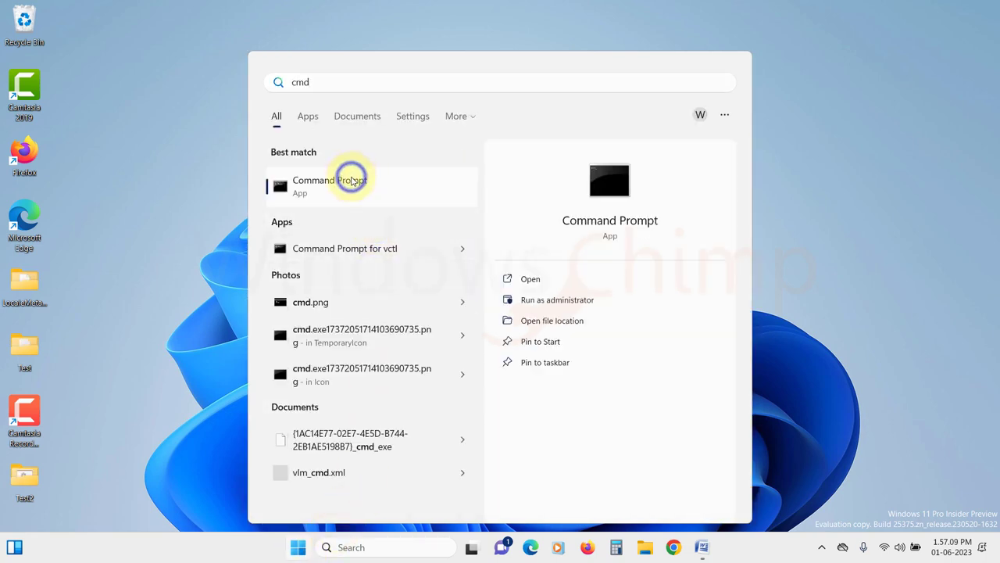
pyautogui.click(557, 300)
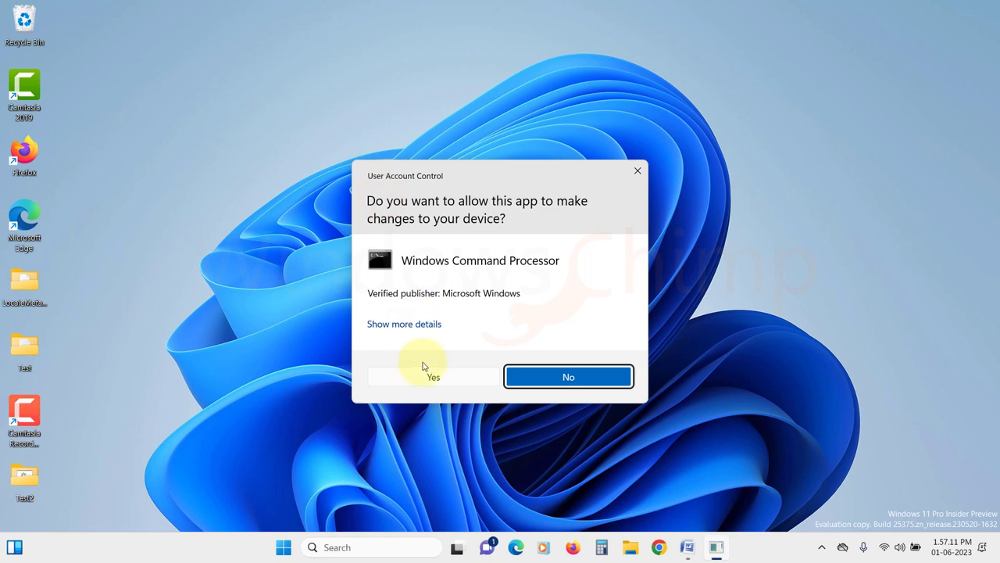
pyautogui.click(432, 375)
pyautogui.write('chk')
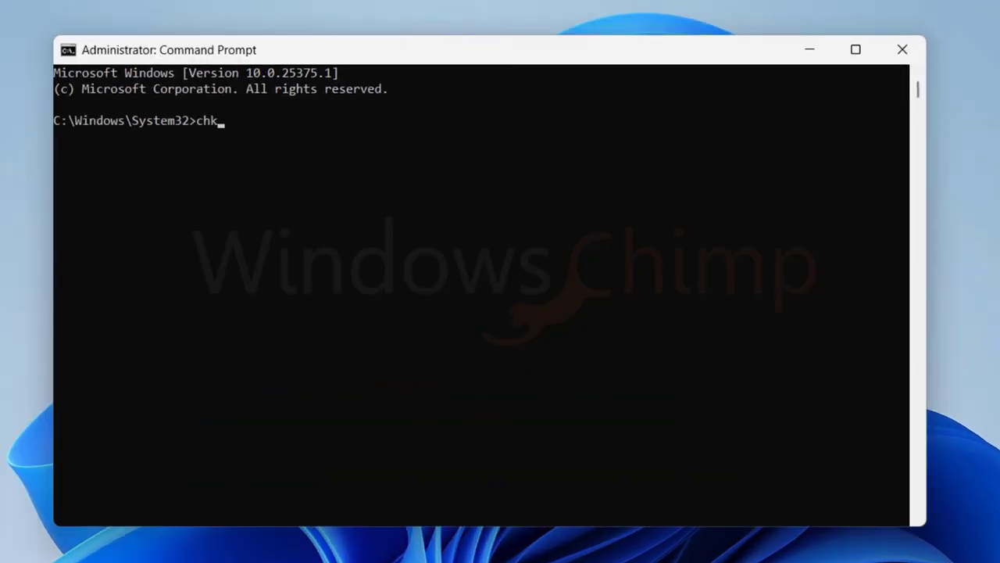
# Step: Run chkdsk /r c: and answer Y to schedule the check at restart
pyautogui.write('dsk /r')
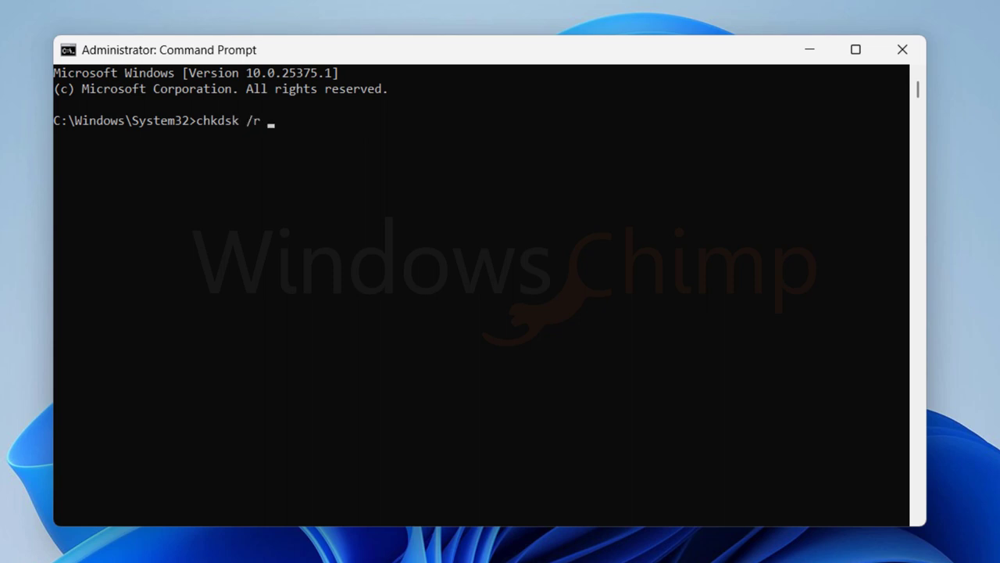
pyautogui.write('c:')
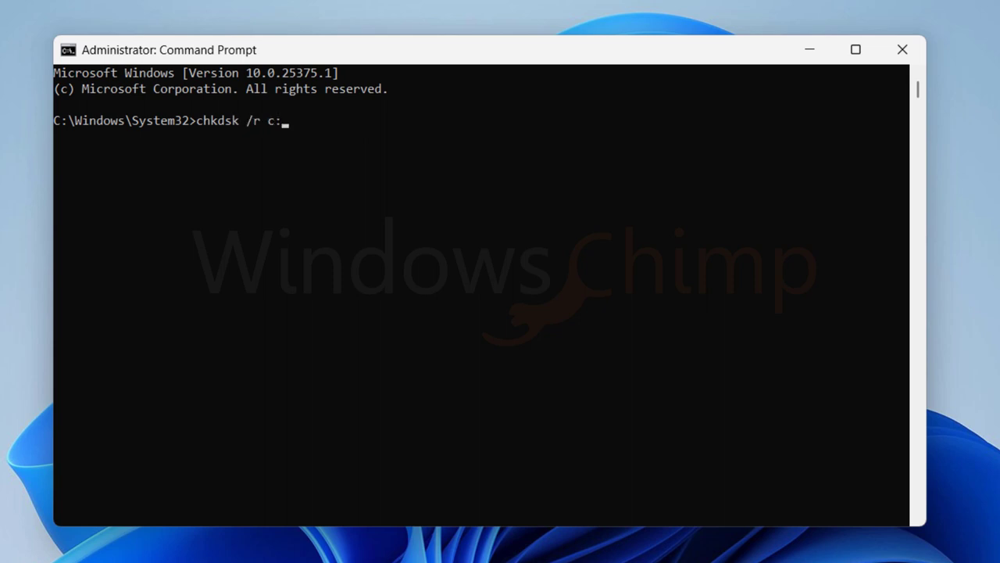
pyautogui.press('enter')
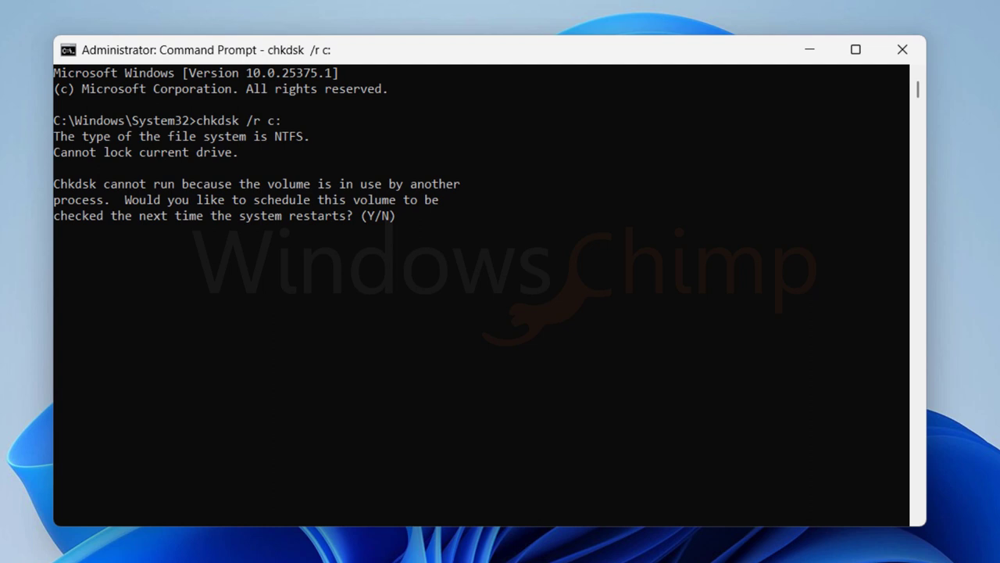
pyautogui.write('ysdm.cpl')
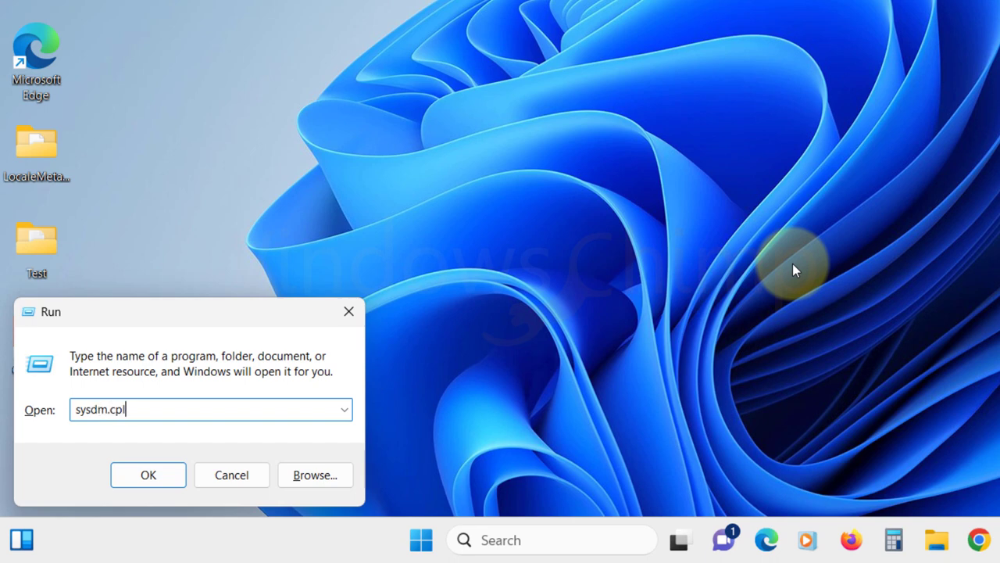
# Step: From sysdm.cpl Advanced, reach Performance Options Advanced and the Virtual Memory Change dialog
pyautogui.click(147, 475)
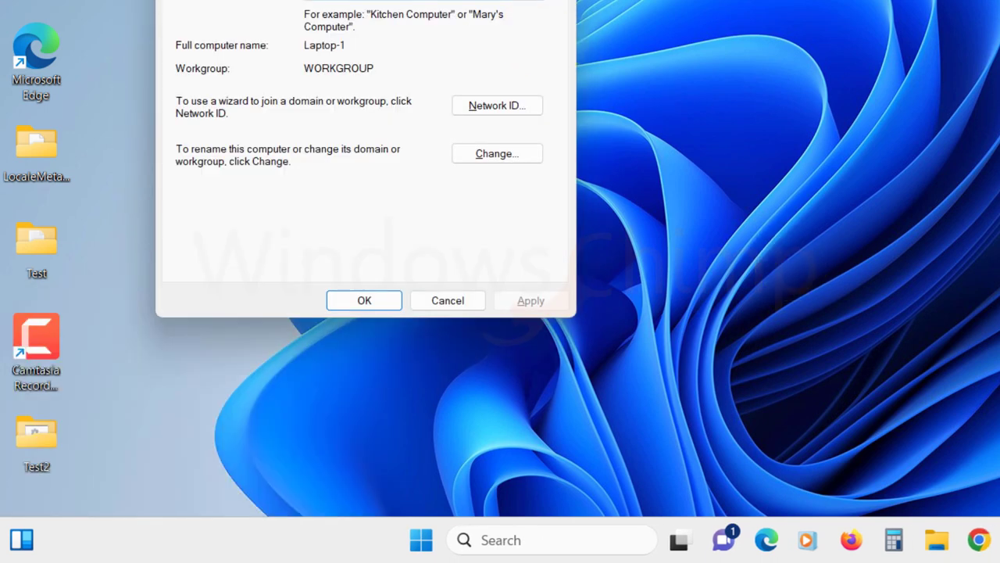
pyautogui.click(454, 38)
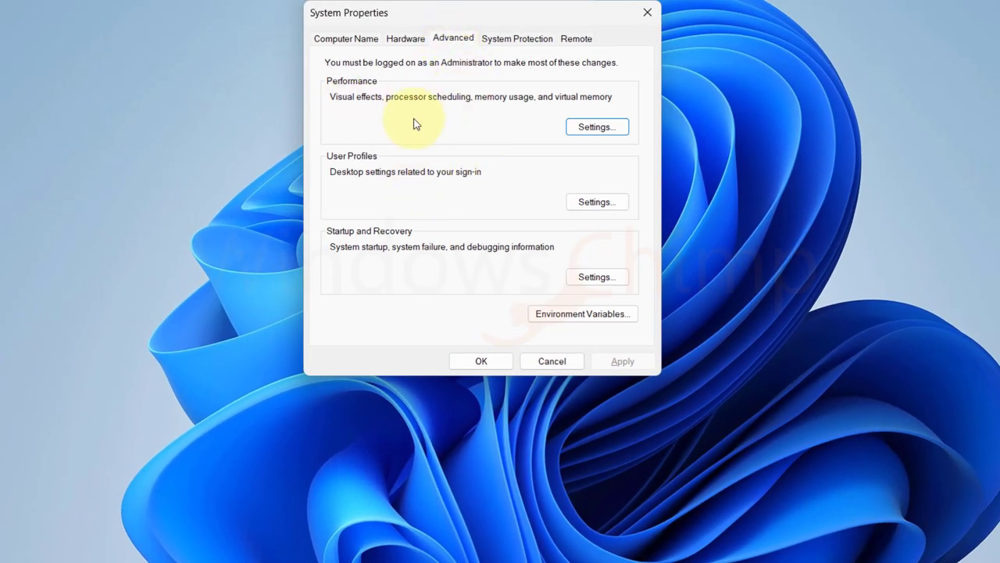
pyautogui.click(597, 126)
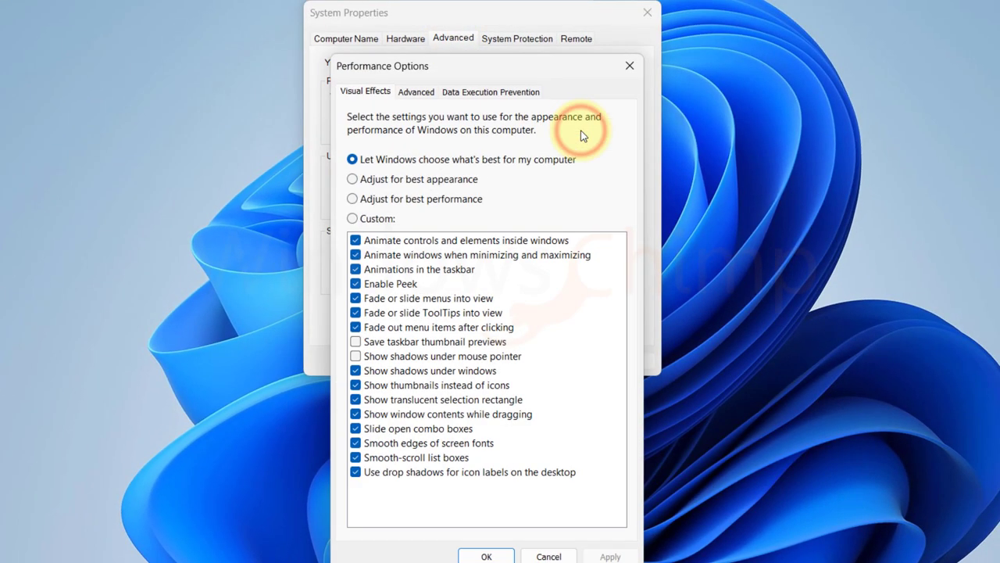
pyautogui.click(416, 91)
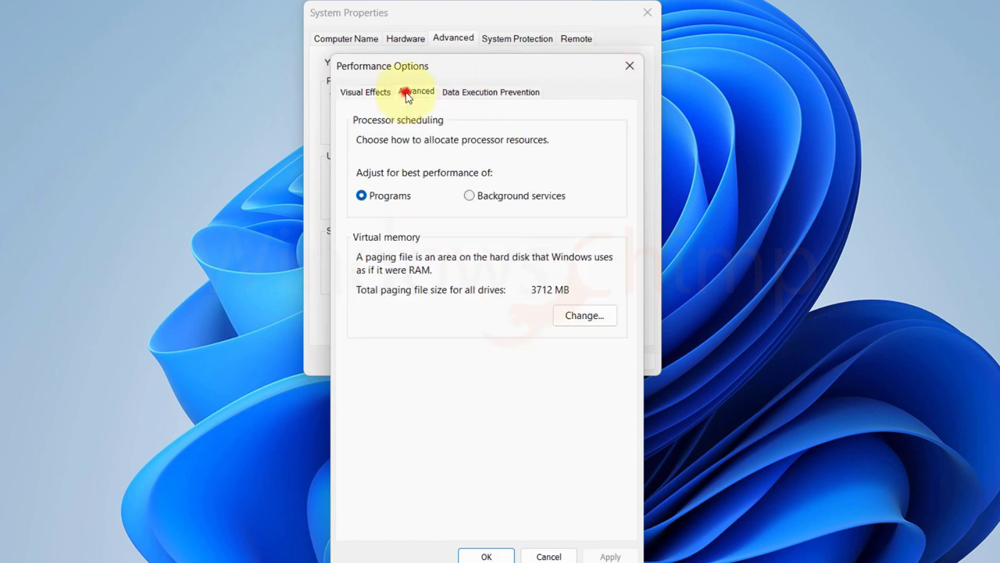
pyautogui.click(584, 315)
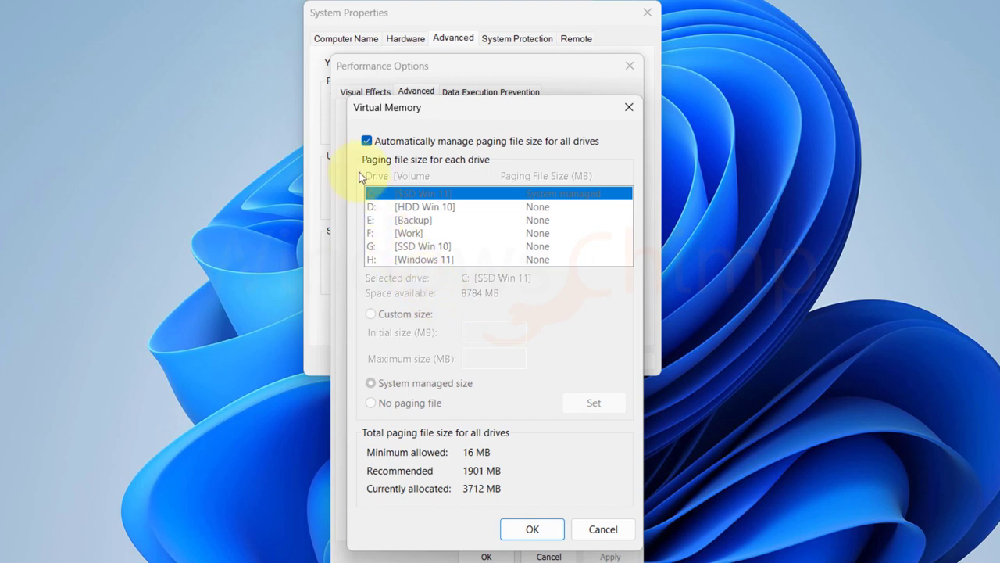
# Step: Turn off automatic paging management and choose Custom size with 1906 MB initial size
pyautogui.click(365, 141)
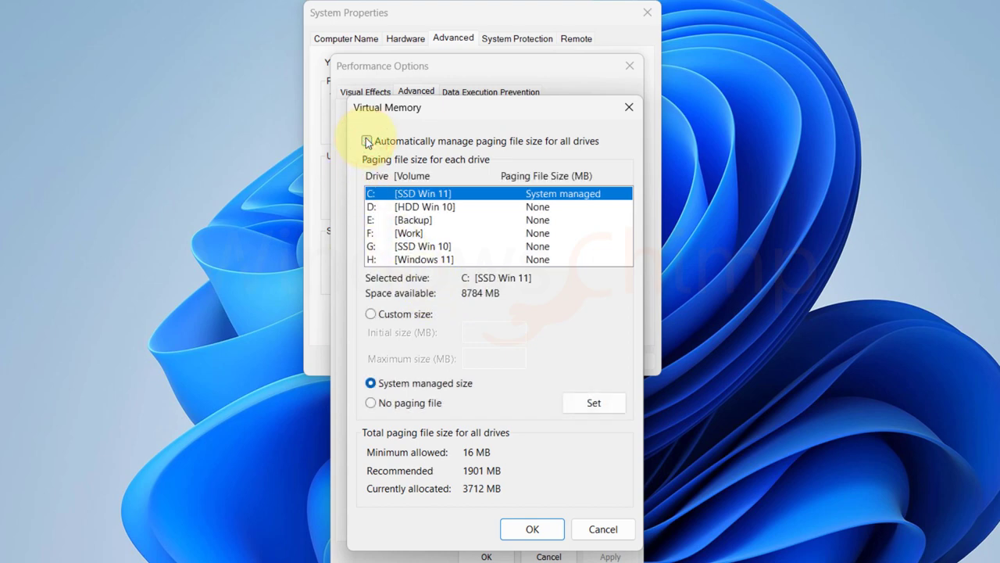
pyautogui.click(370, 312)
pyautogui.write('1906')
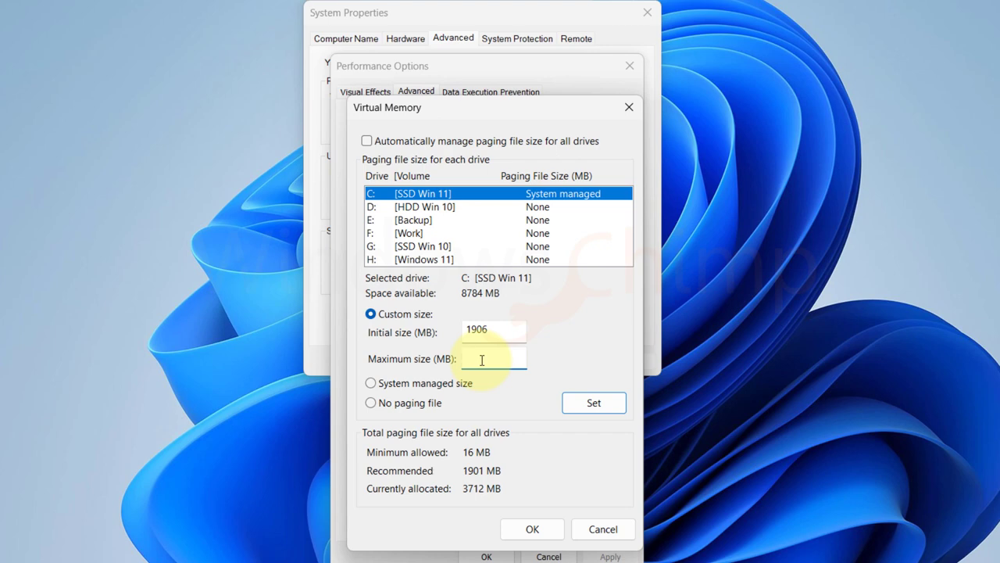
pyautogui.click(492, 356)
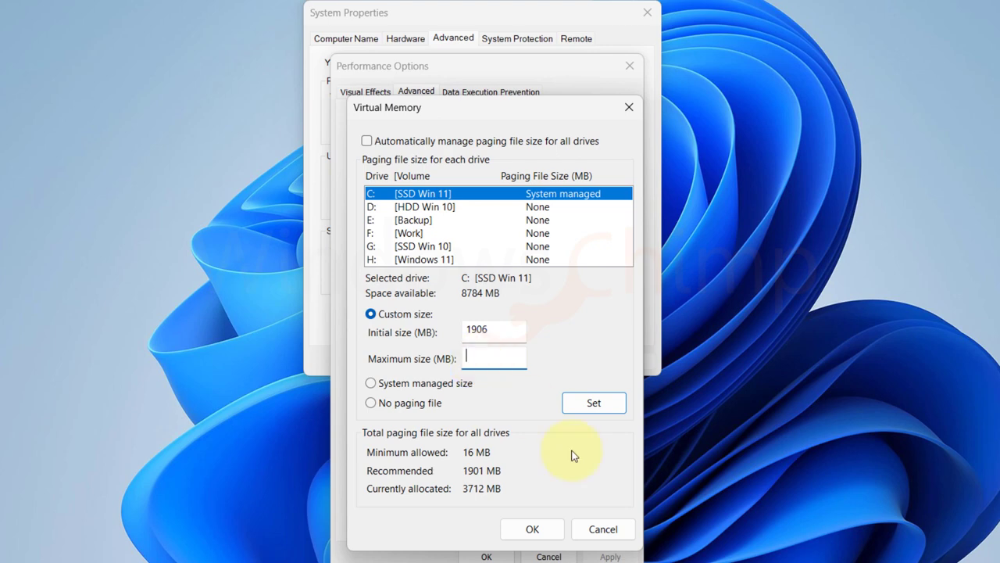
pyautogui.click(584, 348)
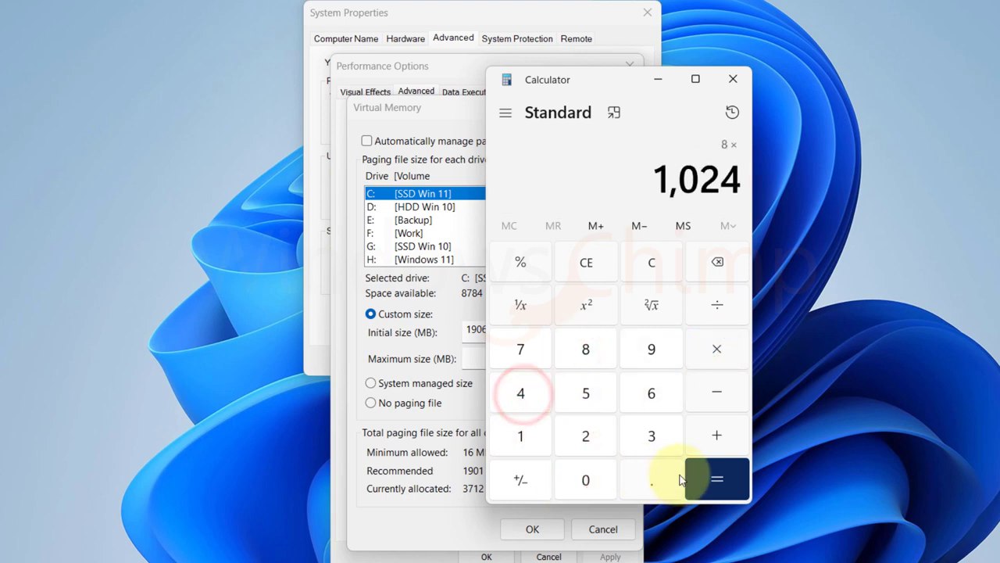
# Step: Compute 8 × 1024 × 1.5 = 12288 in Calculator and enter 12288 as maximum size
pyautogui.click(716, 478)
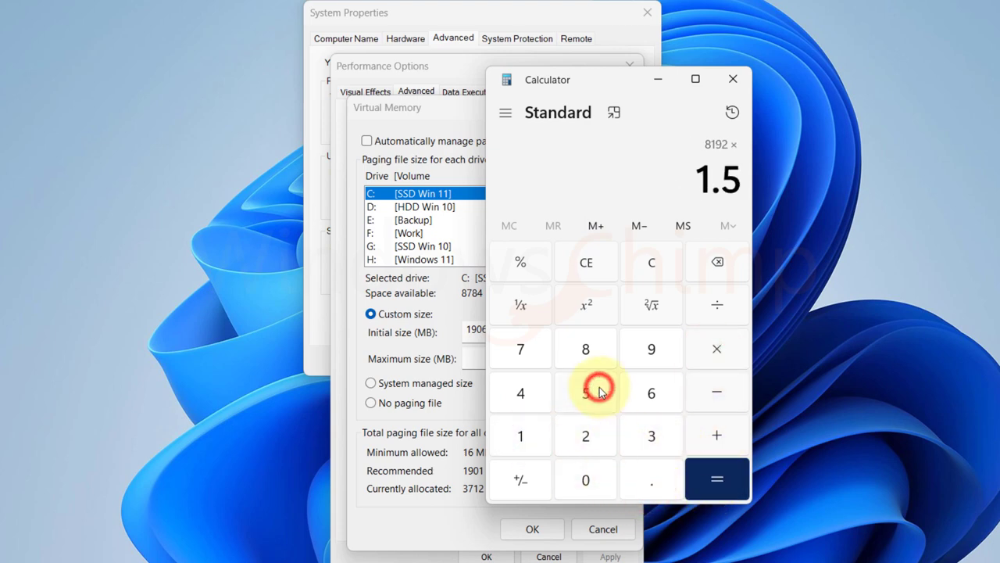
pyautogui.click(716, 478)
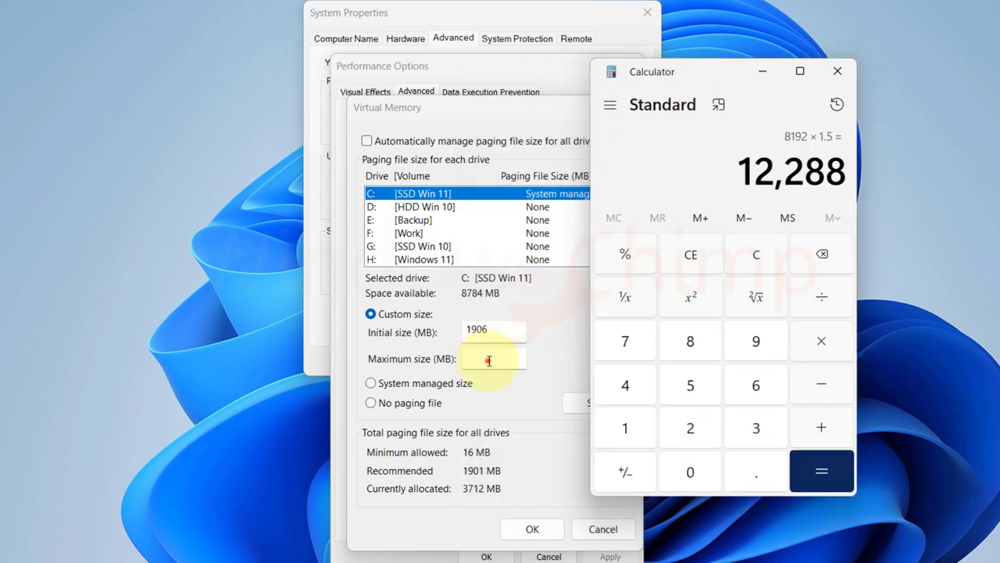
pyautogui.write('12288')
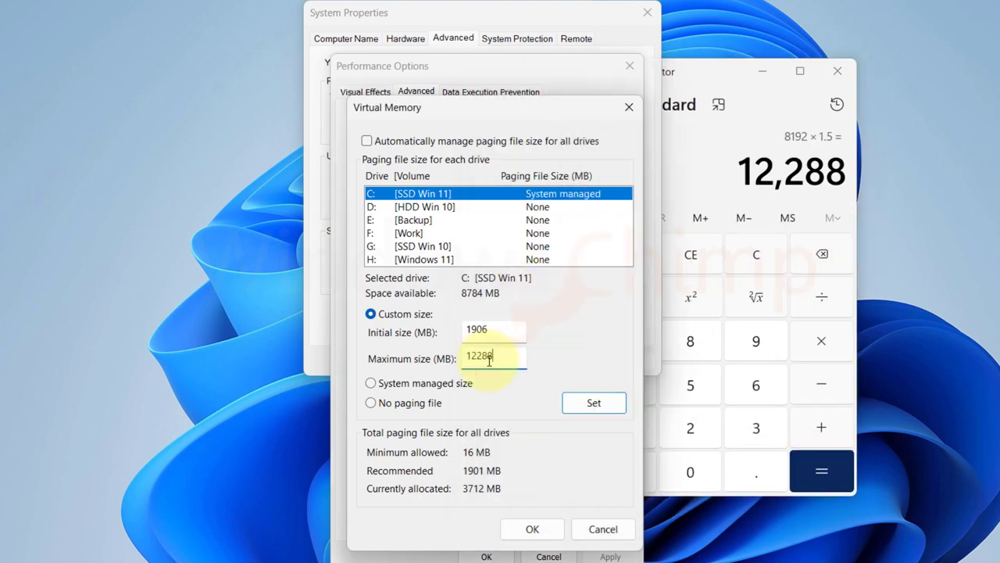
# Step: Set the custom paging size, acknowledge the restart notice and close Performance Options
pyautogui.click(594, 403)
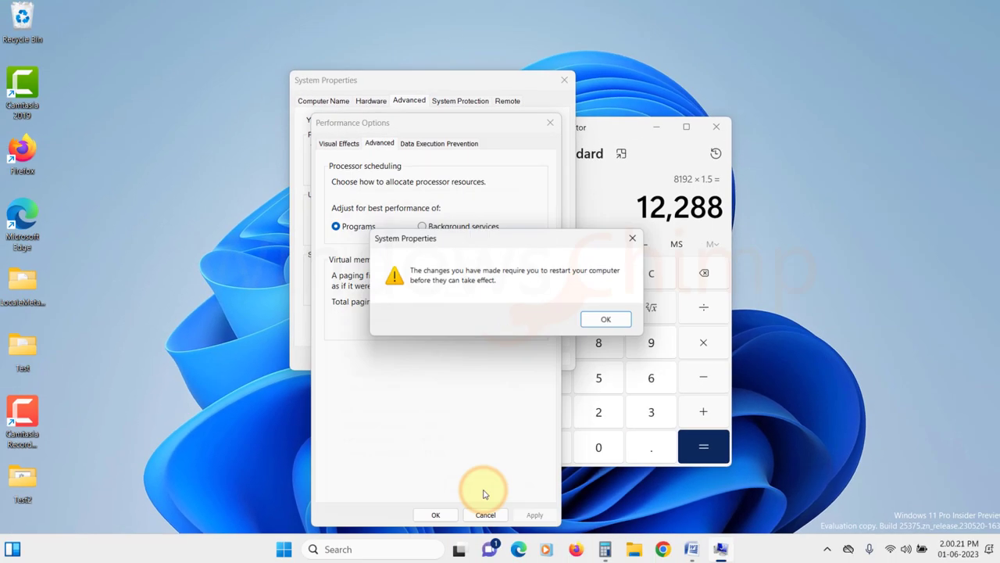
pyautogui.click(606, 319)
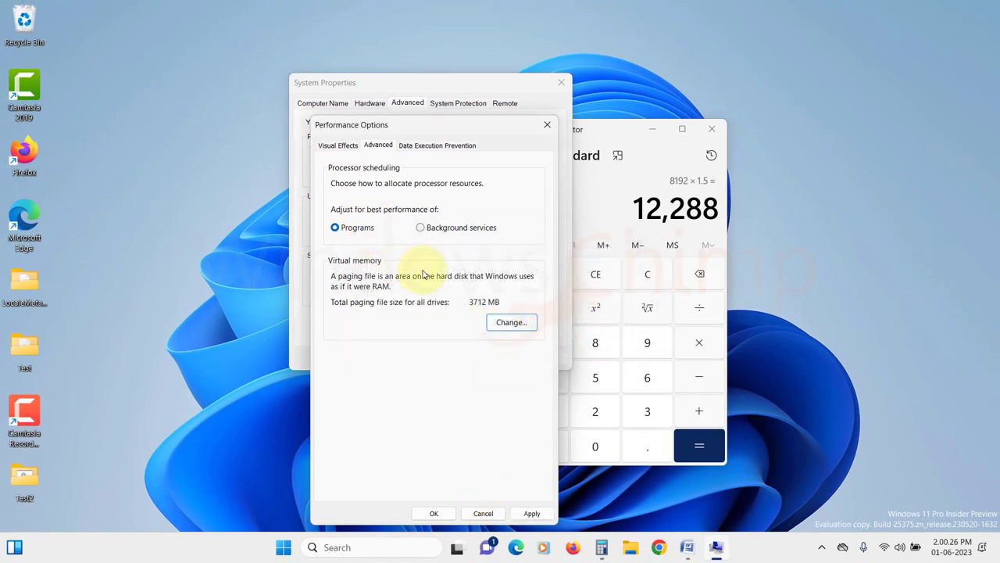
pyautogui.click(283, 547)
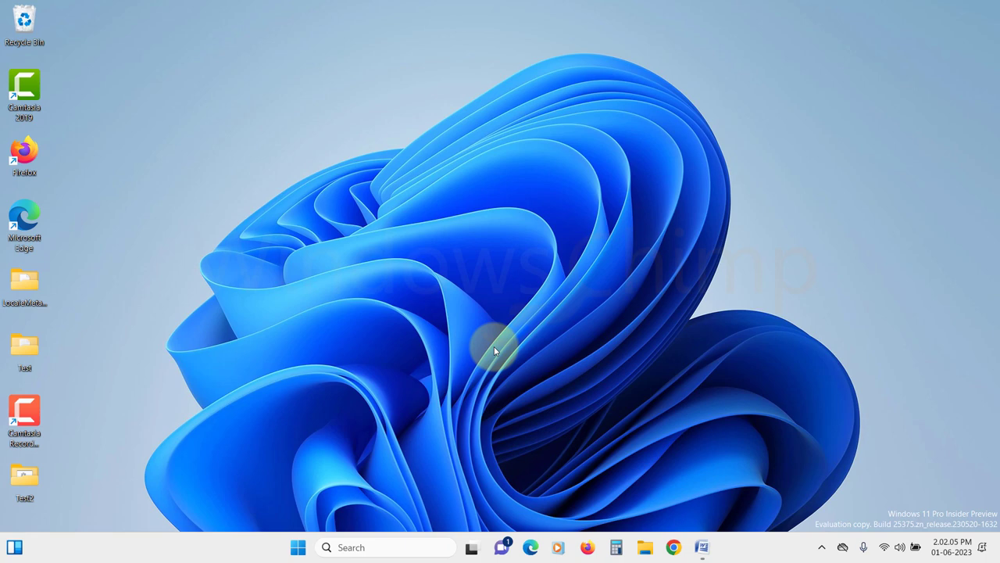
pyautogui.moveTo(666, 547)
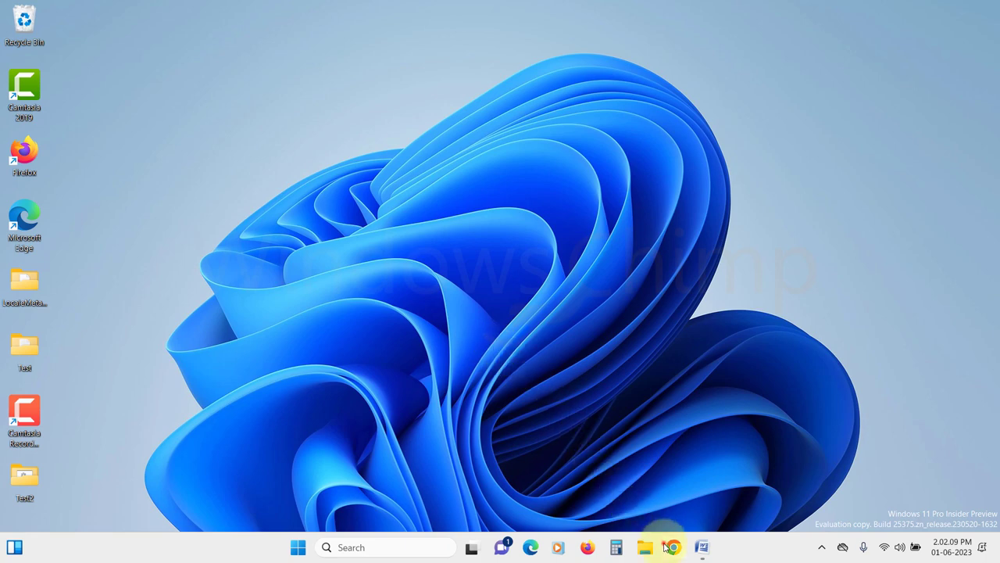
# Step: Go to Chrome's Privacy and security settings
pyautogui.click(671, 547)
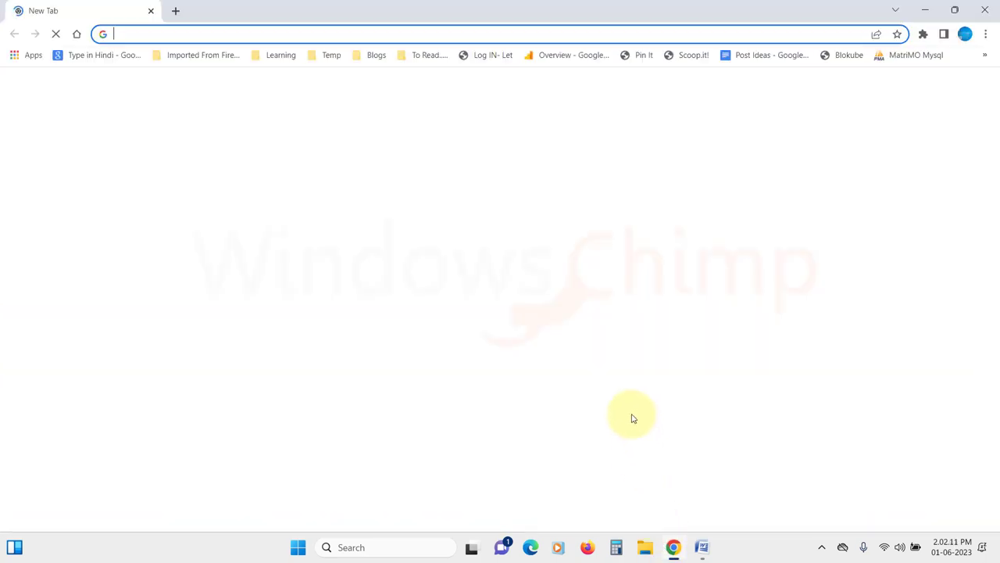
pyautogui.click(985, 35)
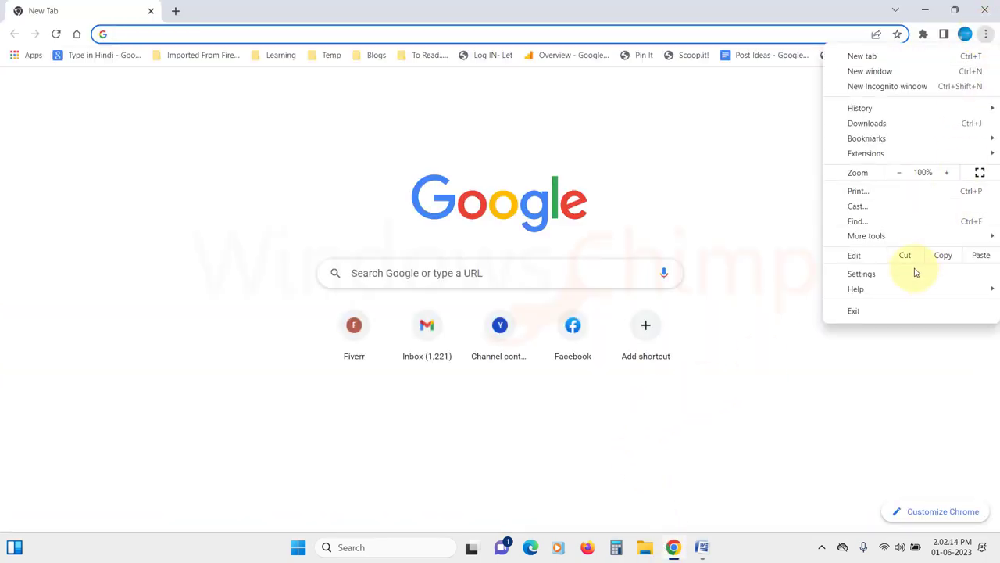
pyautogui.click(861, 273)
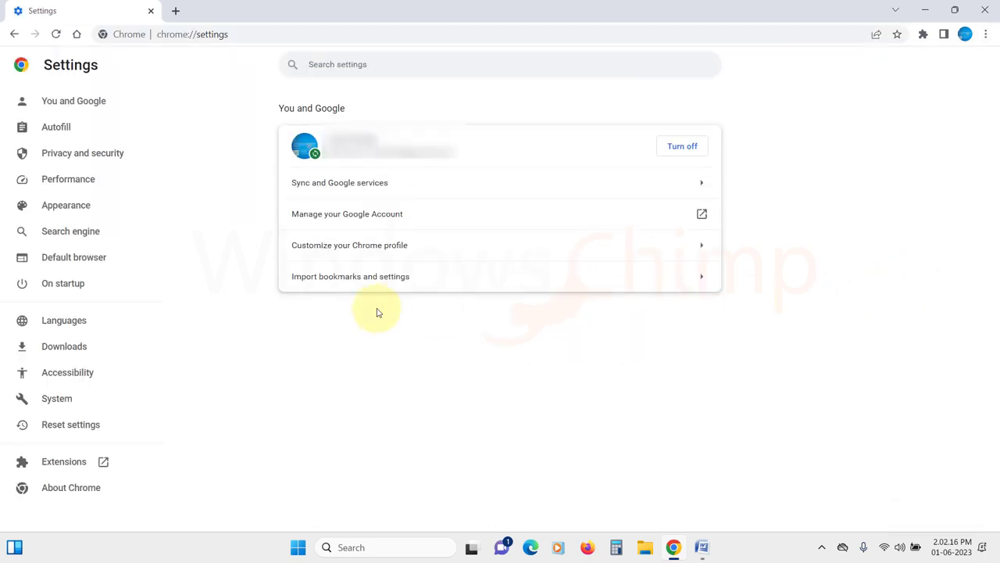
pyautogui.click(81, 153)
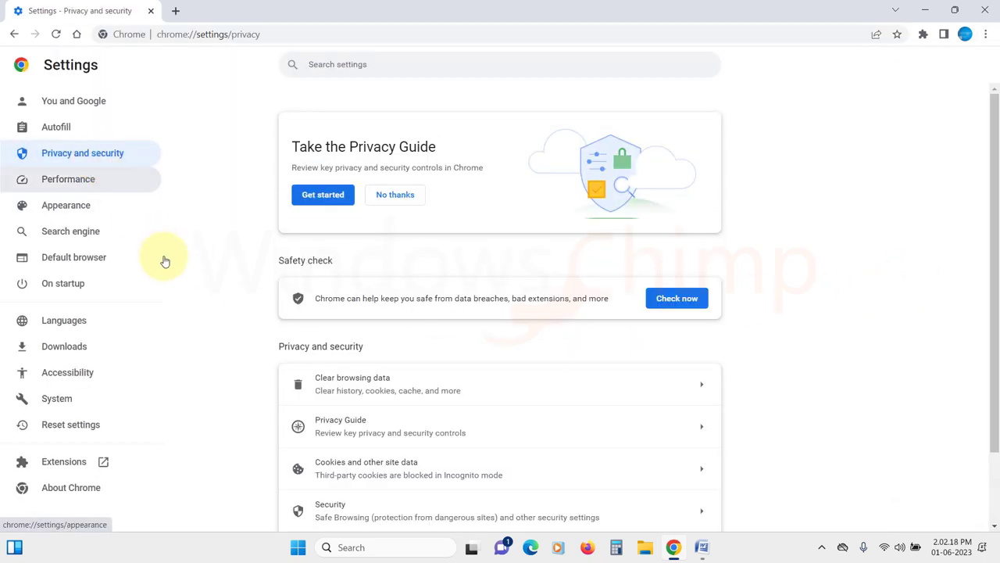
# Step: Under Cookies and other site data, switch Preload pages to No preloading
pyautogui.scroll(-3)
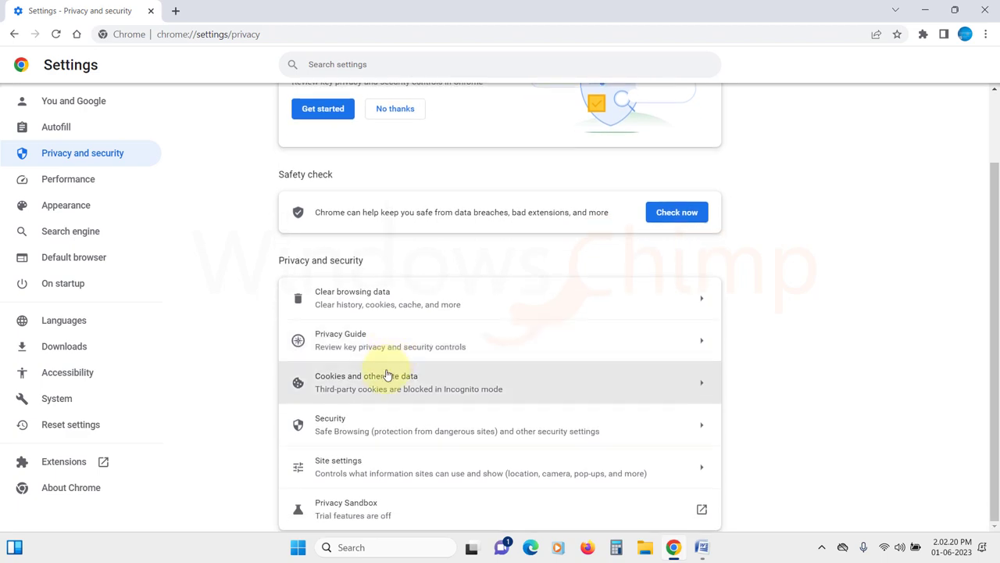
pyautogui.click(366, 381)
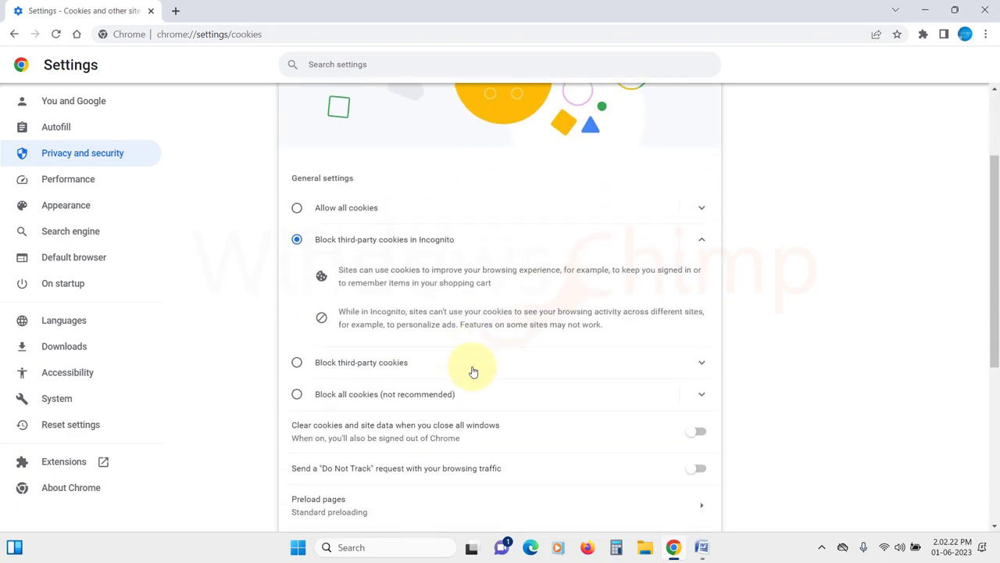
pyautogui.scroll(-3)
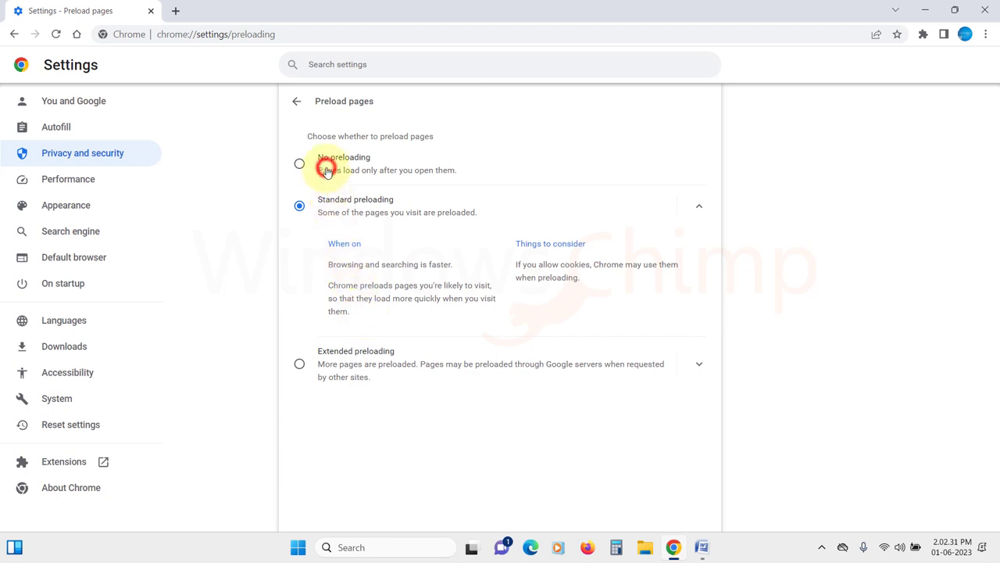
pyautogui.click(300, 162)
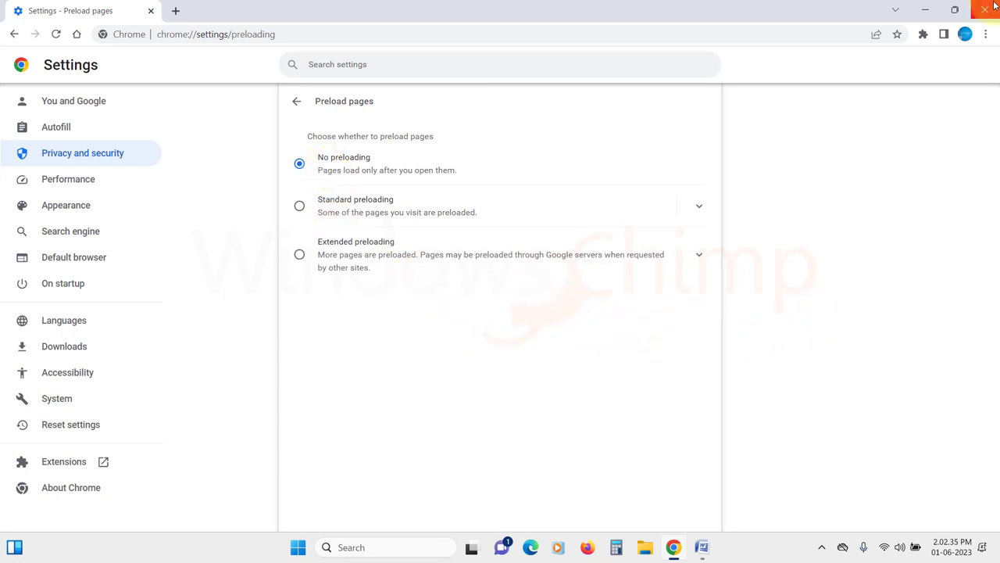
pyautogui.moveTo(734, 384)
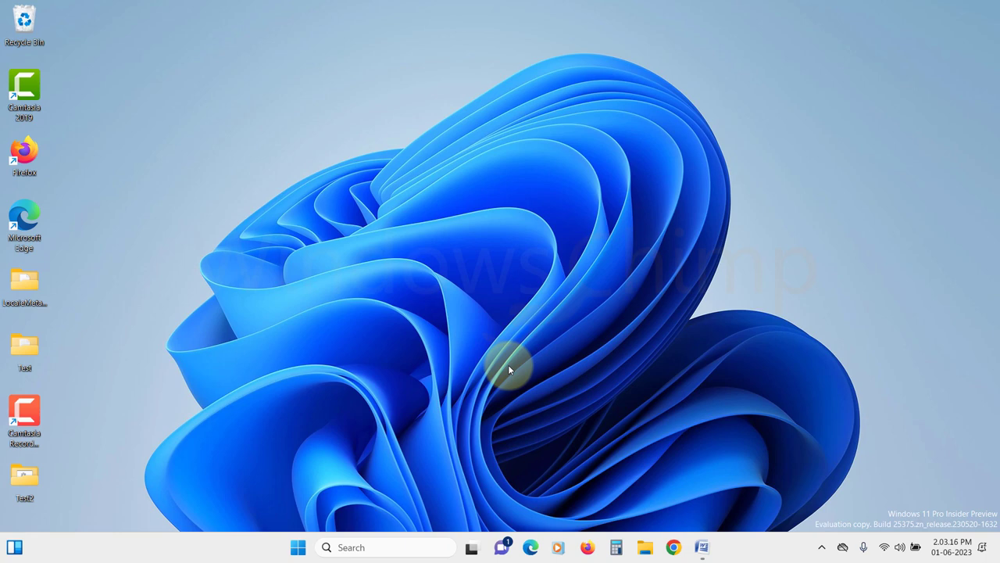
pyautogui.moveTo(394, 472)
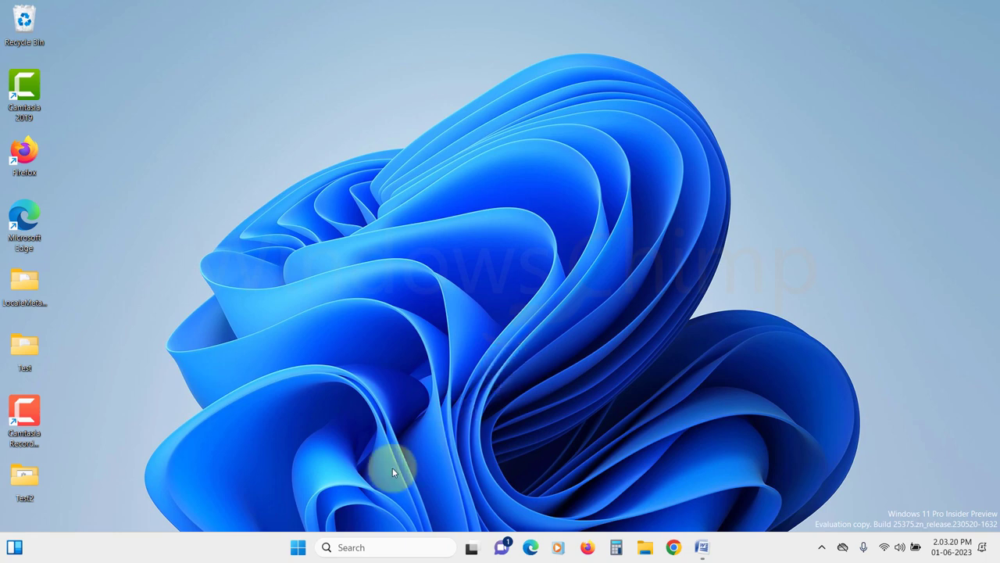
# Step: Bring up the Windows 11 Start menu from the taskbar
pyautogui.click(297, 547)
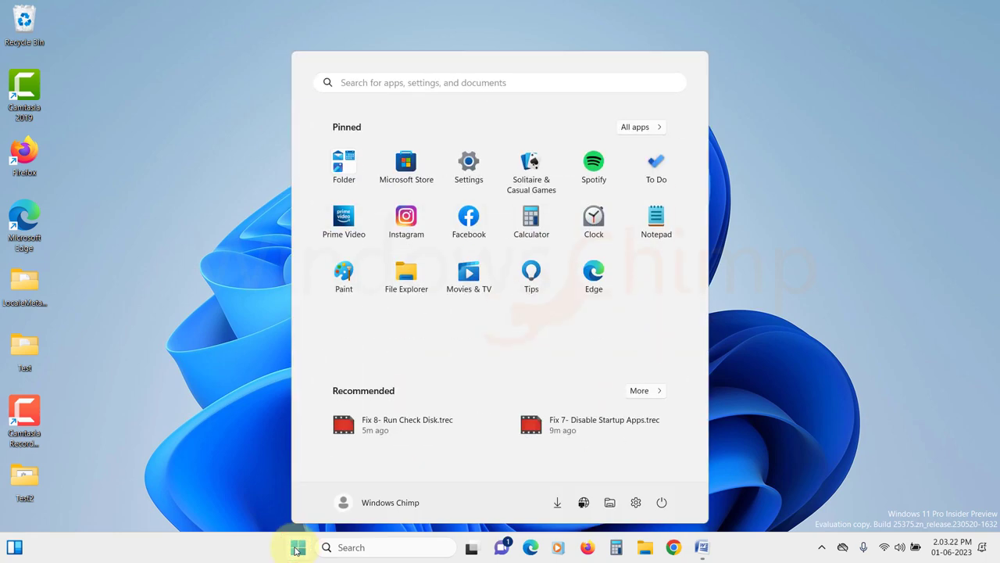
# Step: Search Windows Security and choose Microsoft Defender Antivirus (offline scan) in Scan options
pyautogui.write('windows security')
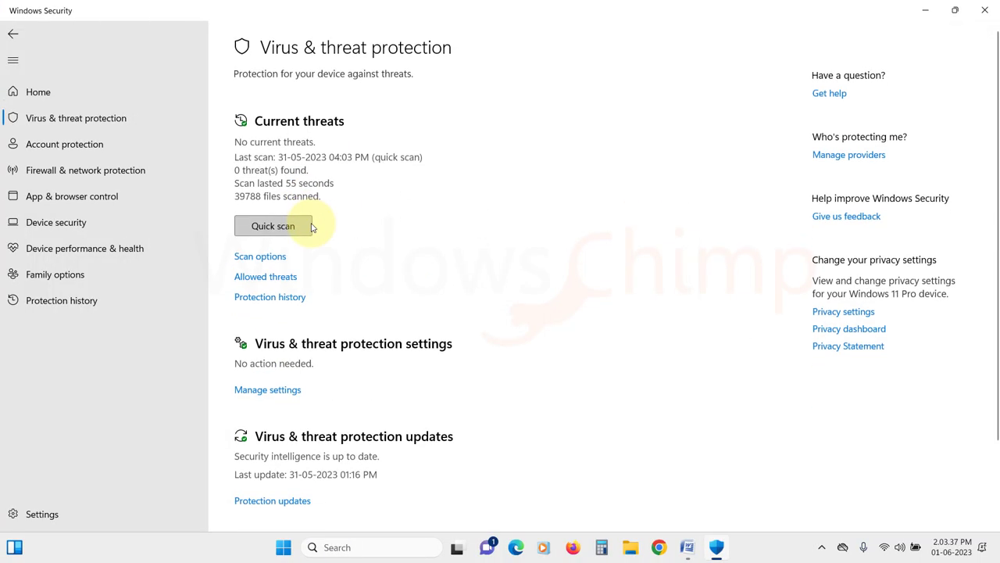
pyautogui.click(259, 256)
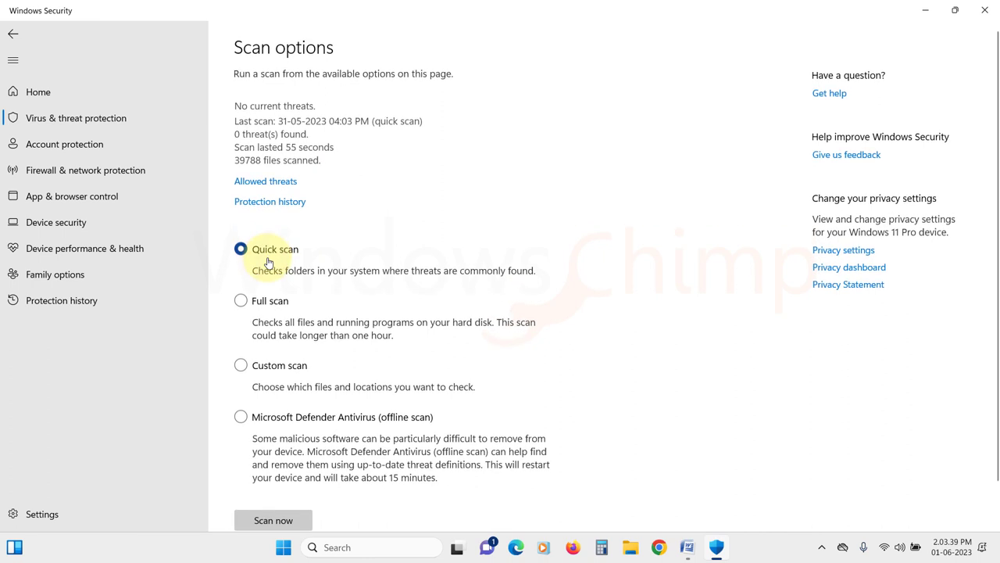
pyautogui.scroll(-3)
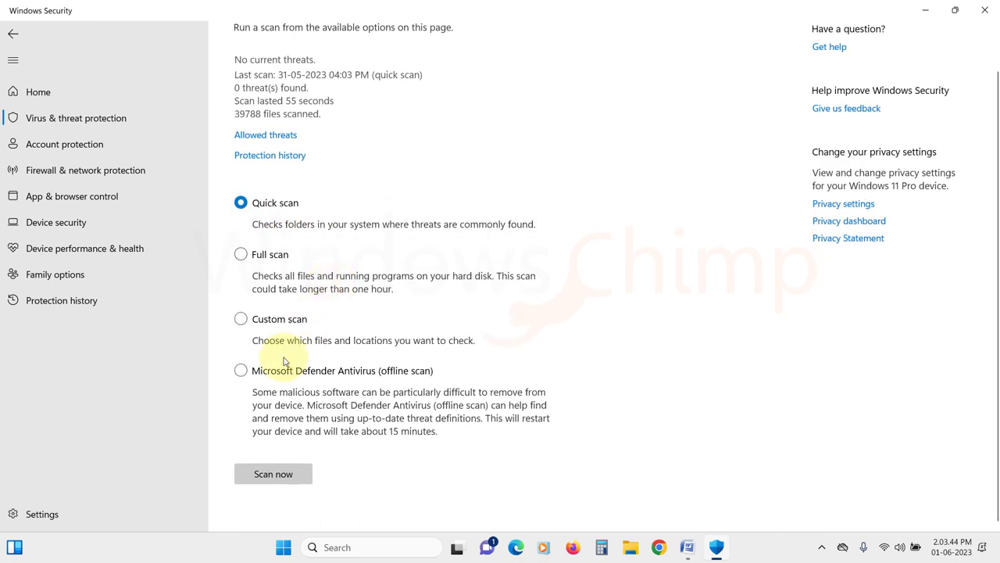
pyautogui.click(240, 369)
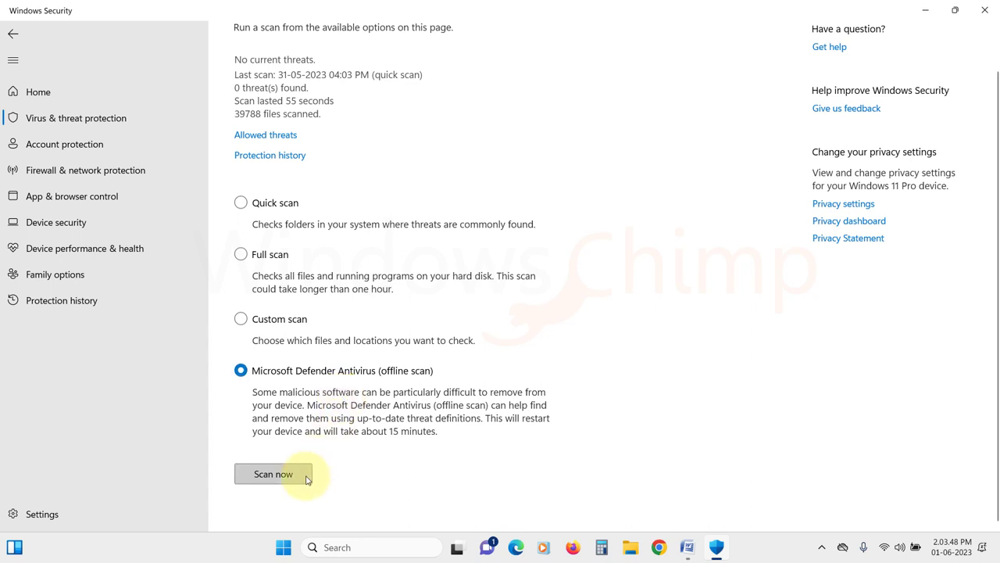
pyautogui.moveTo(281, 483)
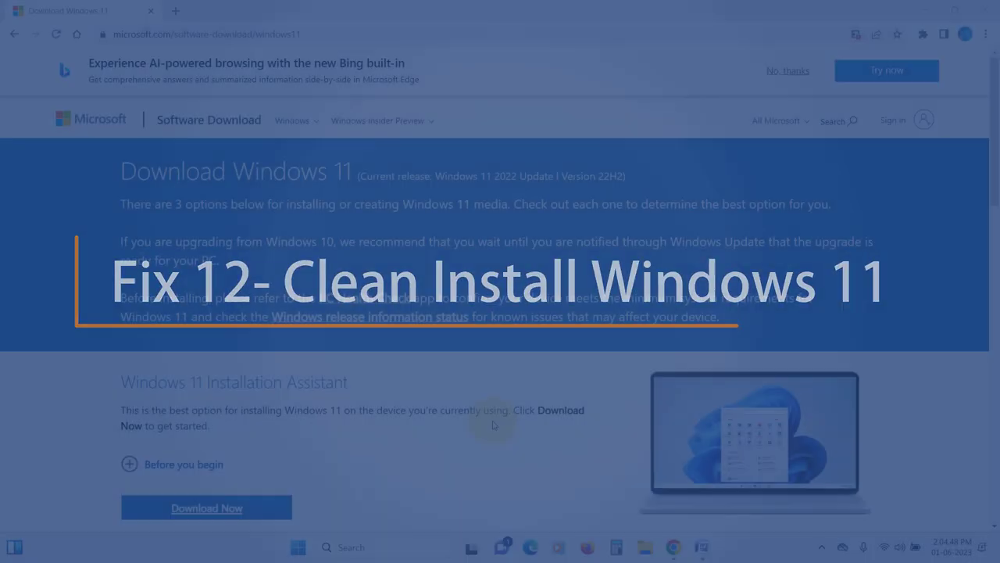
# Step: Download the Windows 11 installation media creation tool and launch the downloaded file
pyautogui.scroll(-3)
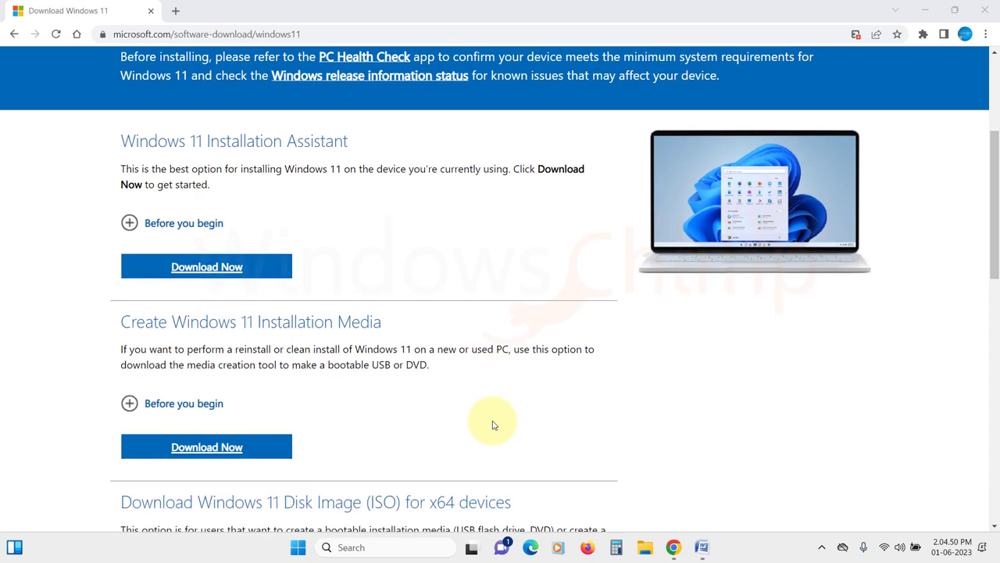
pyautogui.scroll(-3)
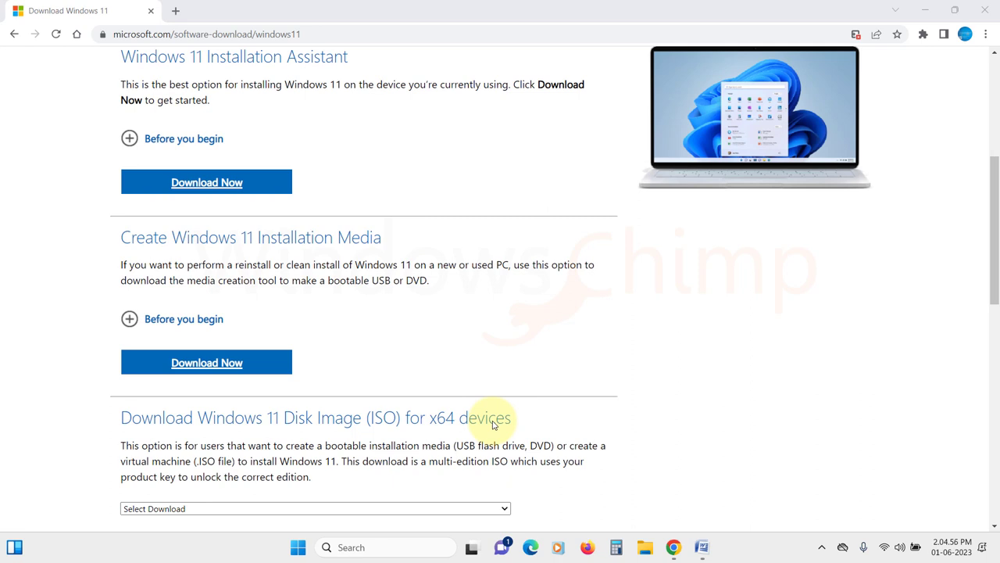
pyautogui.moveTo(206, 363)
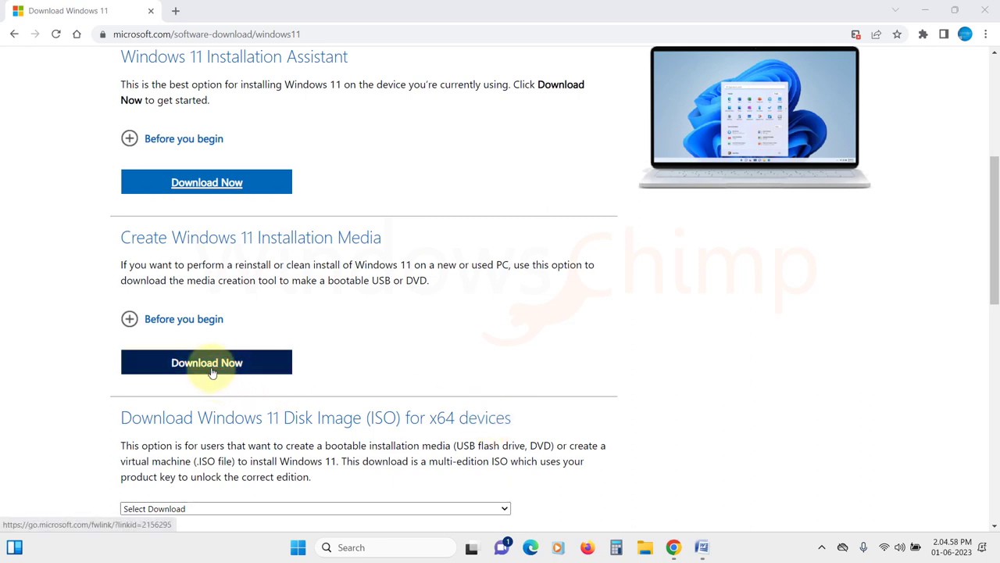
pyautogui.click(206, 362)
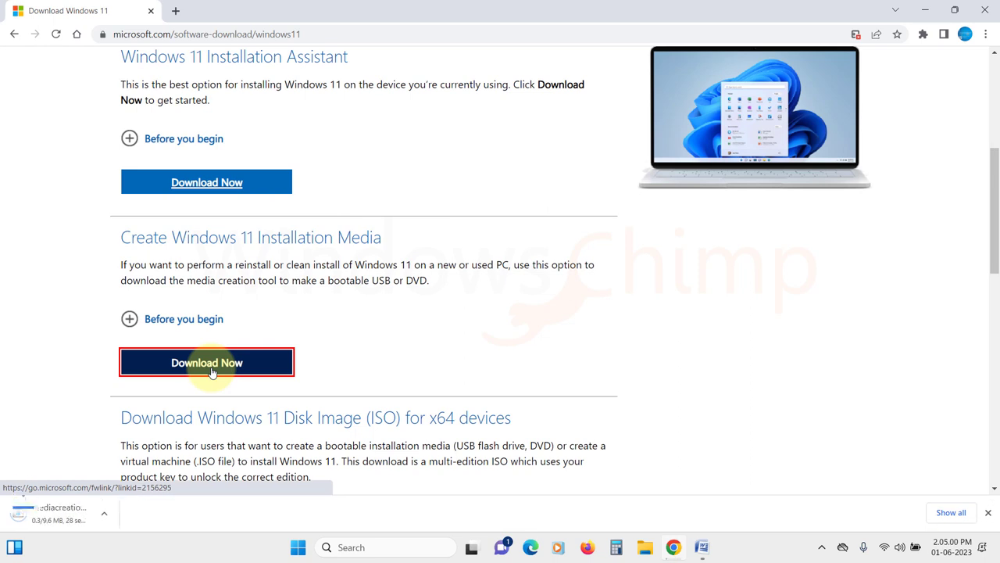
pyautogui.click(206, 362)
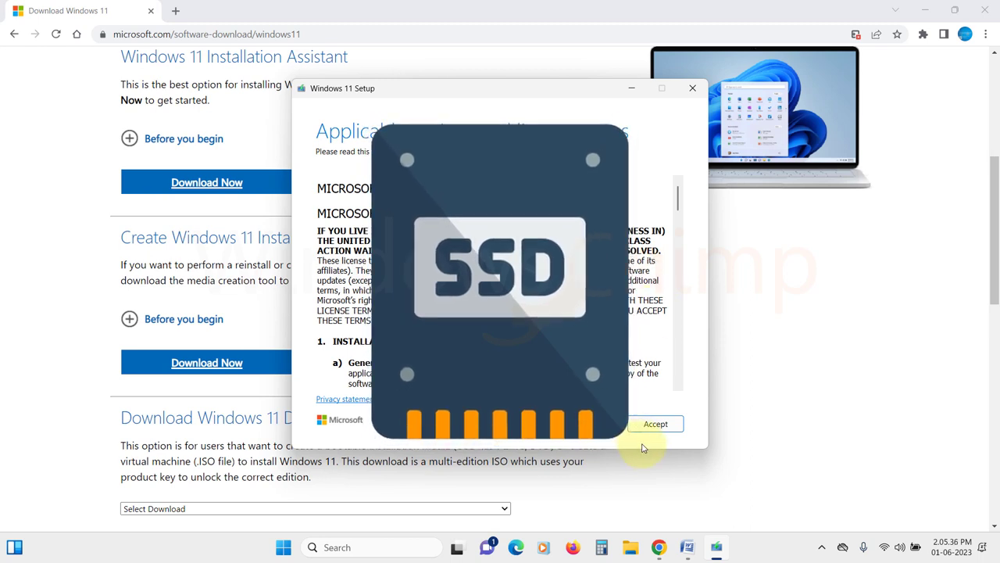
# Step: Accept the Windows 11 Setup license terms
pyautogui.click(656, 424)
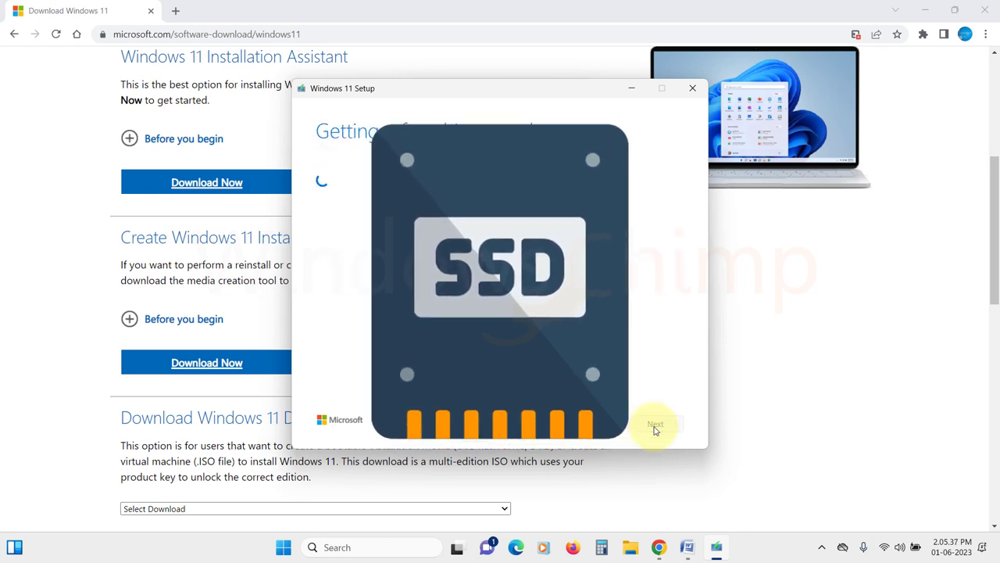
pyautogui.moveTo(638, 383)
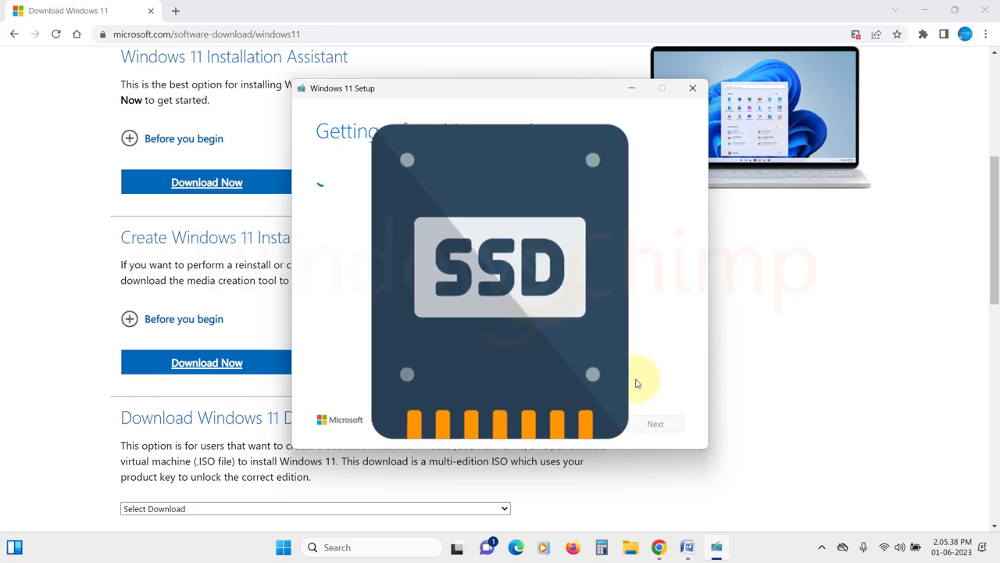